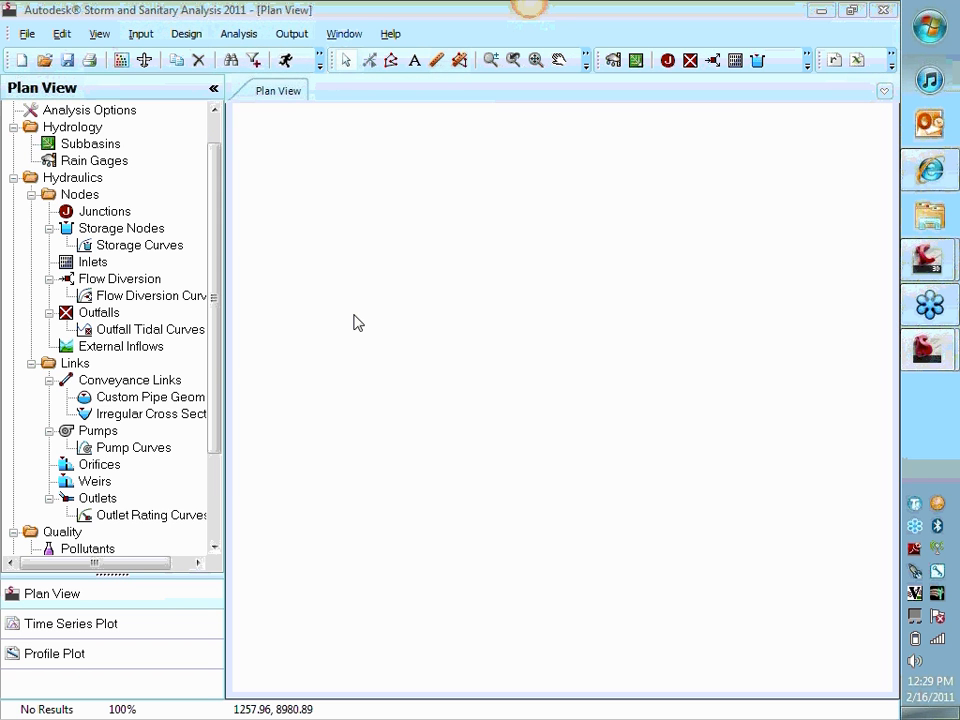
mouse_move(490, 331)
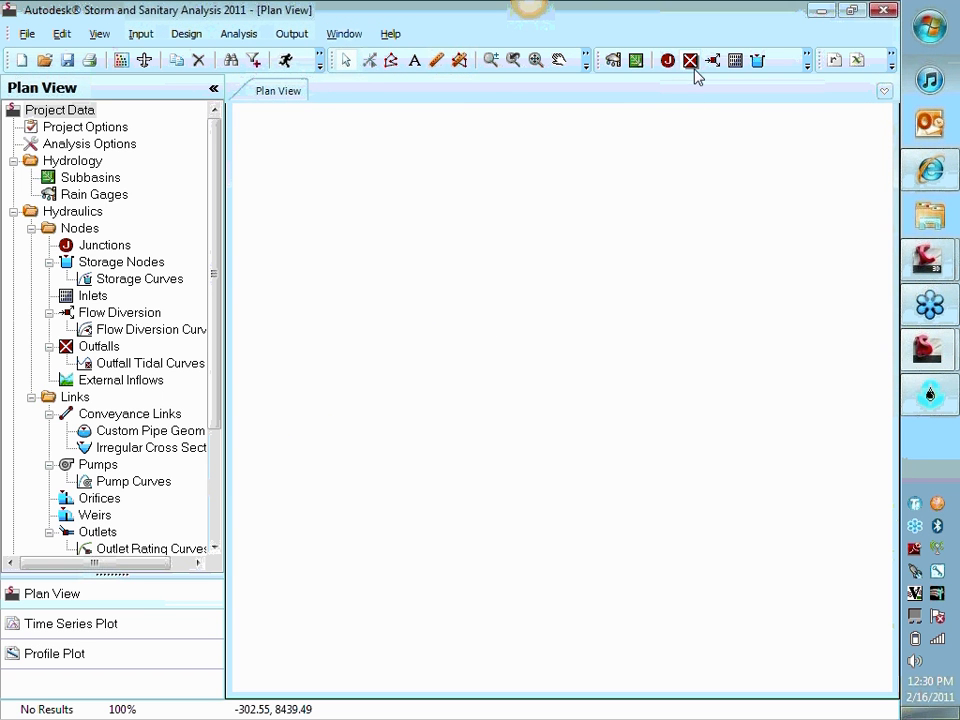
mouse_move(613, 60)
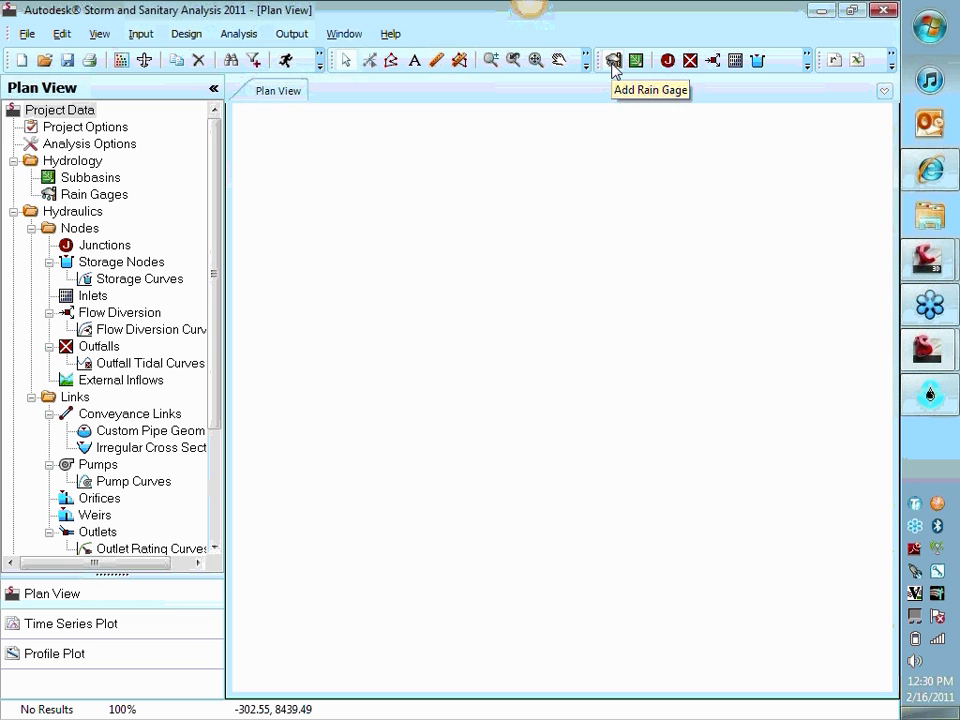
mouse_move(675, 67)
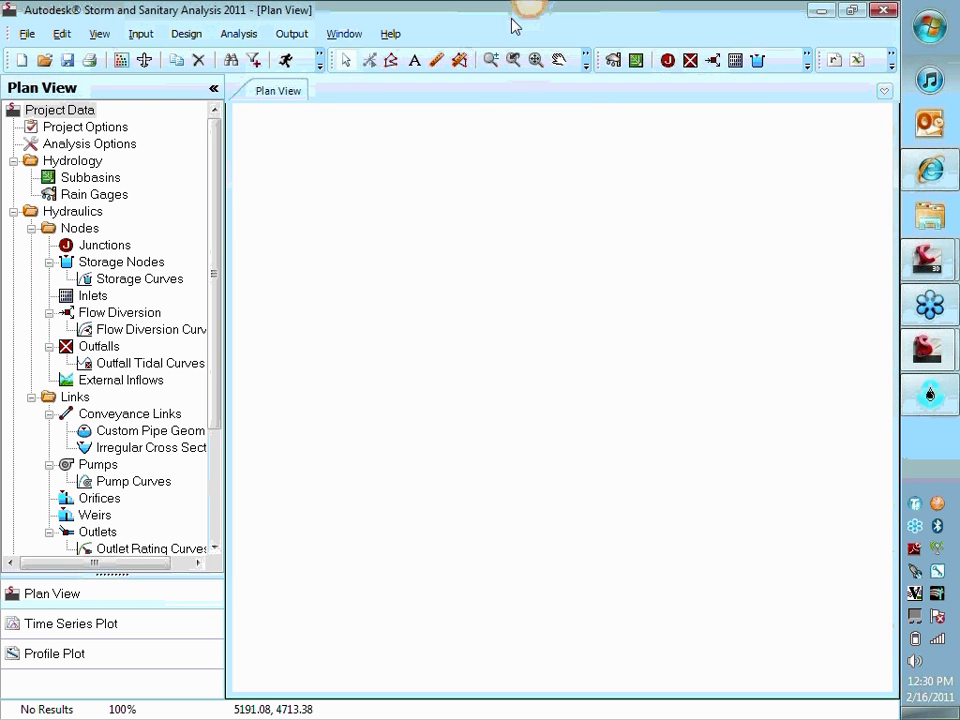
mouse_move(668, 60)
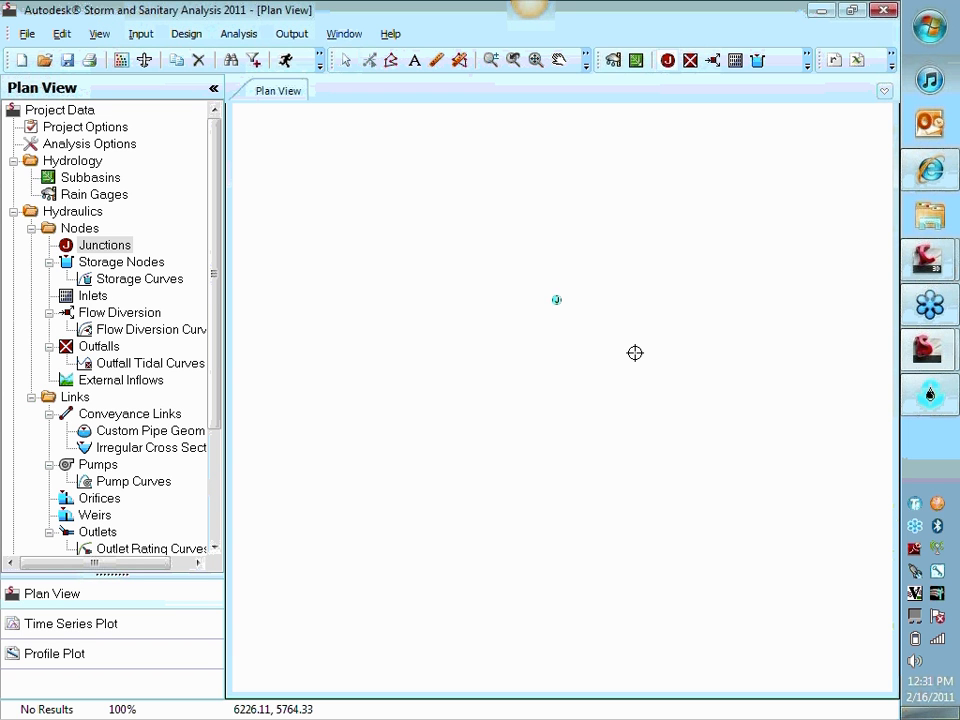
mouse_move(626, 345)
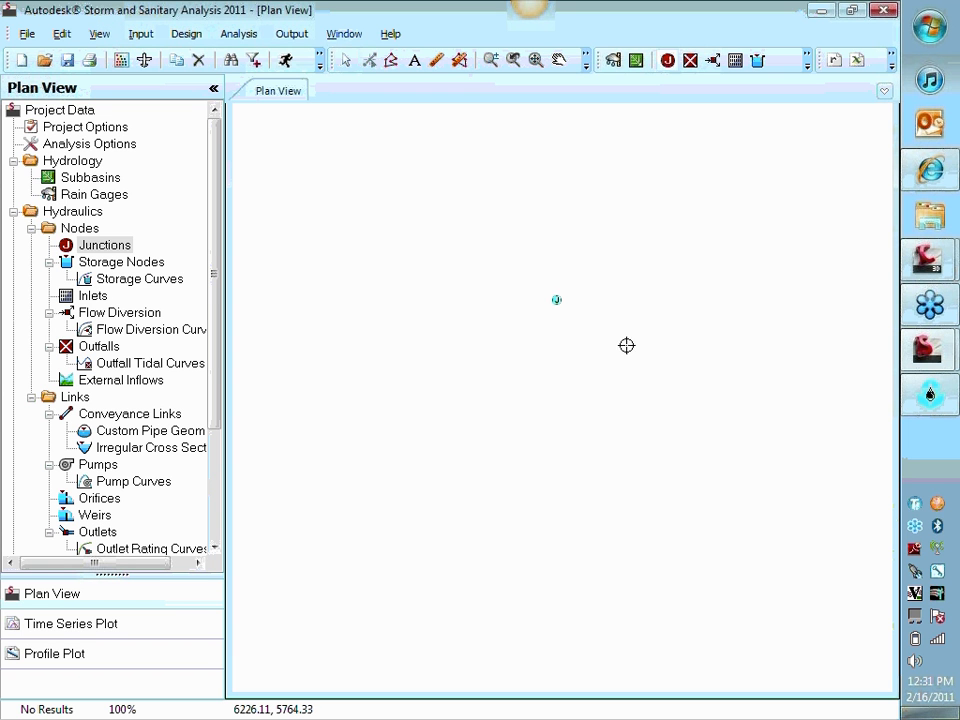
mouse_move(557, 305)
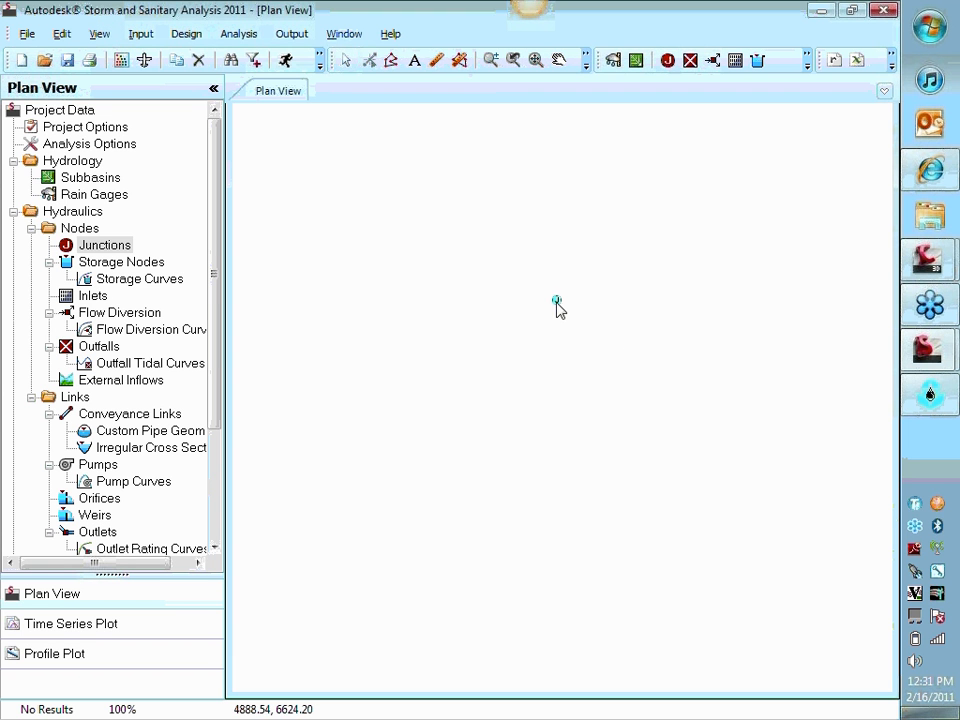
double_click(104, 245)
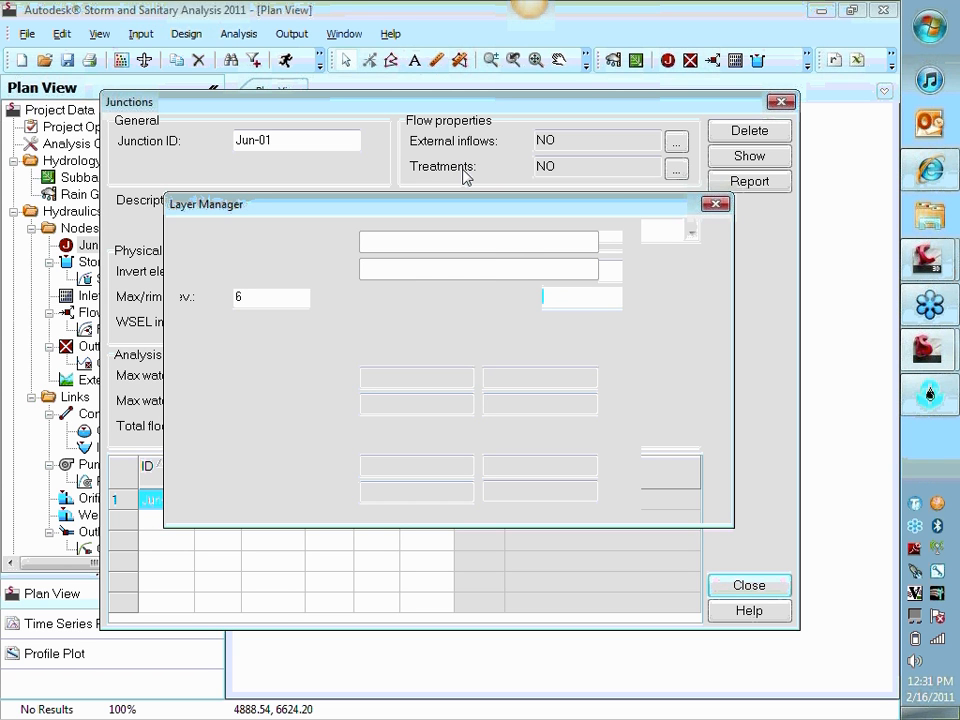
left_click(715, 203)
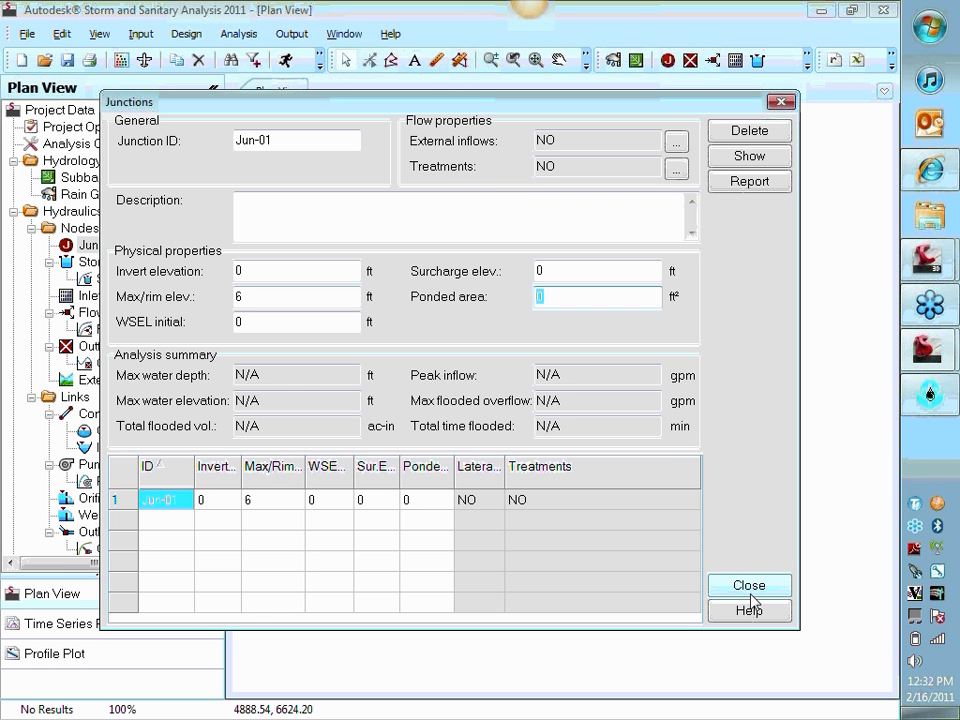
left_click(749, 585)
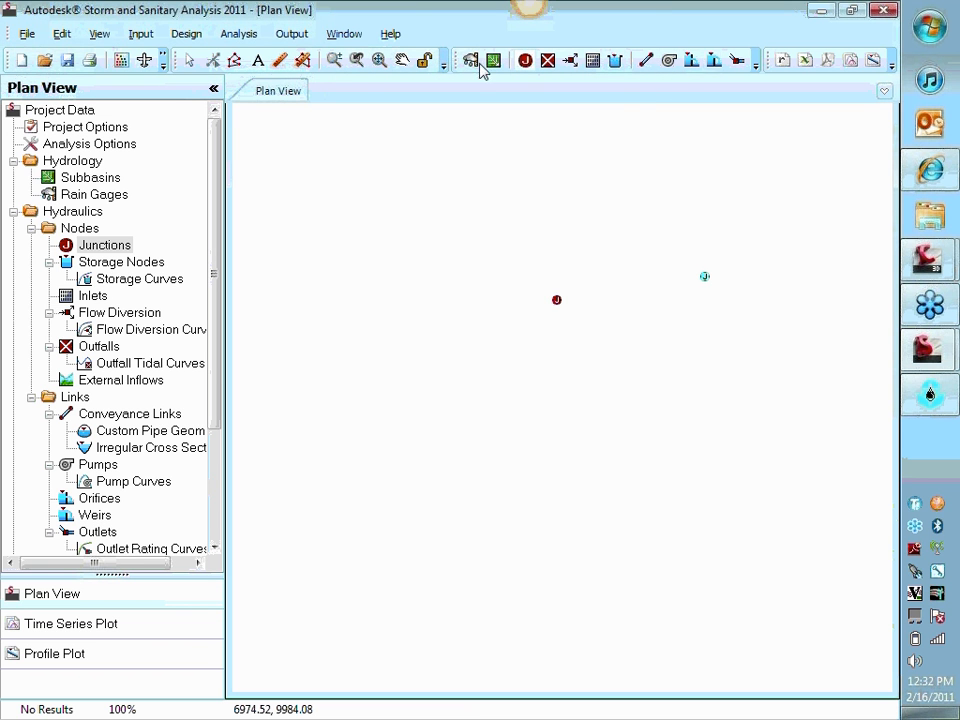
mouse_move(646, 60)
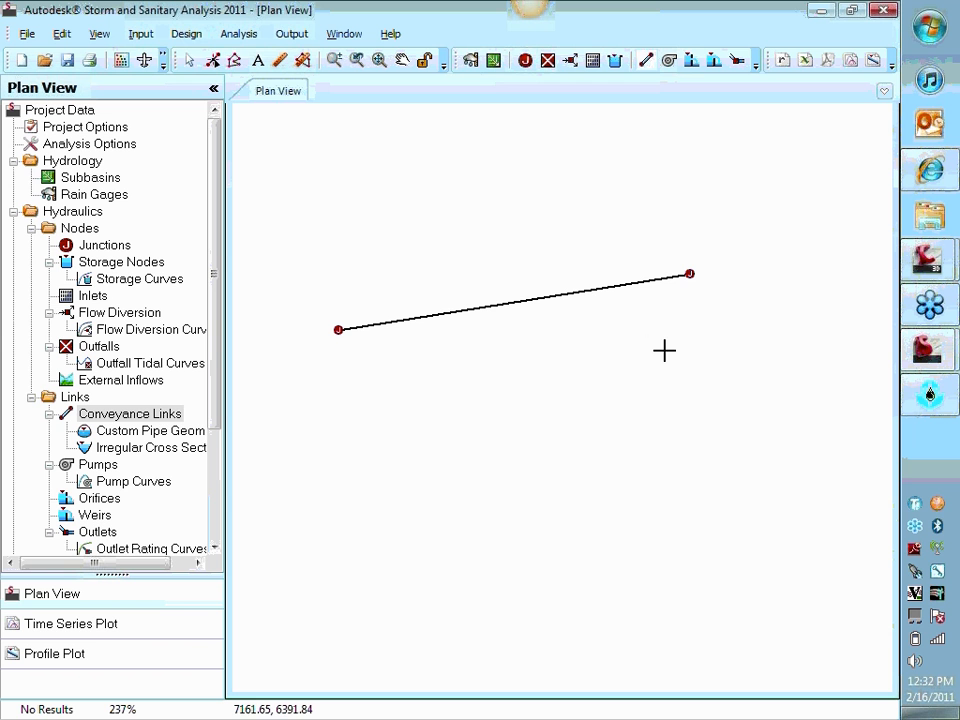
mouse_move(647, 331)
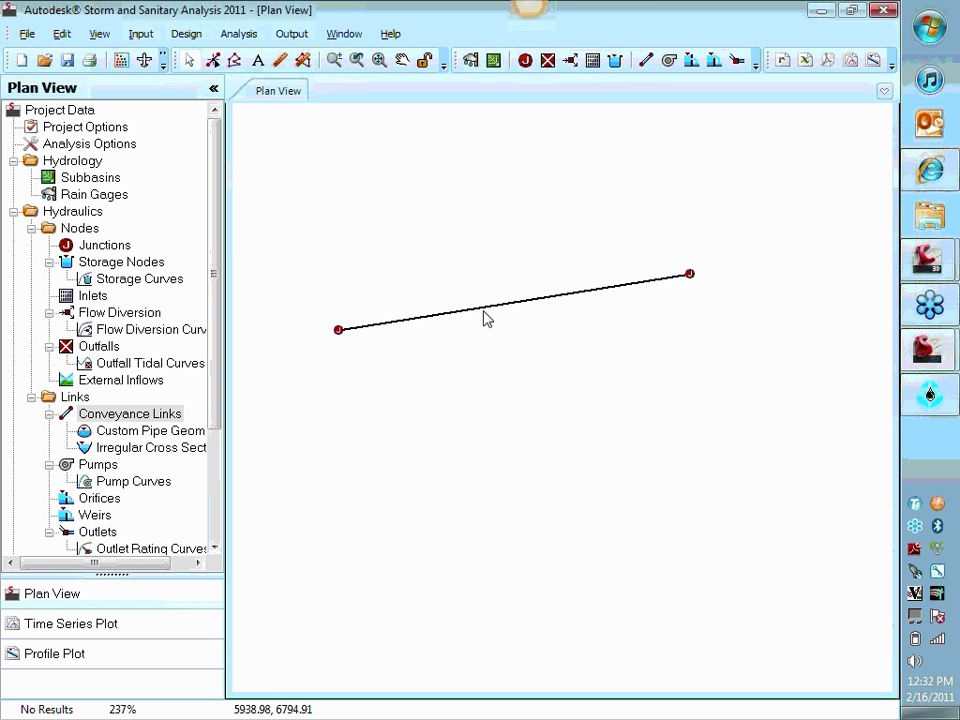
Try open channel and culvert shapes for Link-01, then return it to a circular pipe.
double_click(513, 300)
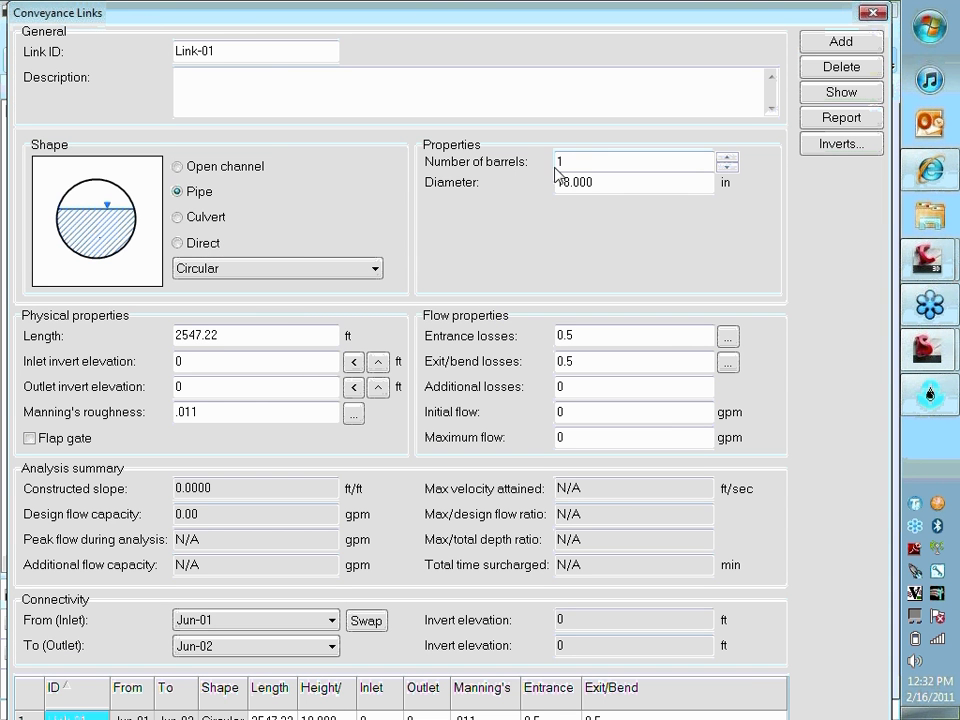
left_click(177, 166)
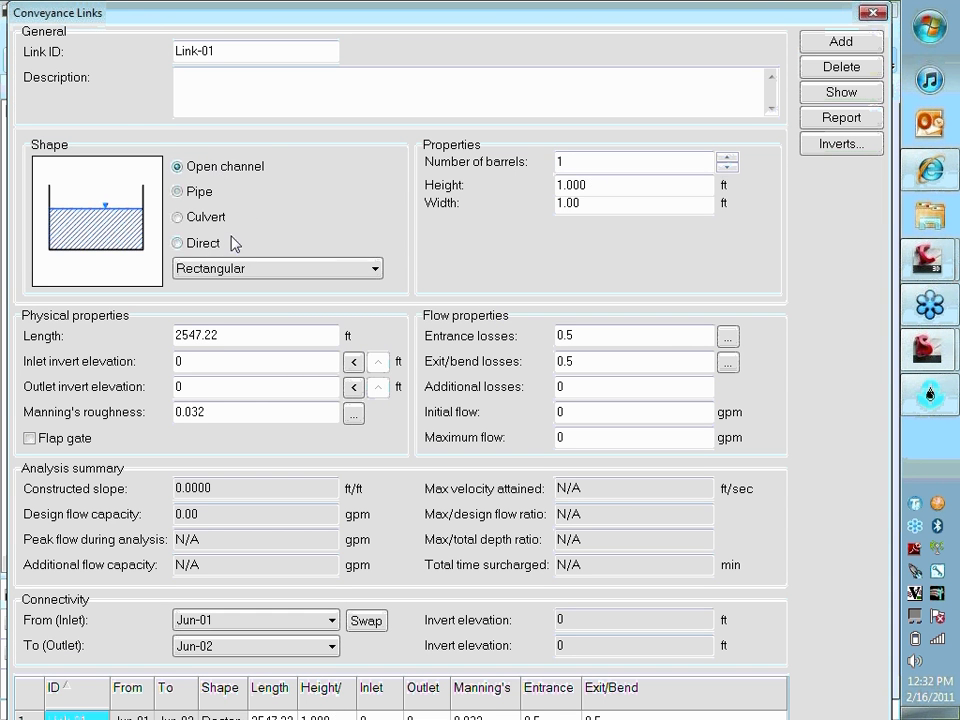
left_click(178, 191)
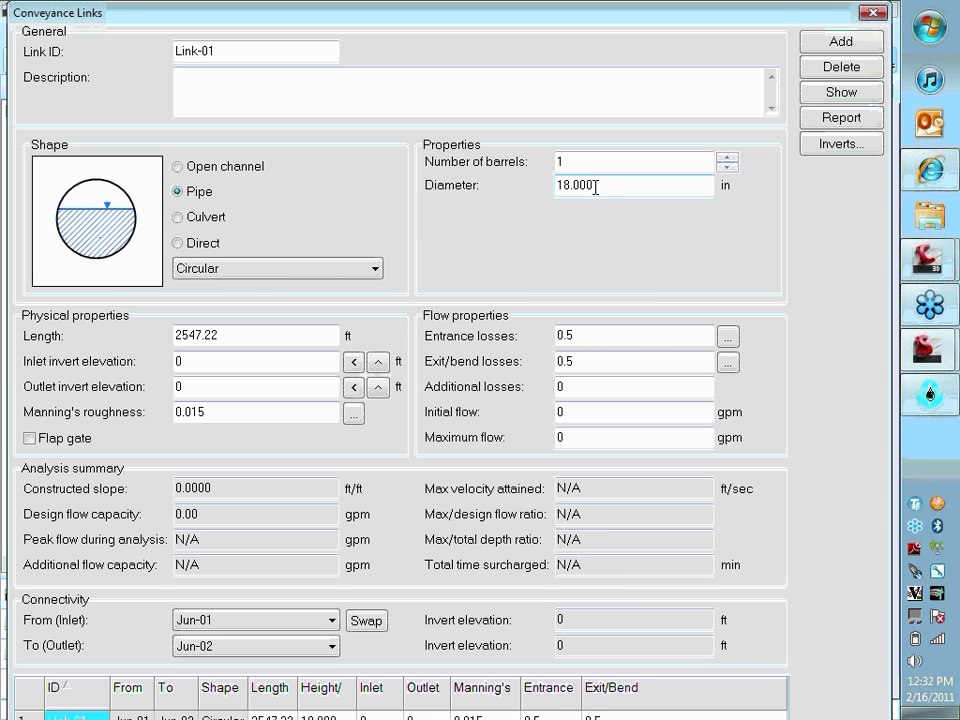
left_click(632, 161)
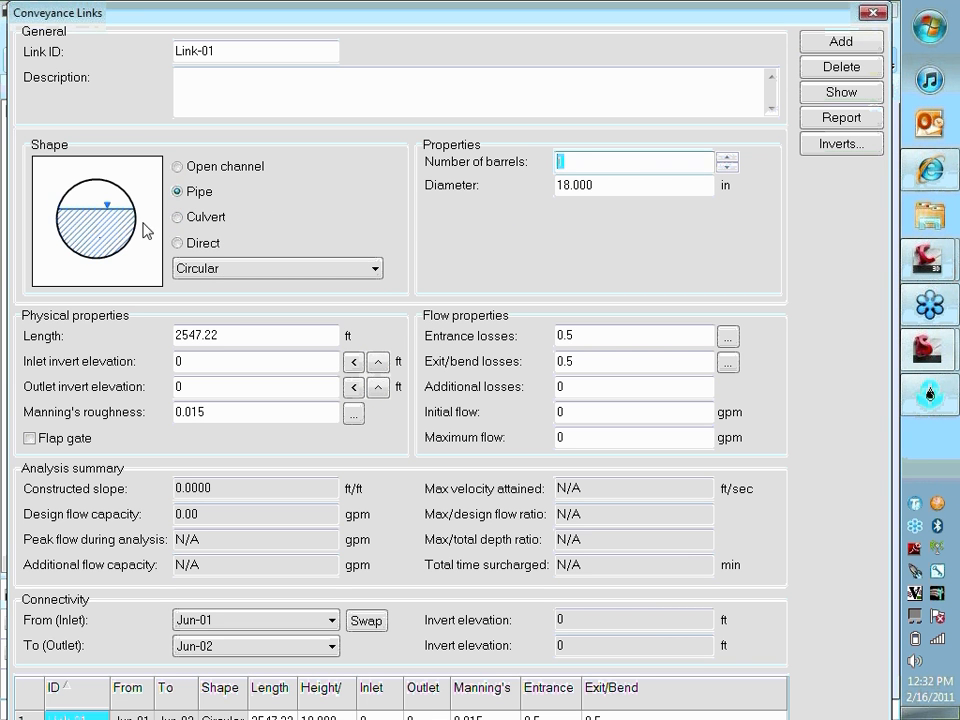
left_click(177, 217)
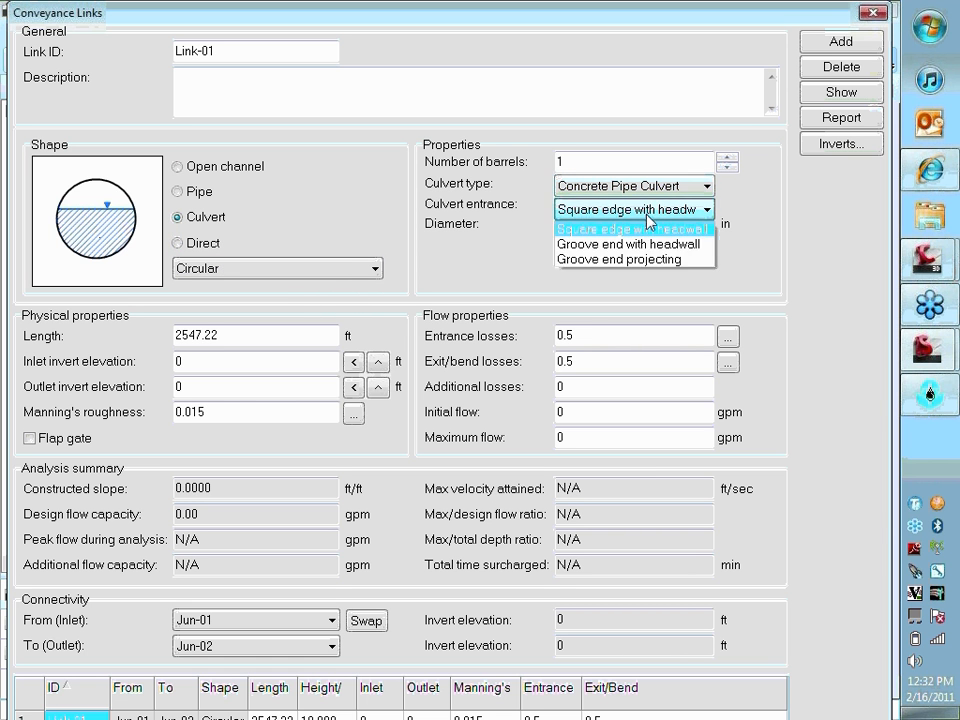
left_click(178, 243)
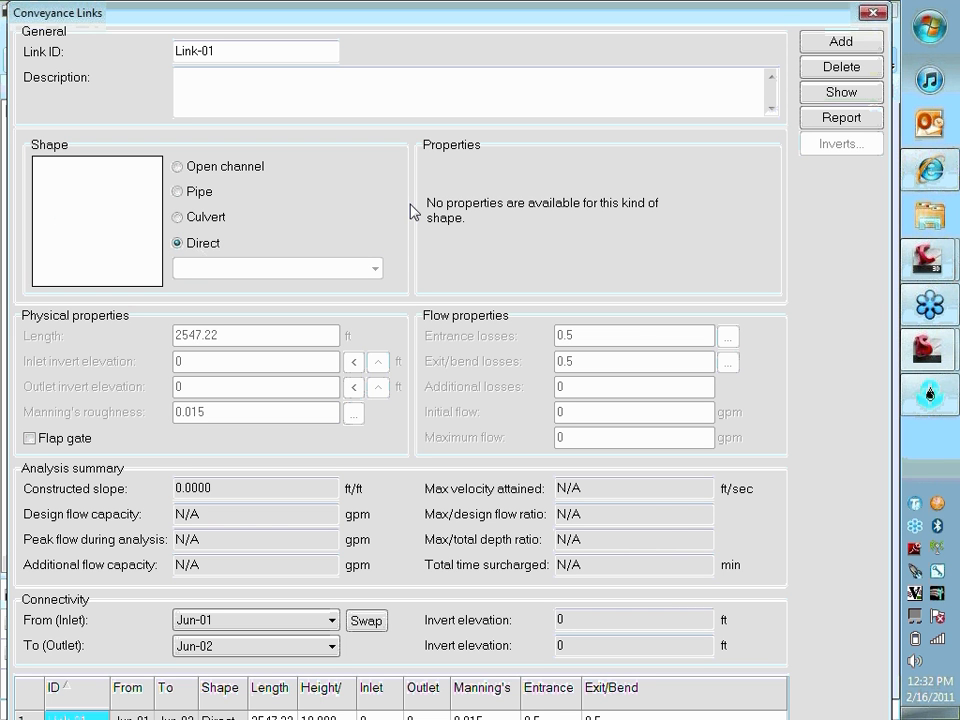
mouse_move(356, 197)
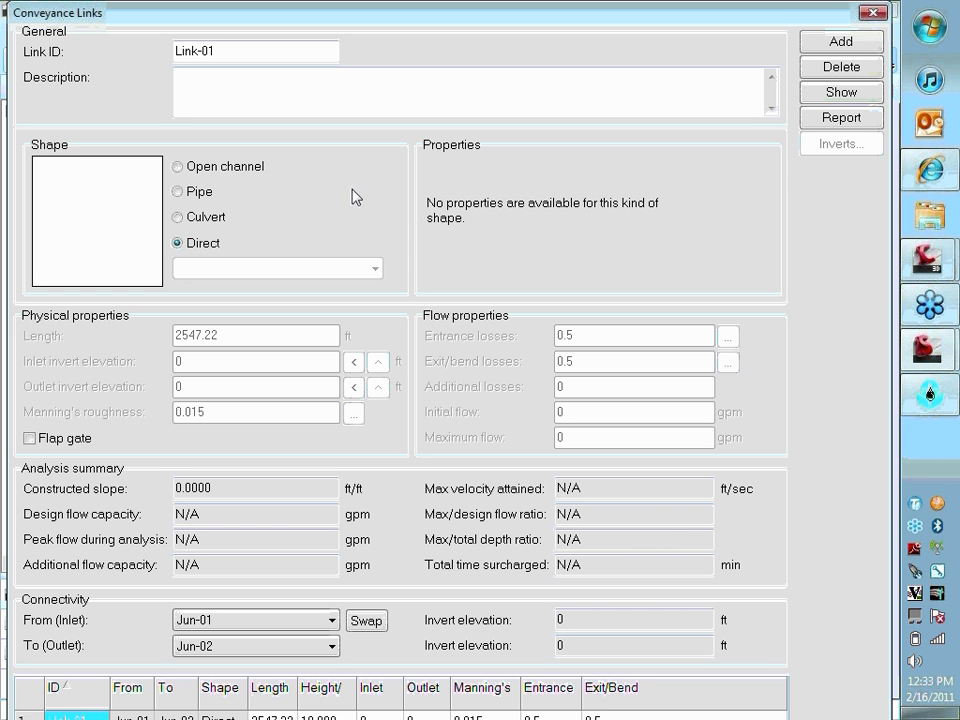
left_click(178, 191)
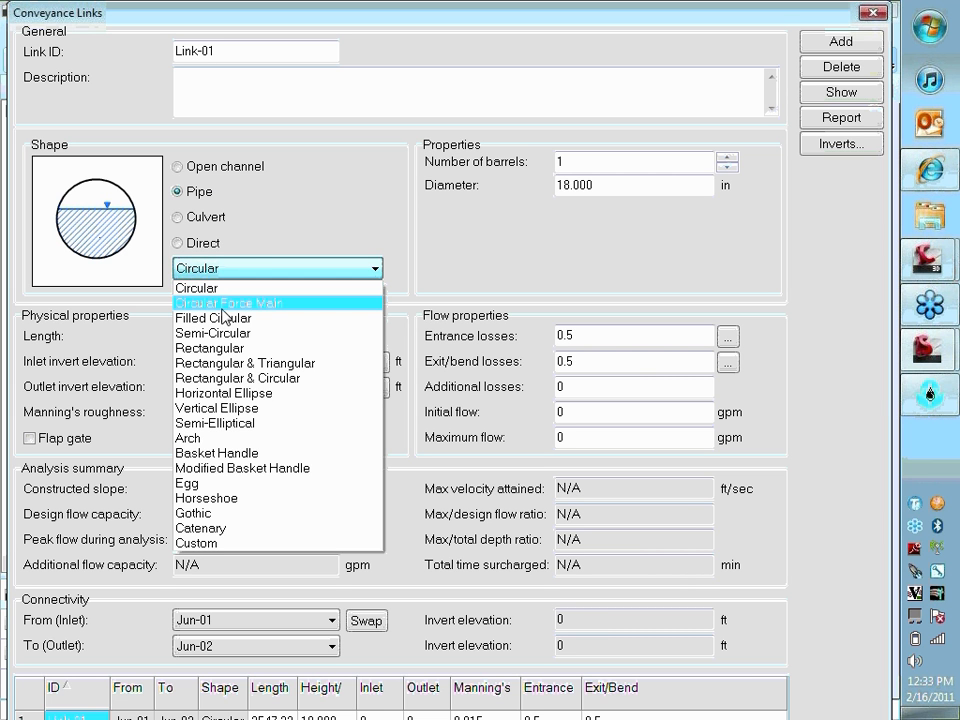
Switch Link-01 to a Circular Force Main with an H-W C-factor of 120.
left_click(228, 302)
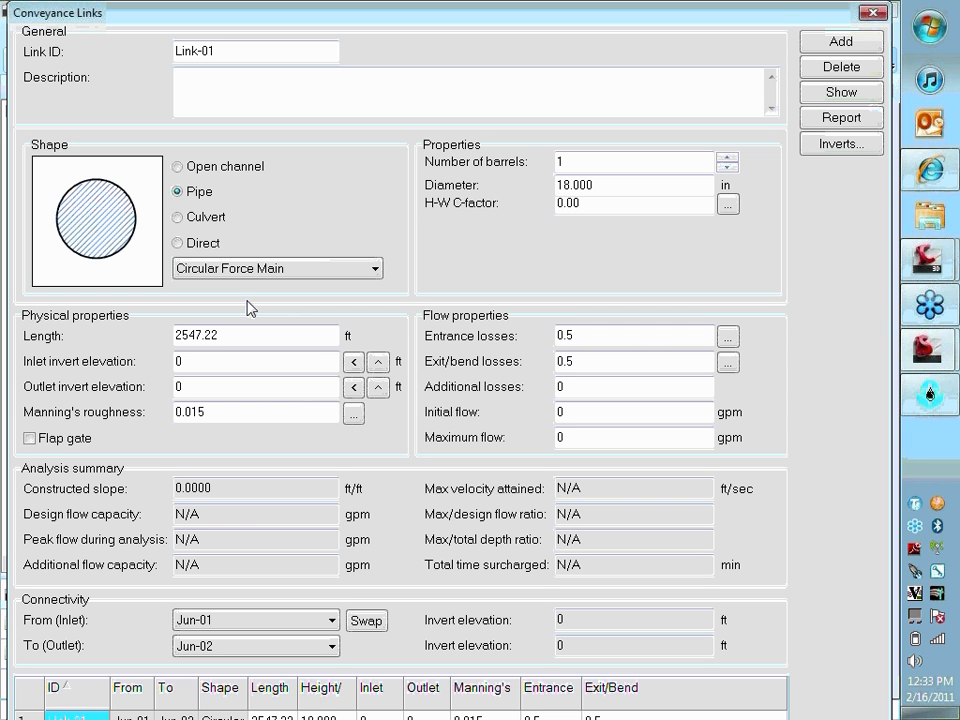
mouse_move(482, 215)
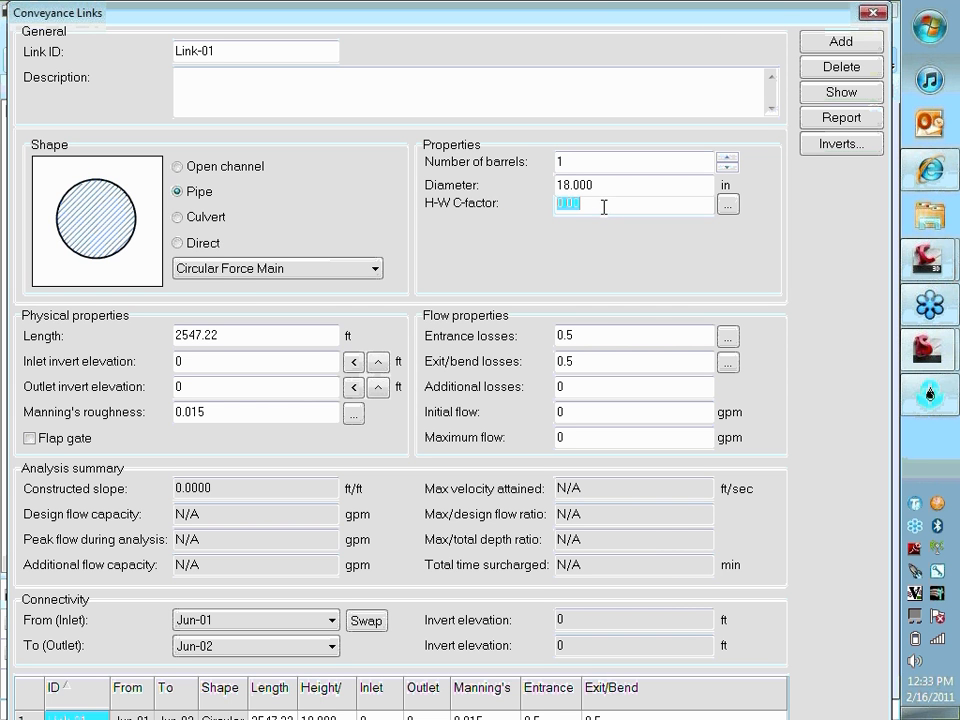
type("120")
left_click(634, 185)
type("2.000")
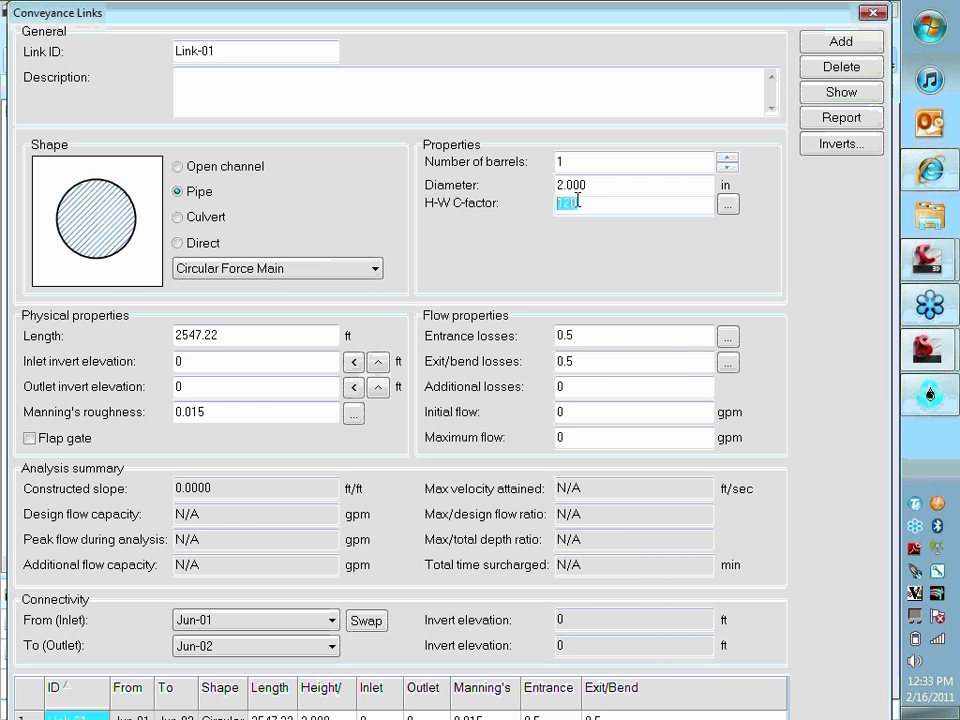
mouse_move(270, 168)
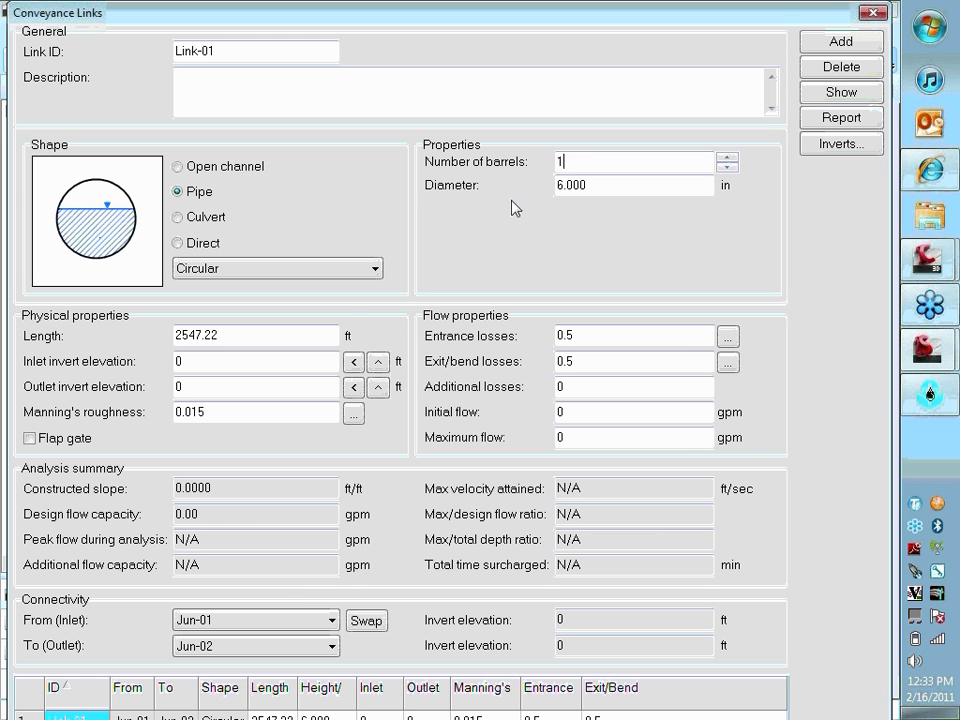
mouse_move(420, 560)
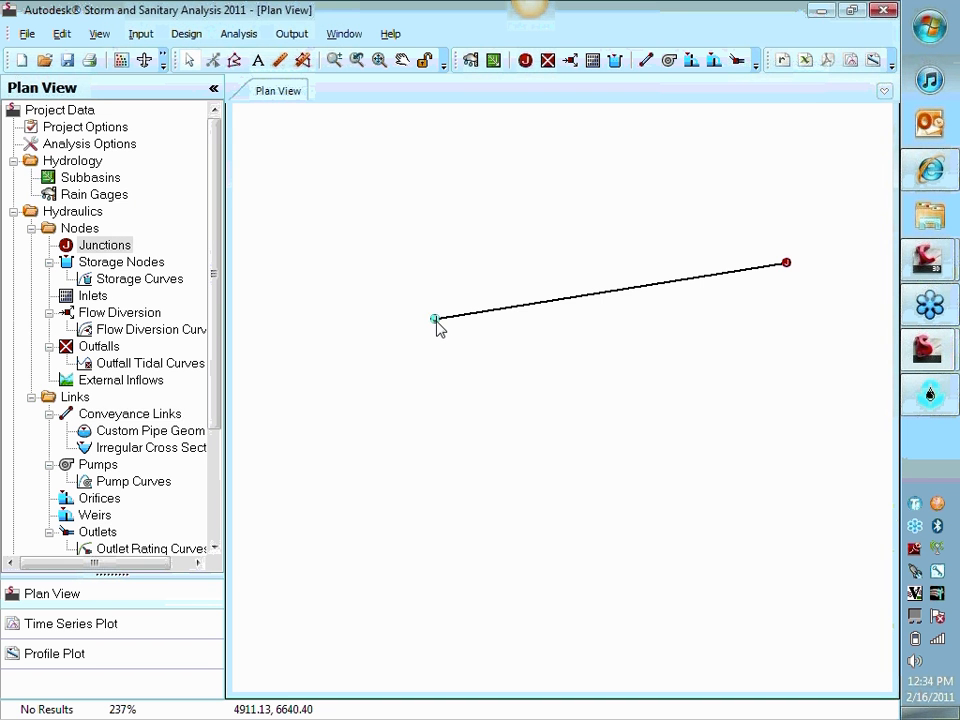
Rename the left junction to Source with 105 ft rim and 100 ft invert elevation.
double_click(434, 320)
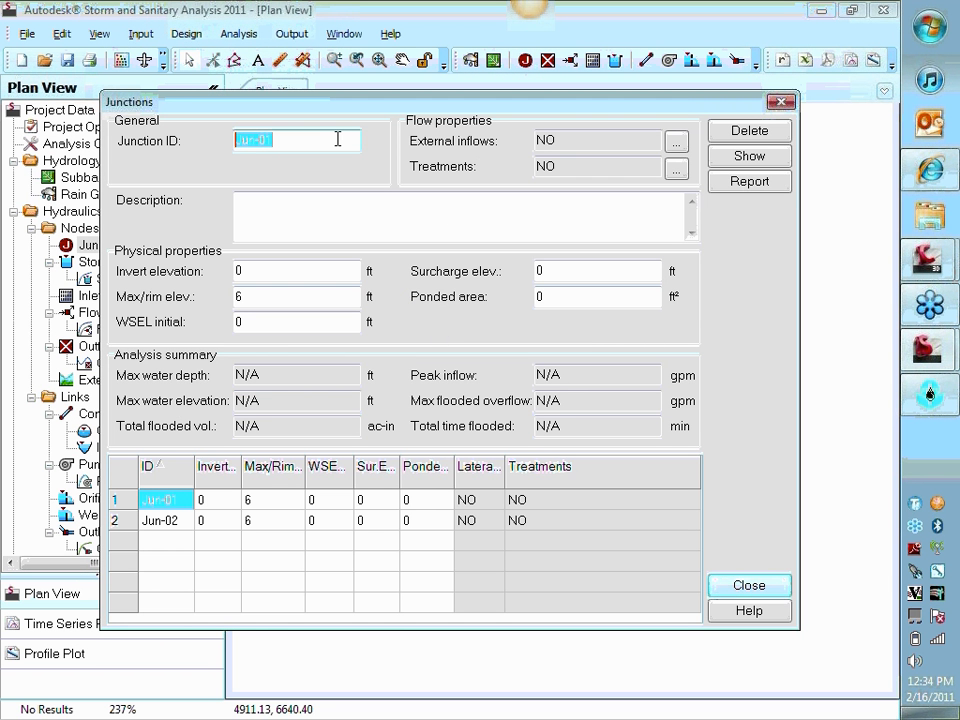
type("Source")
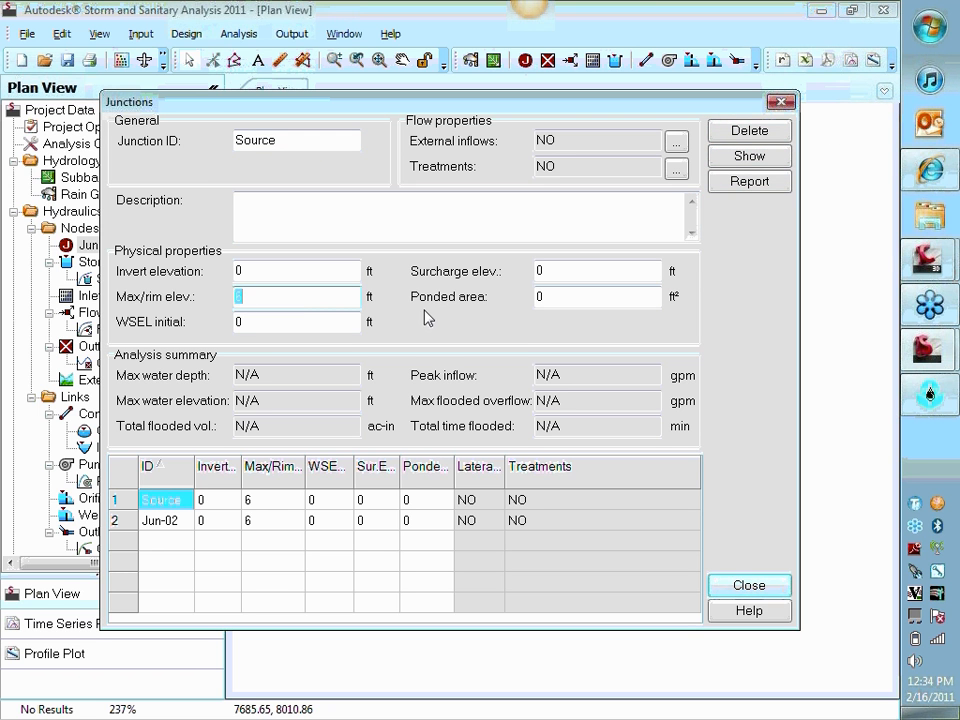
type("1")
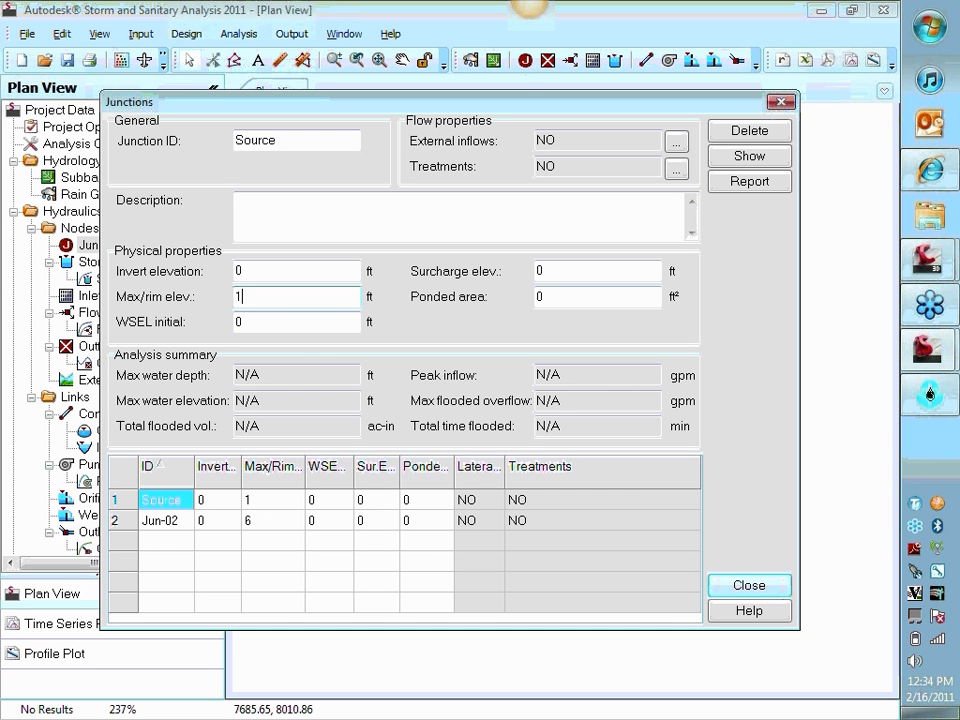
type("05")
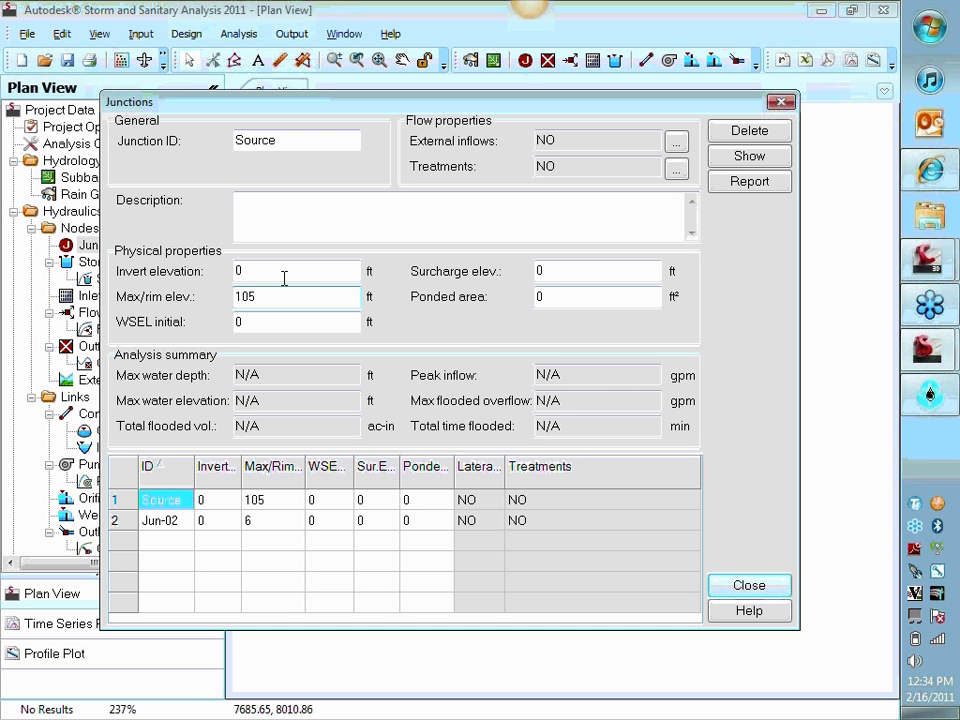
type("1")
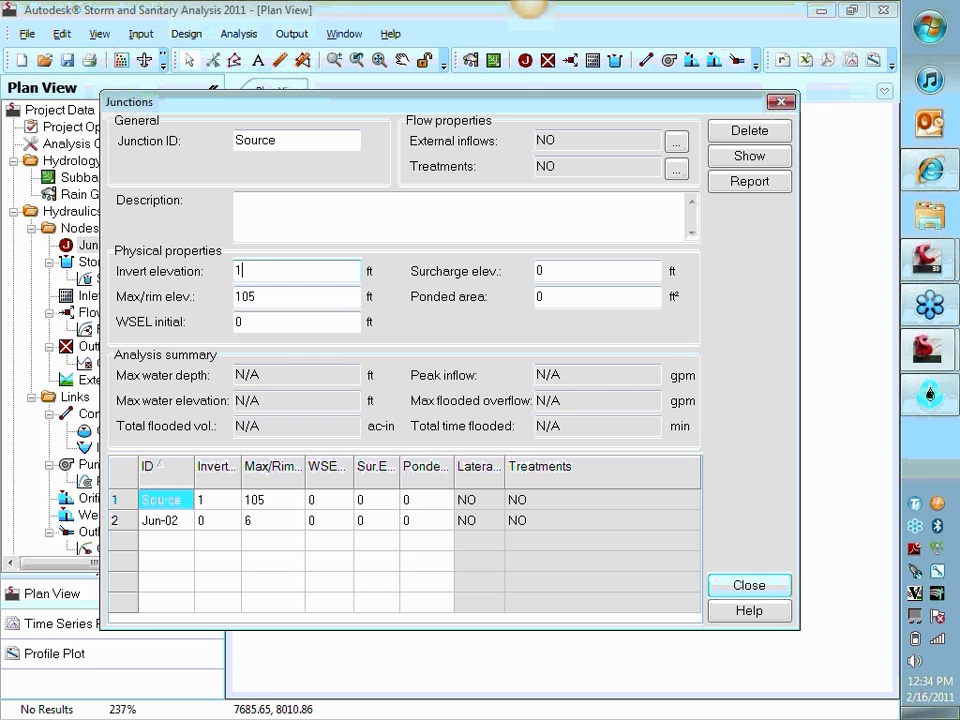
type("00")
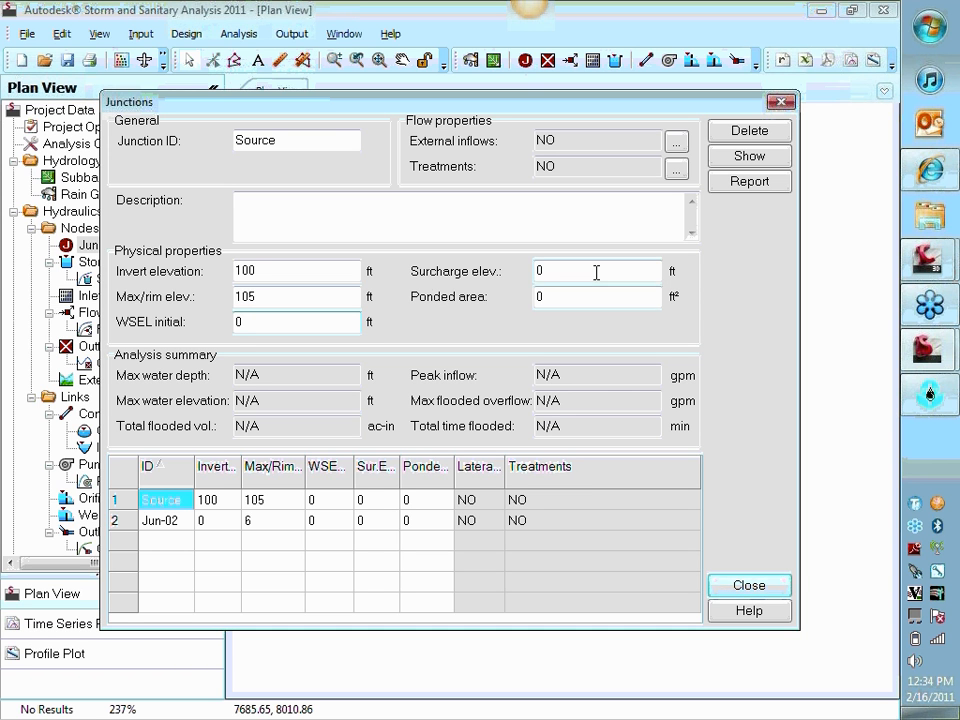
left_click(595, 271)
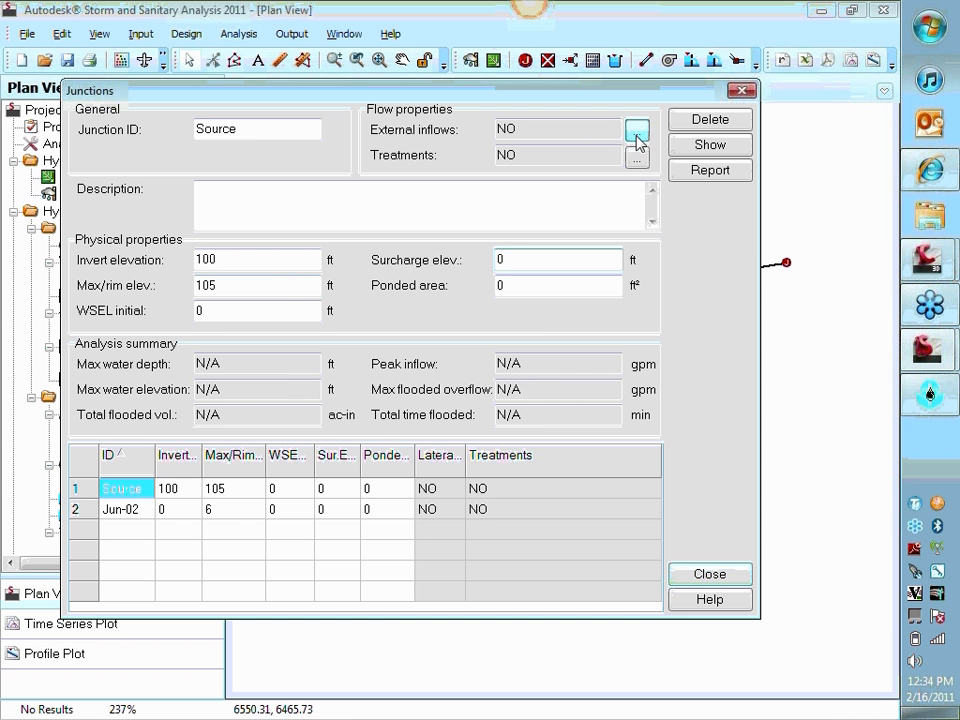
Enter a dry-weather average inflow of 5 for Source and review the saved inflows.
left_click(637, 131)
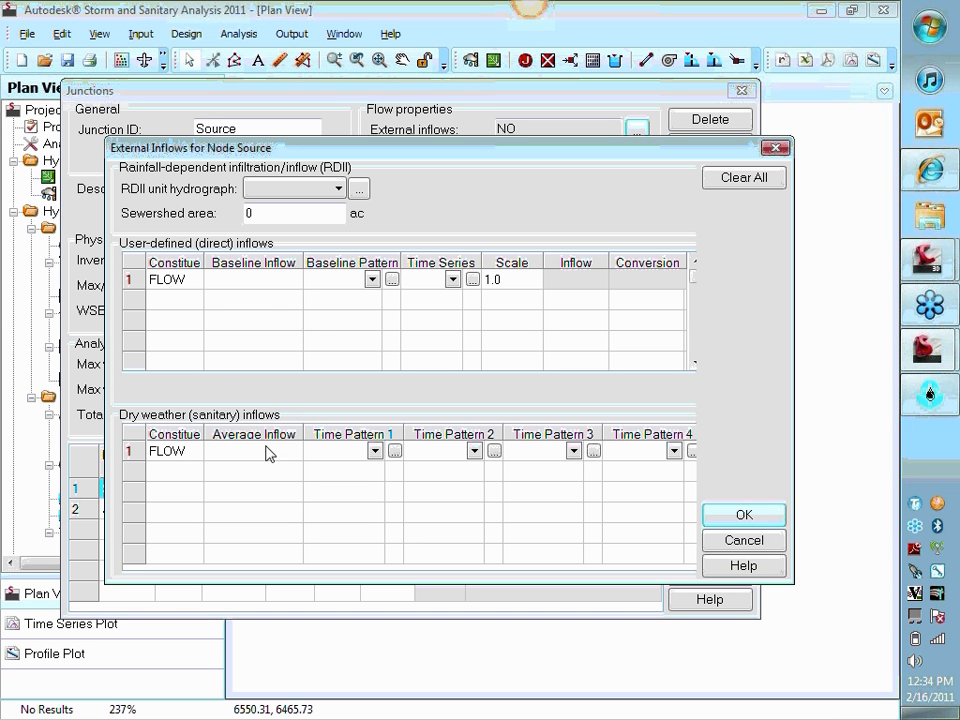
mouse_move(343, 440)
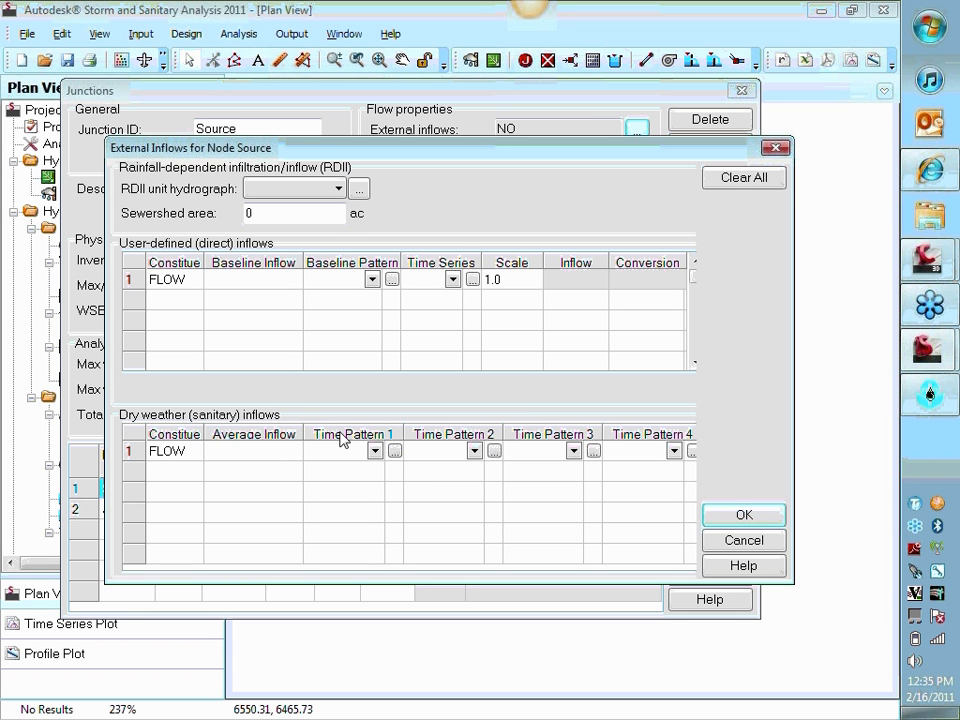
type("5")
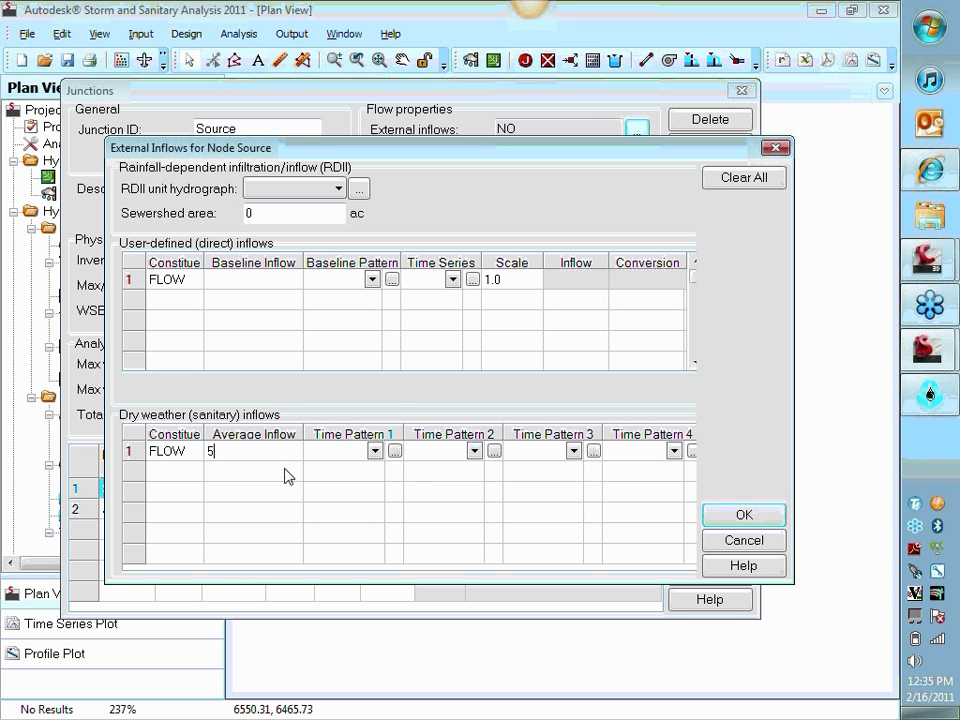
left_click(340, 450)
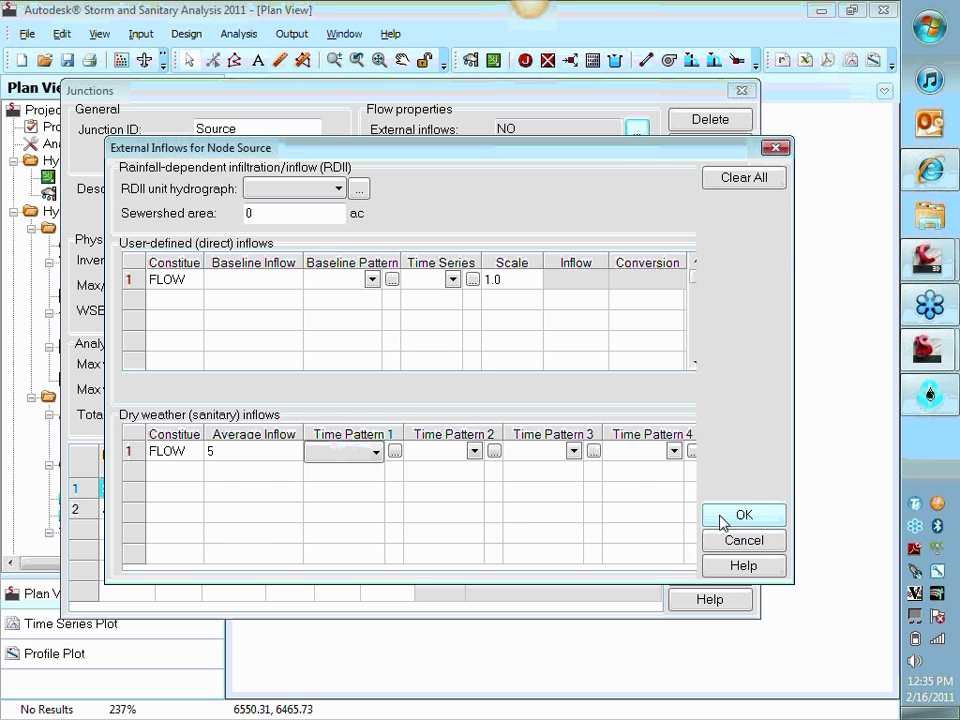
left_click(743, 514)
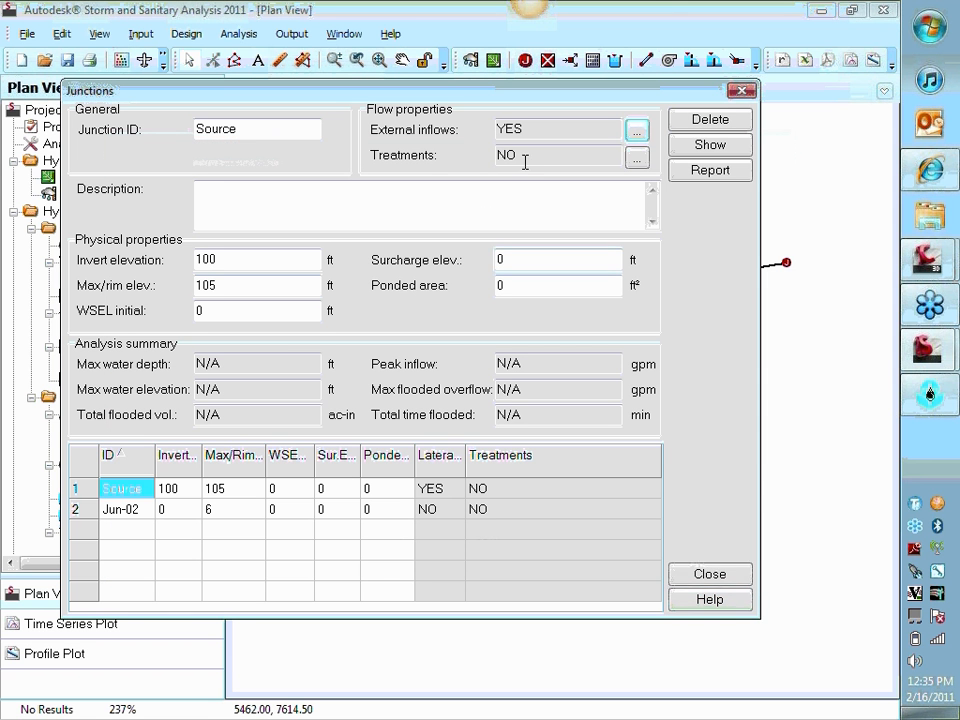
left_click(637, 129)
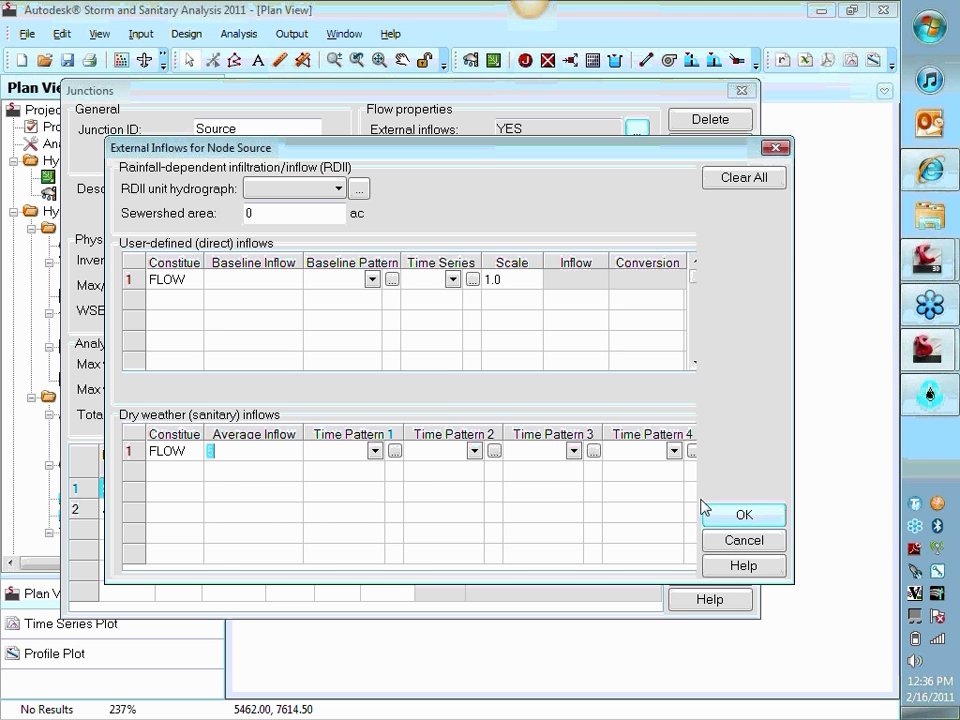
left_click(743, 514)
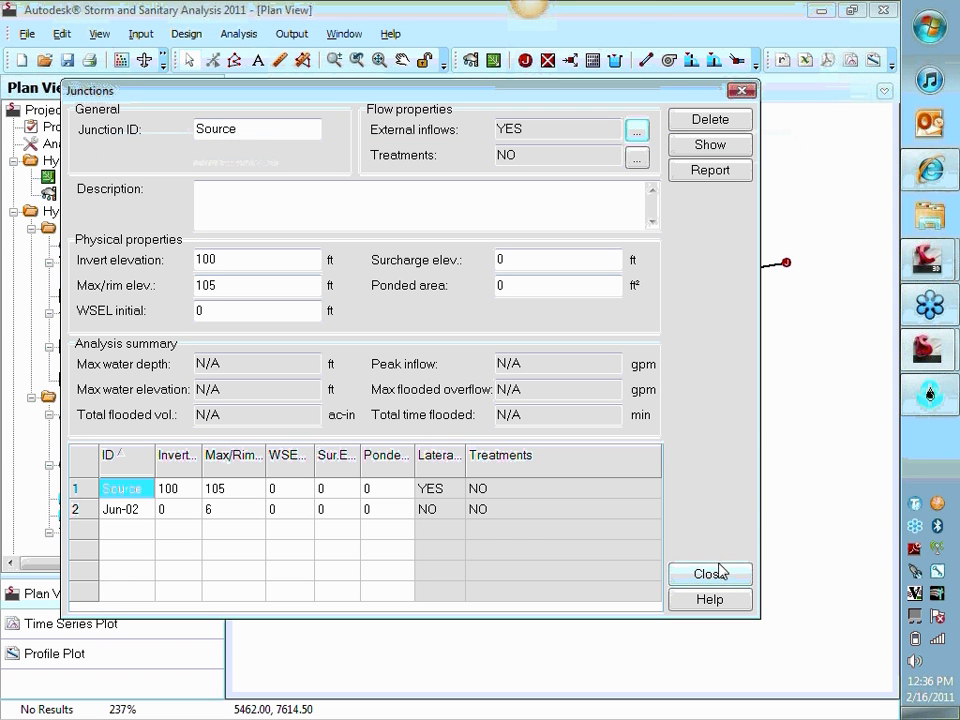
From Centerpoint-Source's inflows, add Sanitary TP-03, trying WEEKEND before keeping HOURLY.
left_click(709, 573)
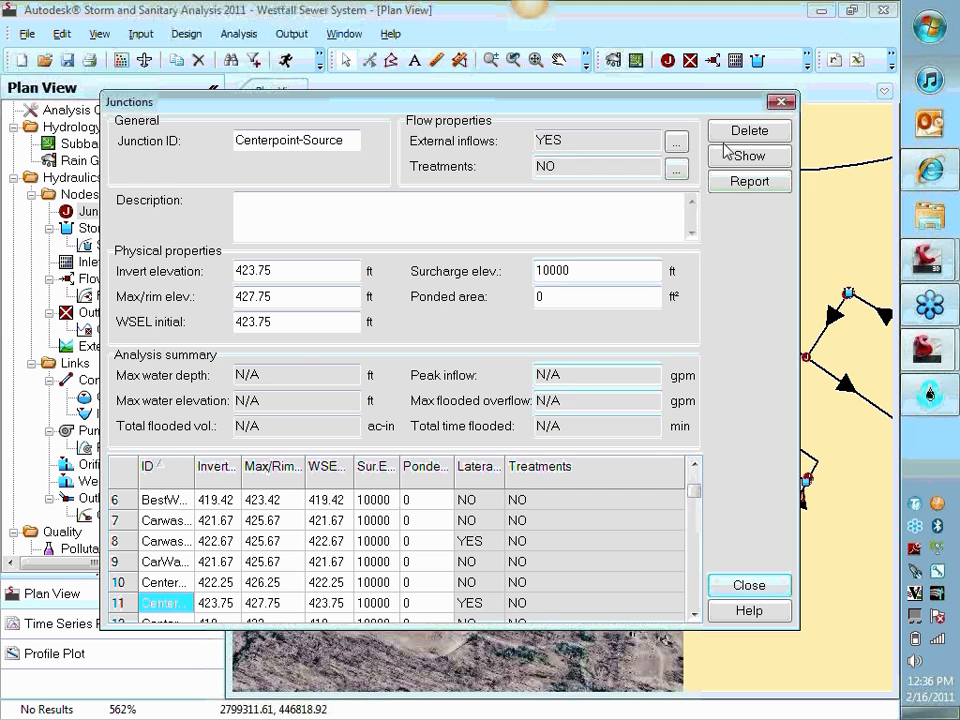
left_click(676, 140)
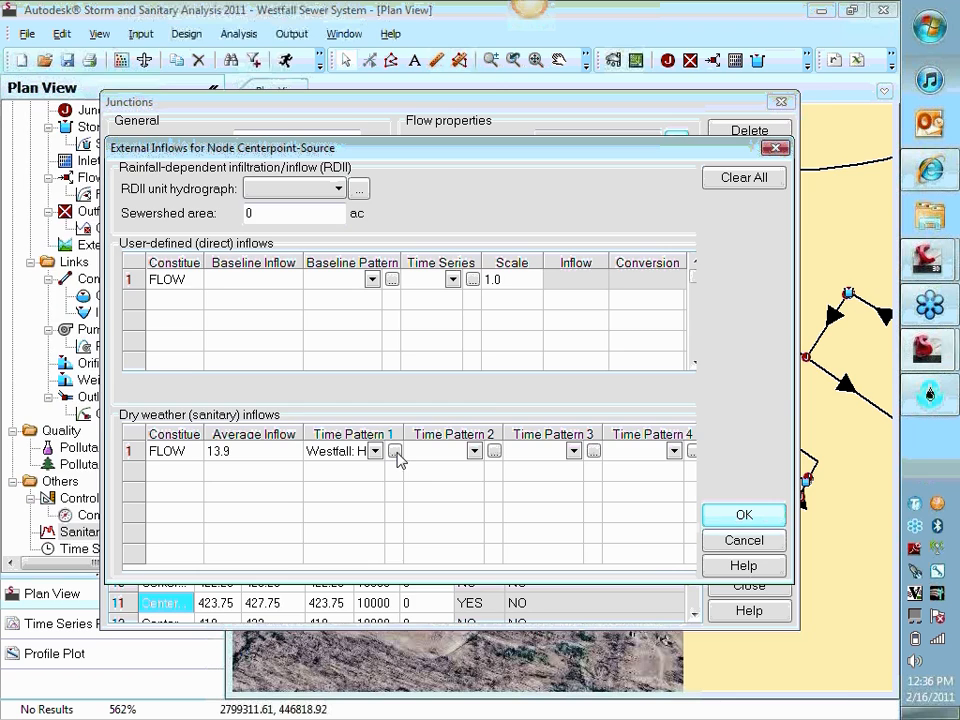
left_click(393, 450)
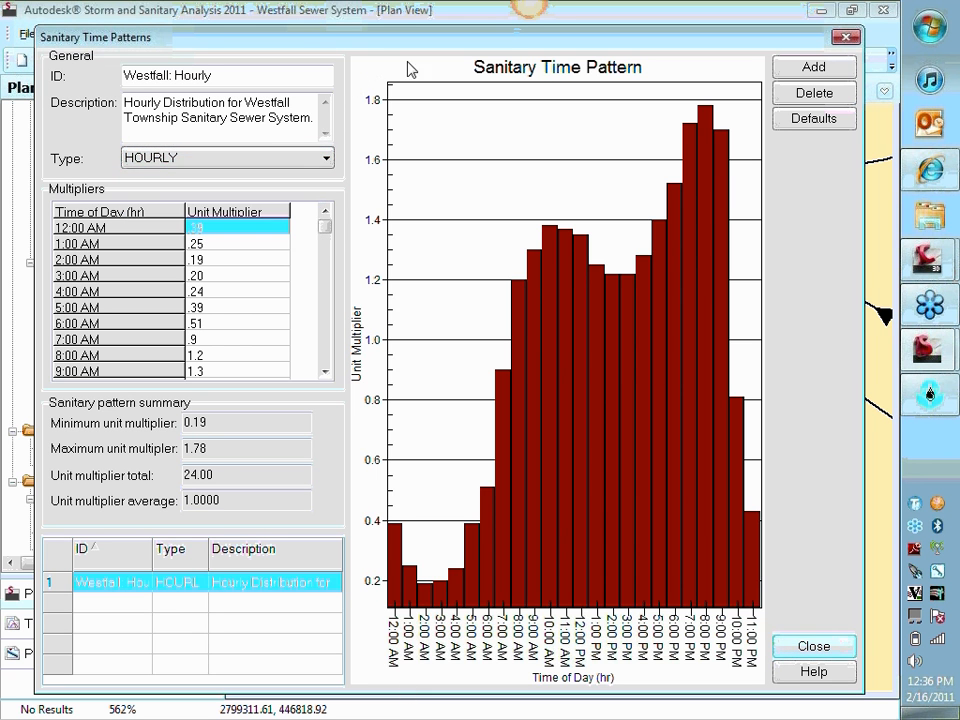
left_click(813, 67)
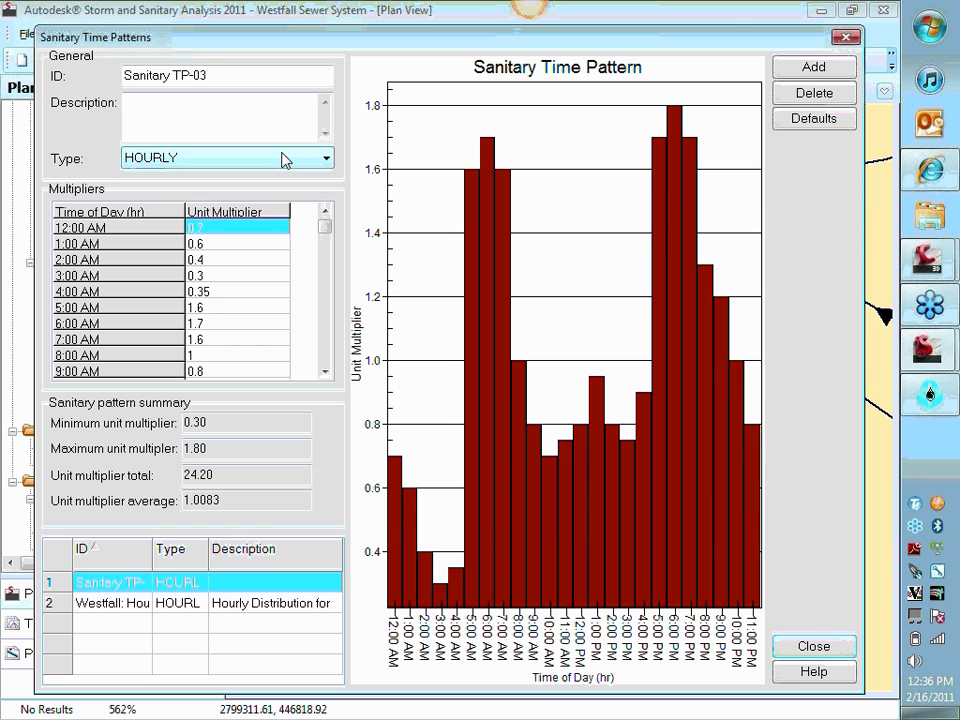
left_click(225, 157)
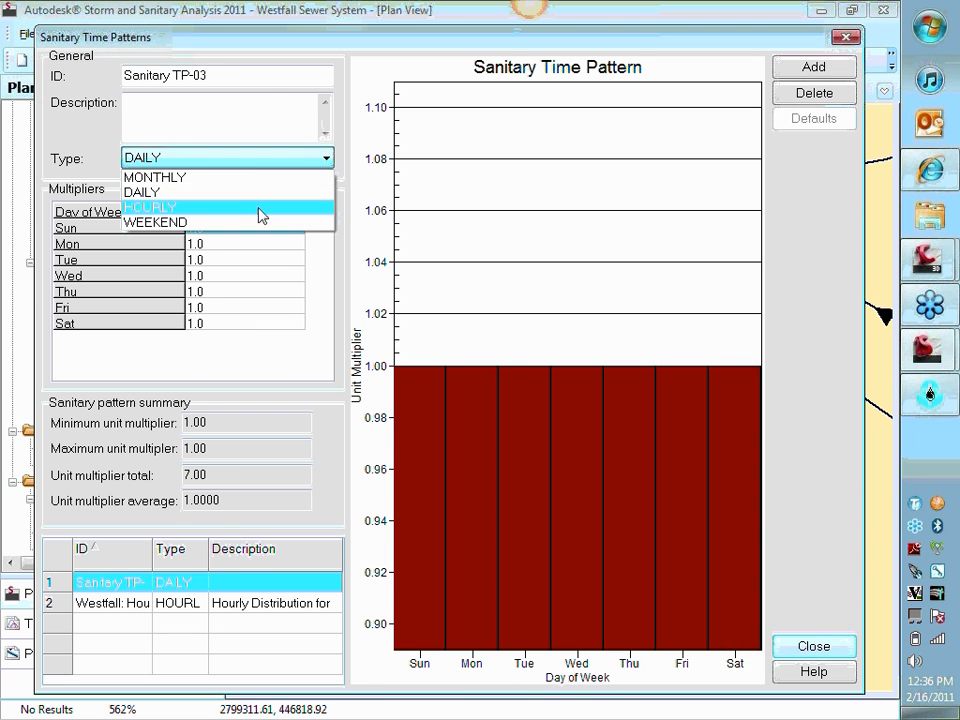
left_click(156, 222)
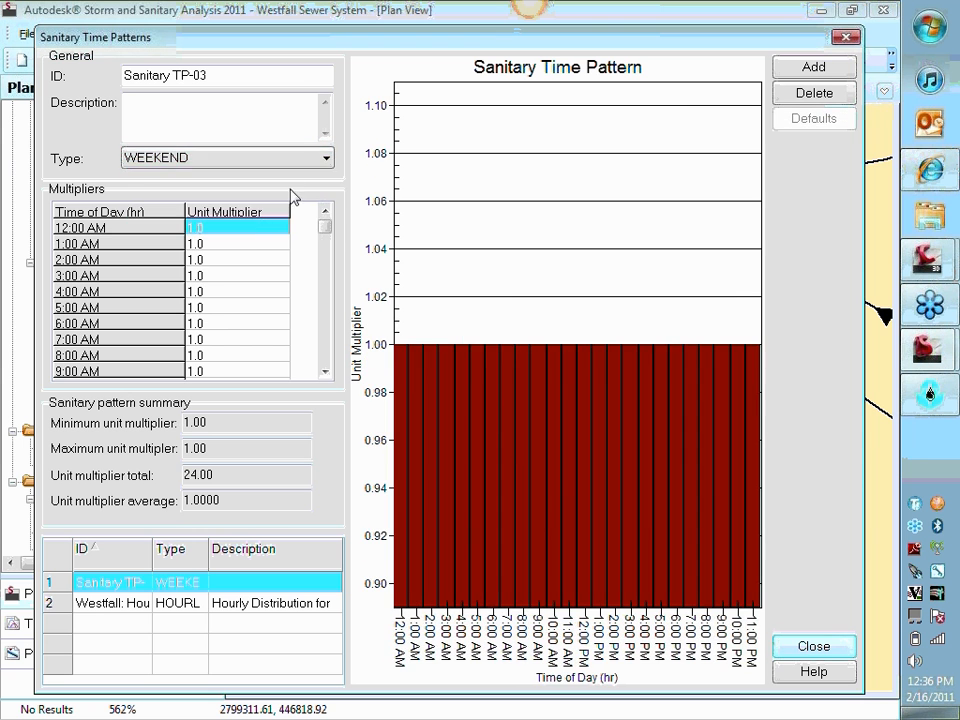
left_click(227, 158)
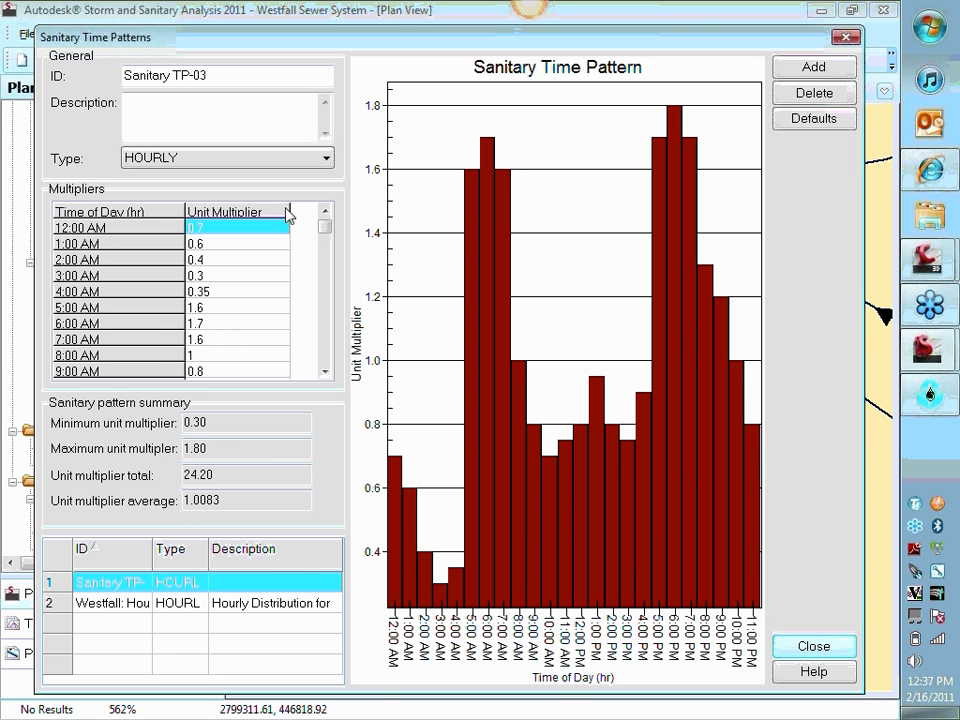
mouse_move(847, 435)
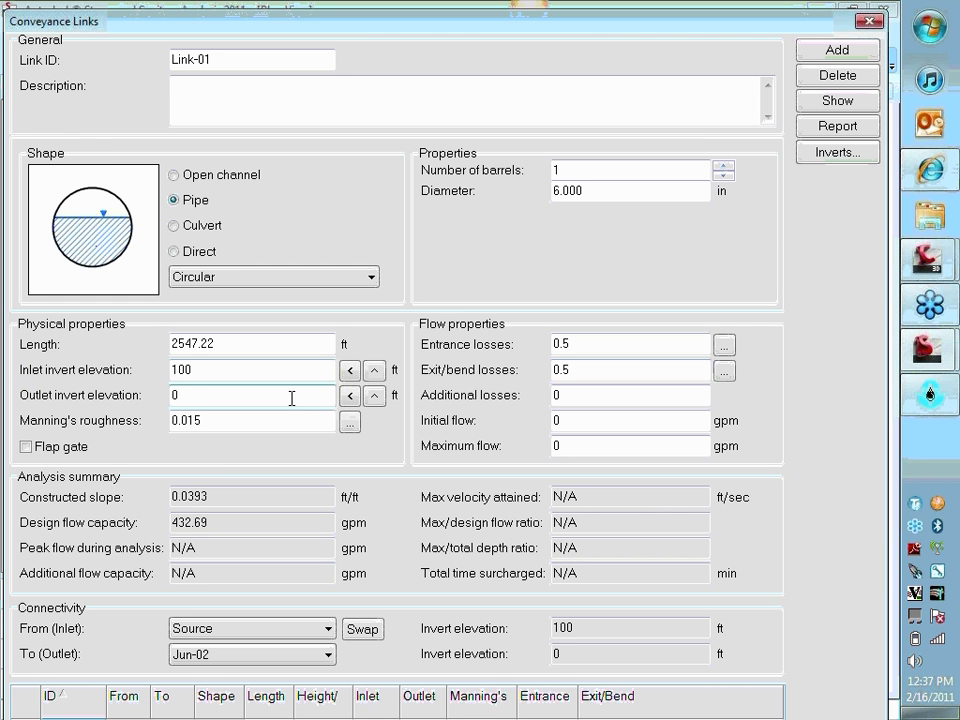
Give Jun-02 a 95 ft invert and 105 ft rim, and rename it MH-1.
left_click(868, 20)
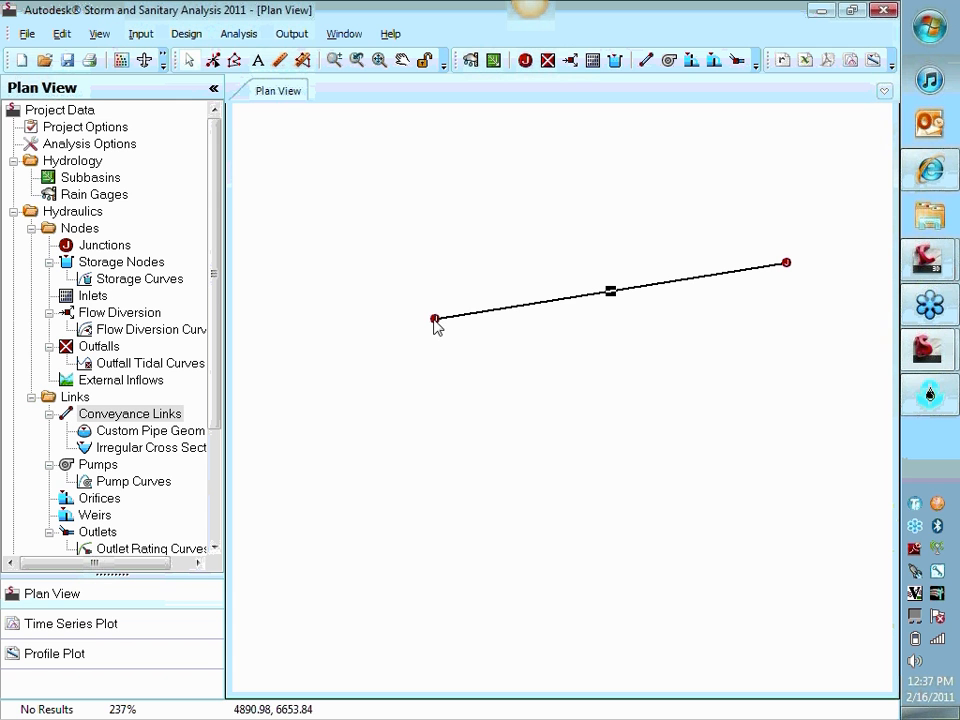
mouse_move(667, 352)
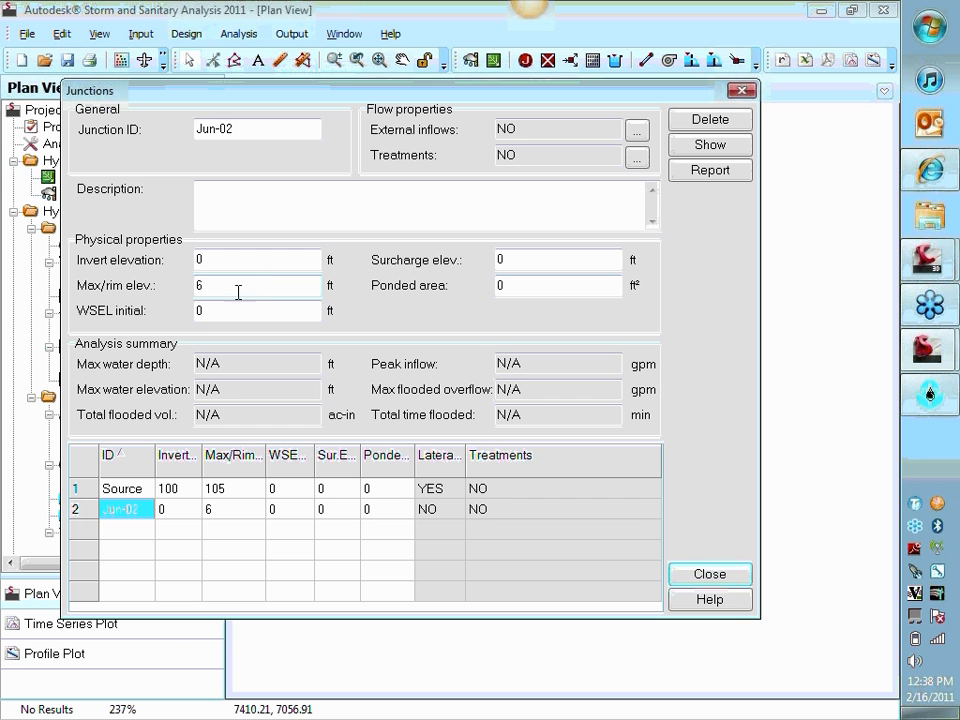
left_click(256, 259)
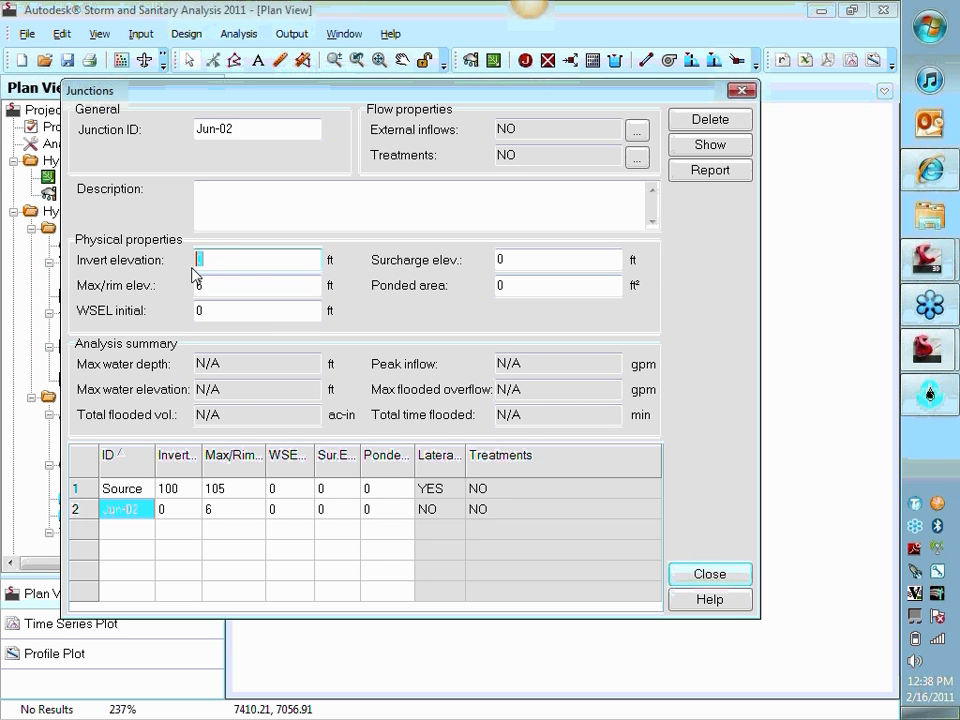
type("95")
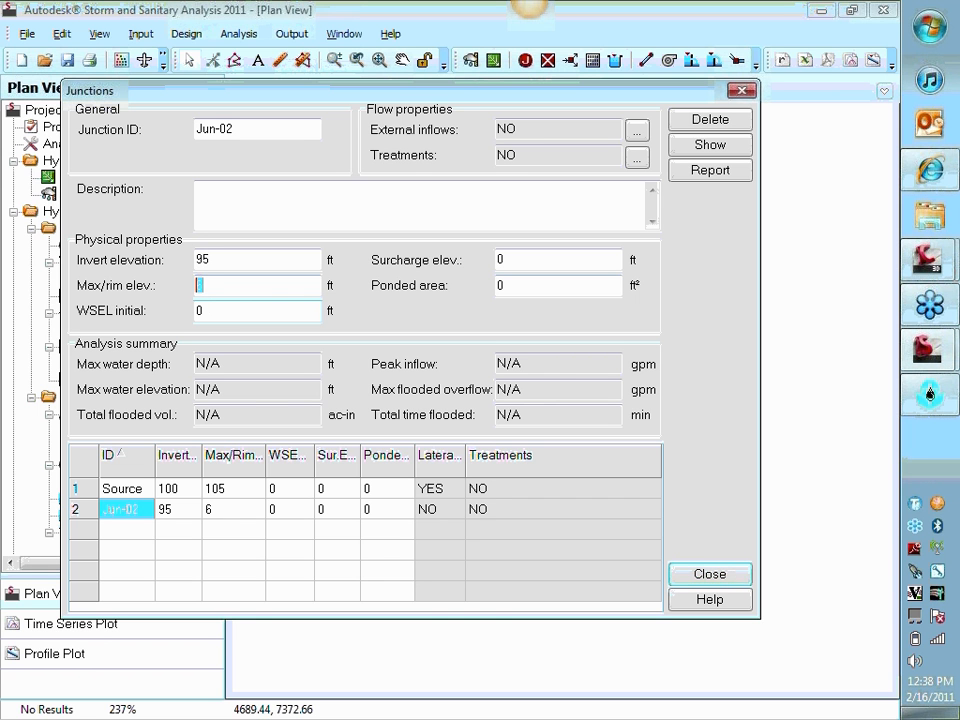
type("105")
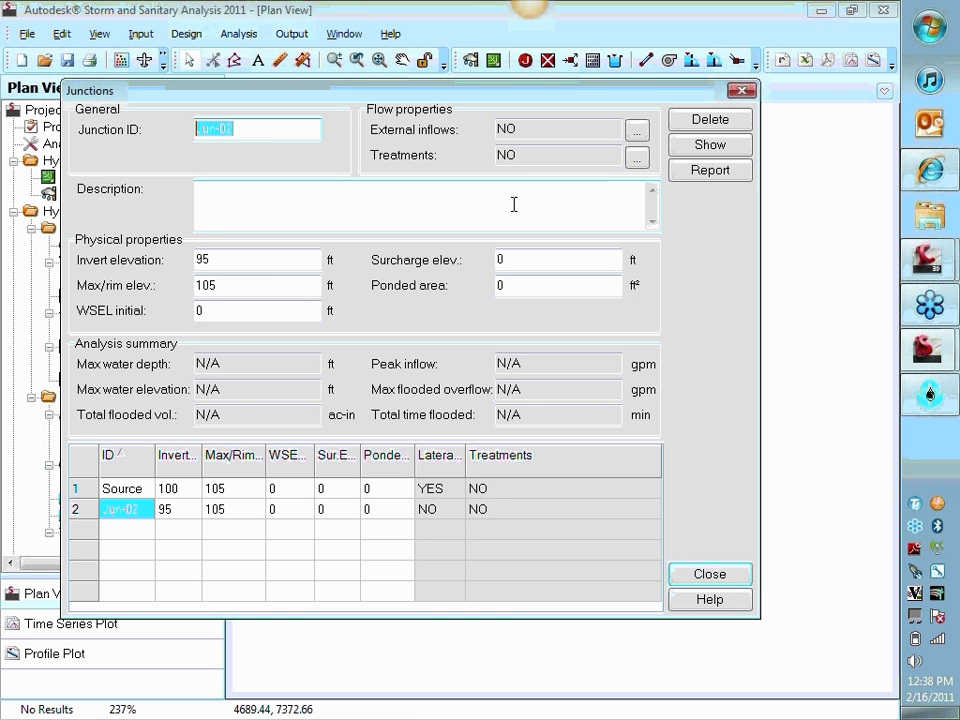
type("MH-1")
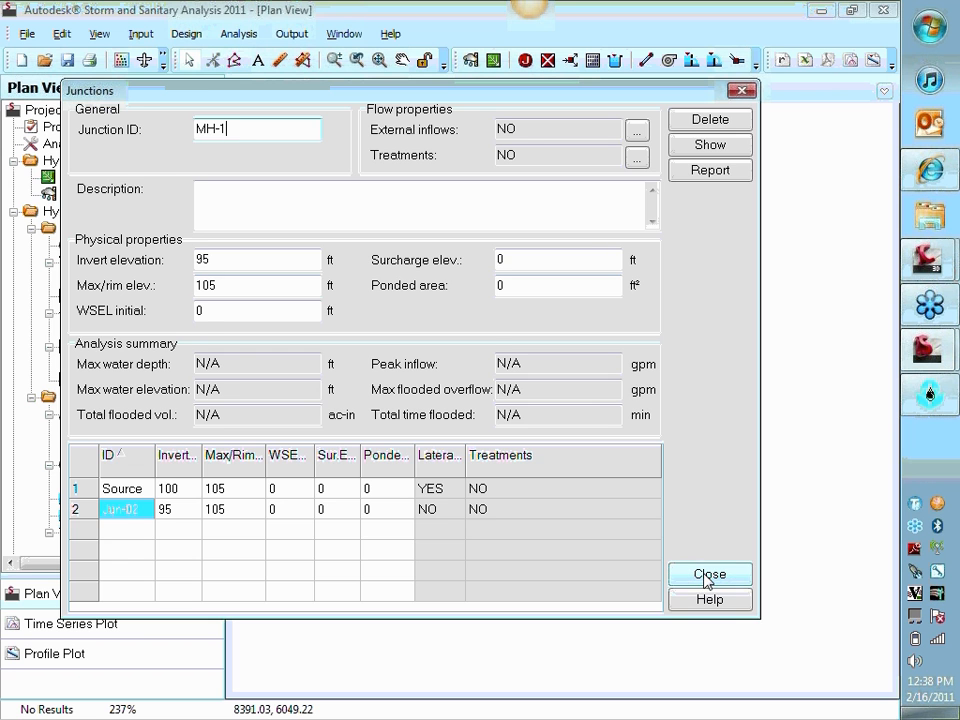
left_click(710, 574)
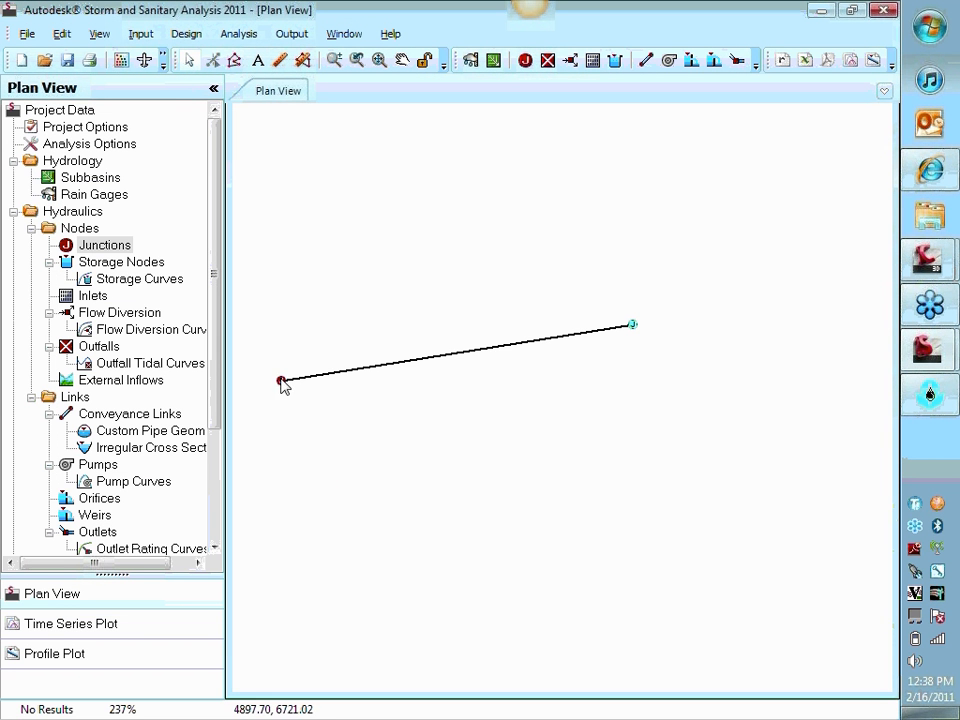
mouse_move(648, 322)
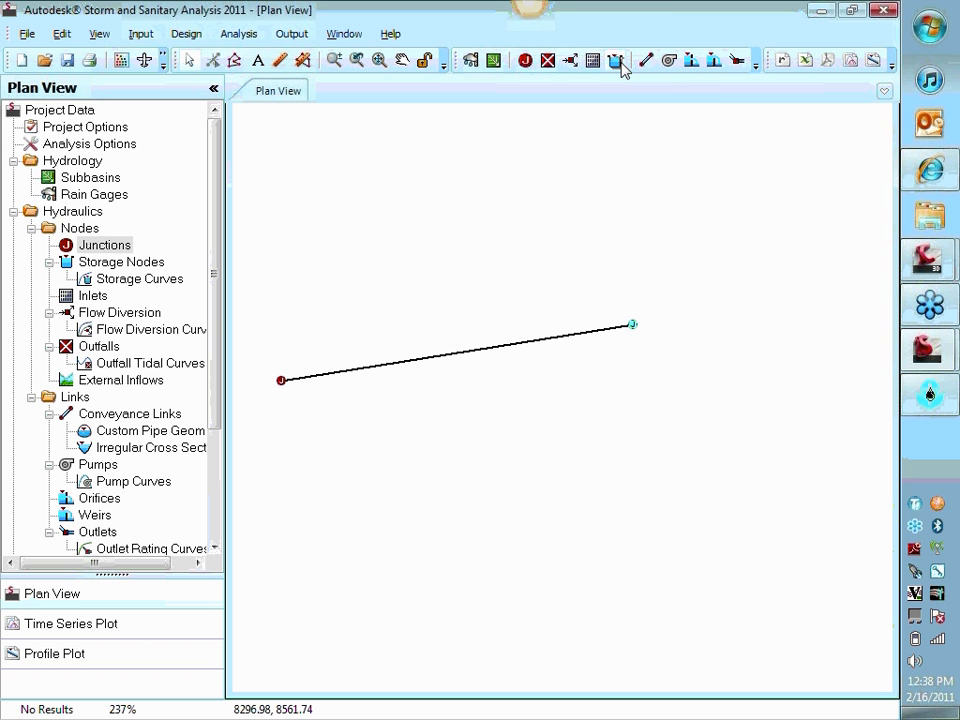
mouse_move(617, 60)
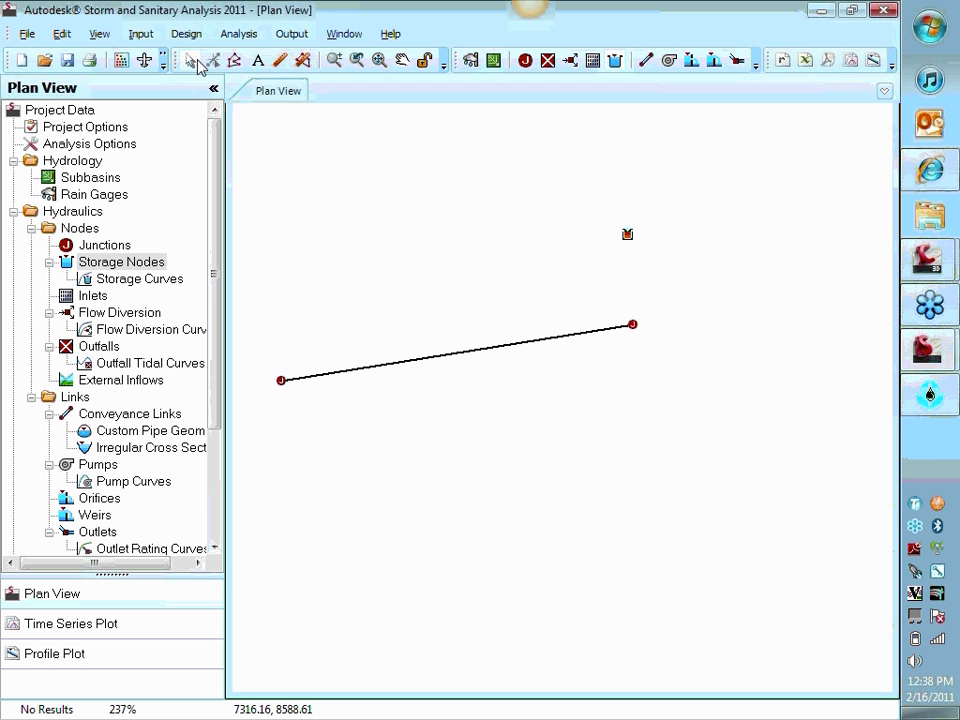
mouse_move(633, 240)
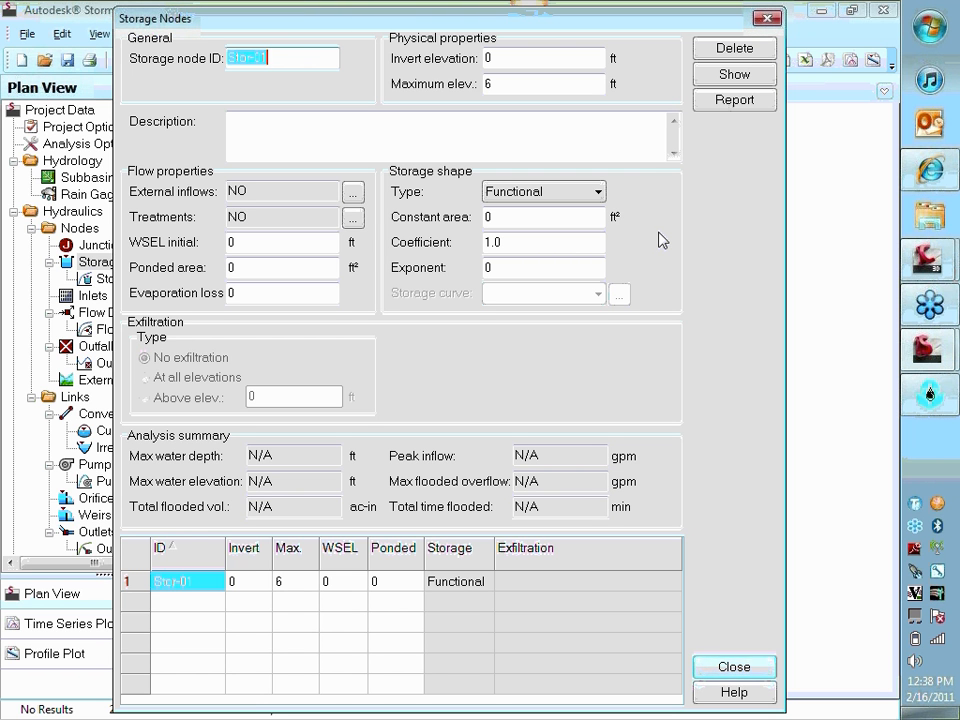
mouse_move(618, 224)
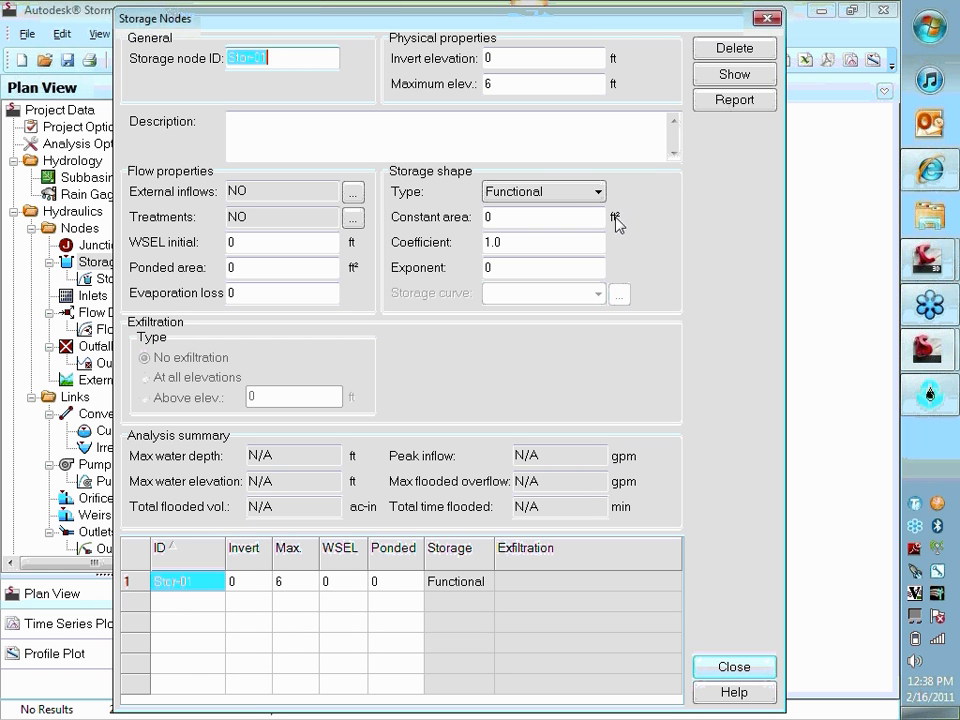
Give Stor-01 a 25 ft² constant area, 85 ft invert and 105 ft maximum elevation.
left_click(543, 191)
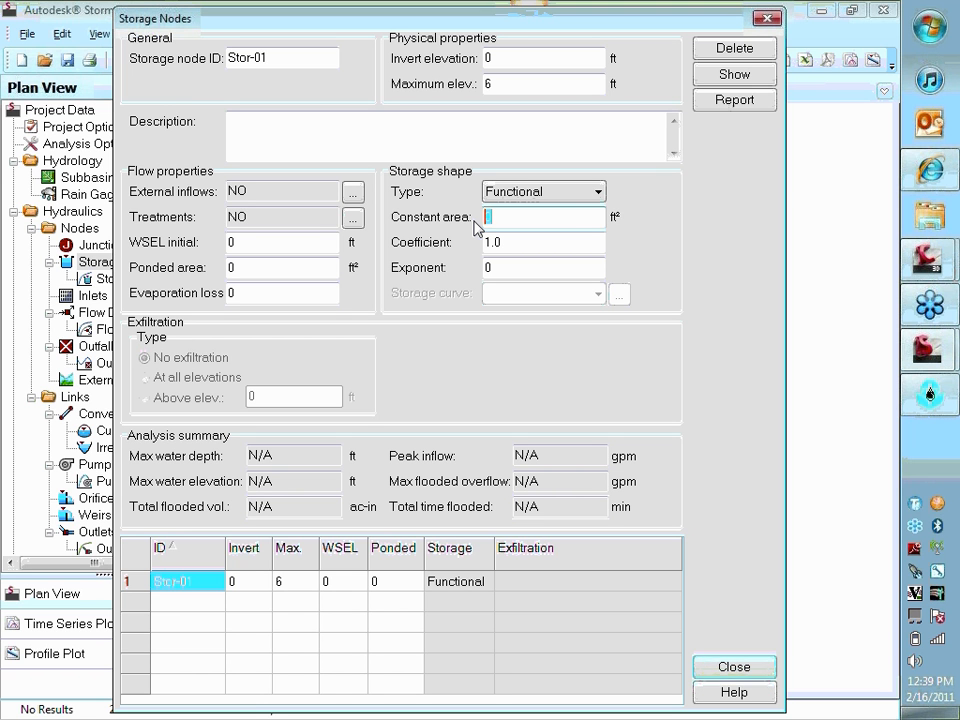
type("25")
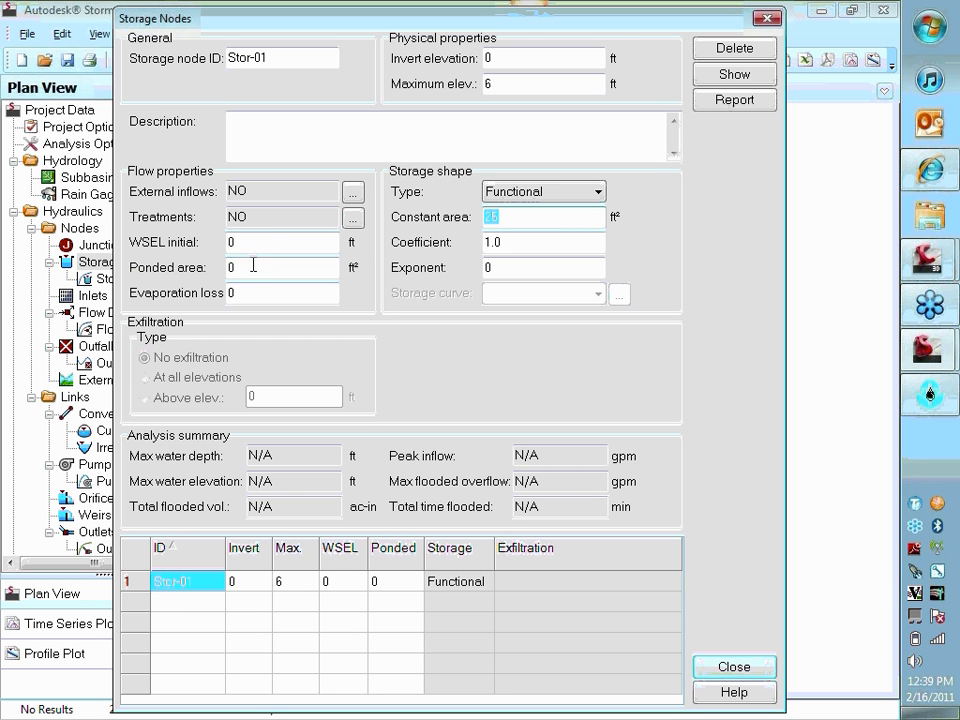
left_click(283, 267)
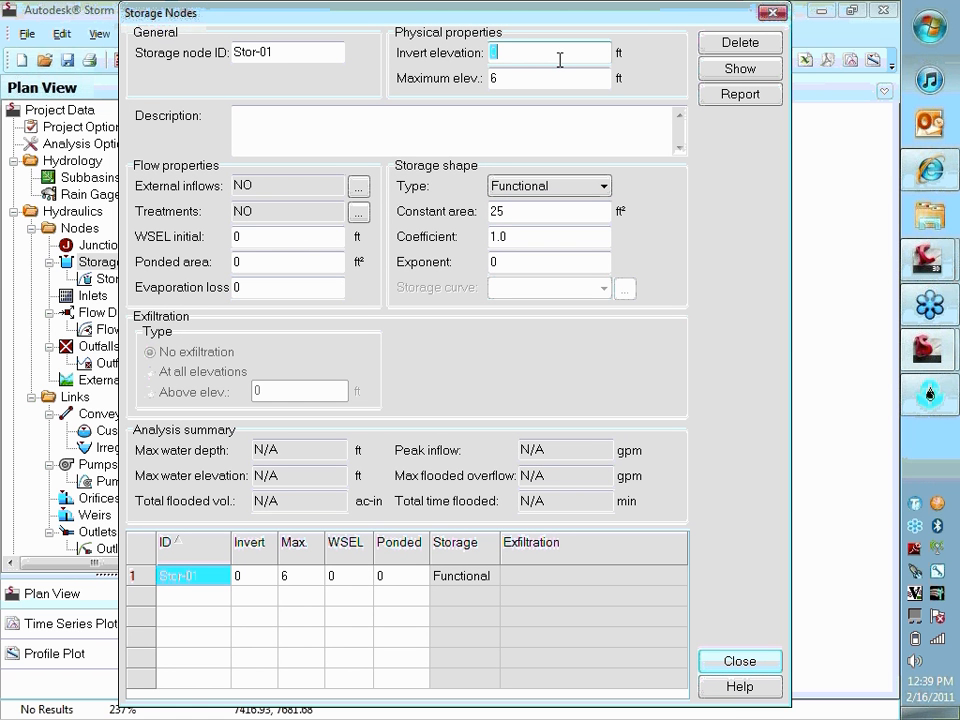
type("90")
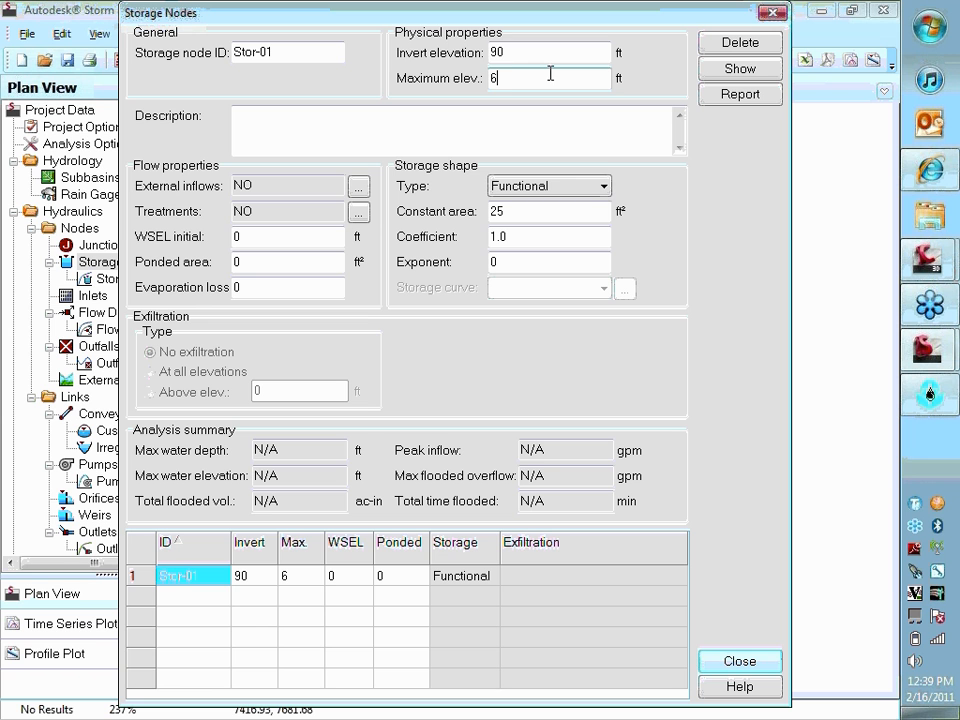
type("85")
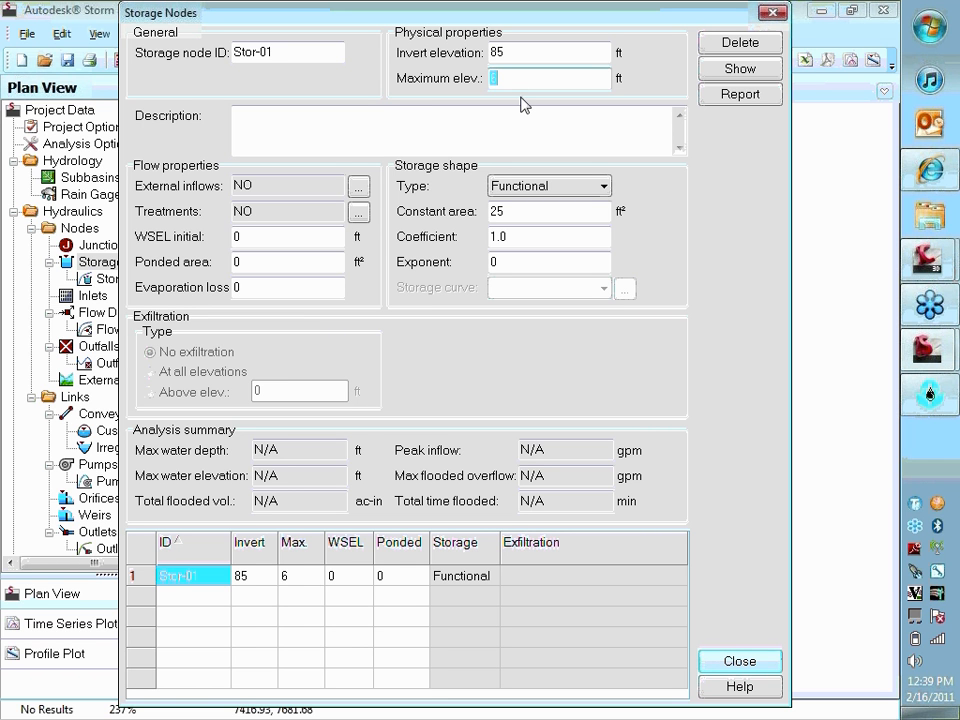
type("1")
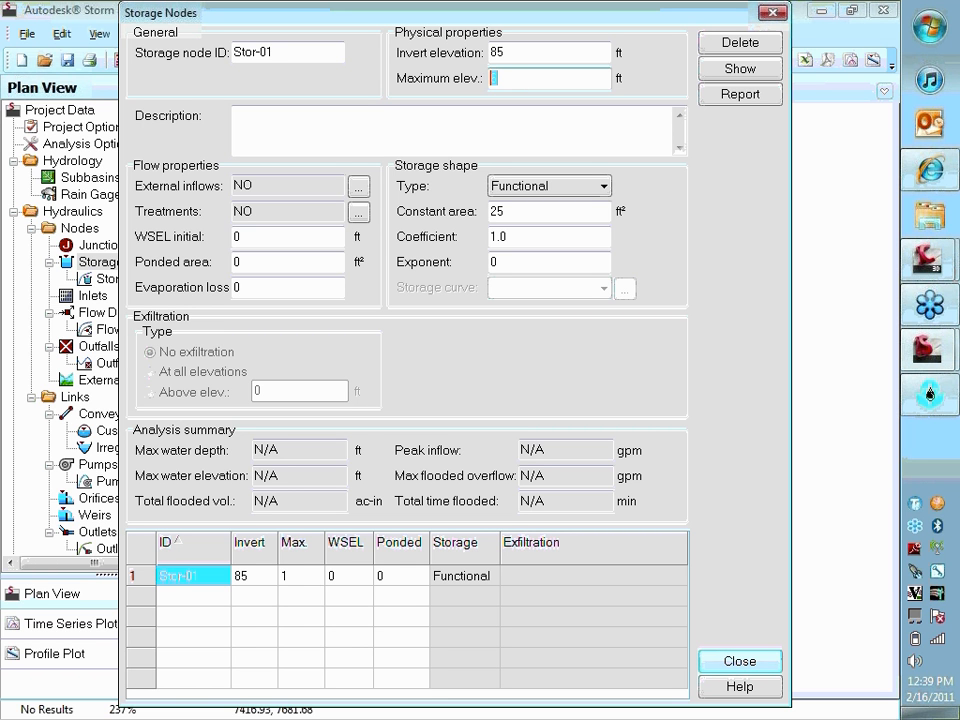
type("105")
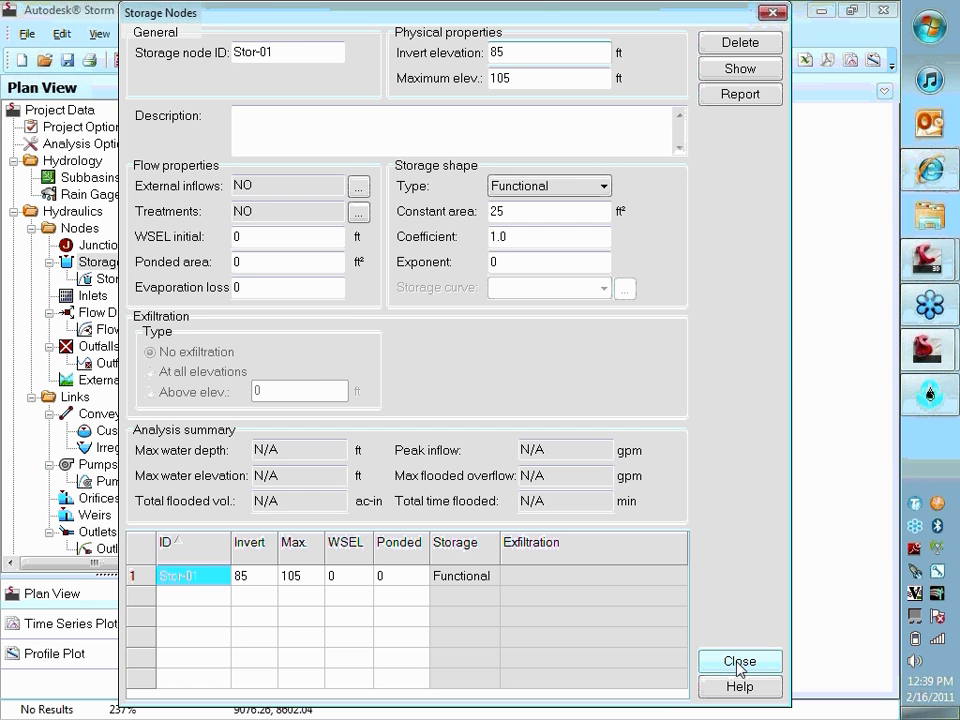
left_click(739, 661)
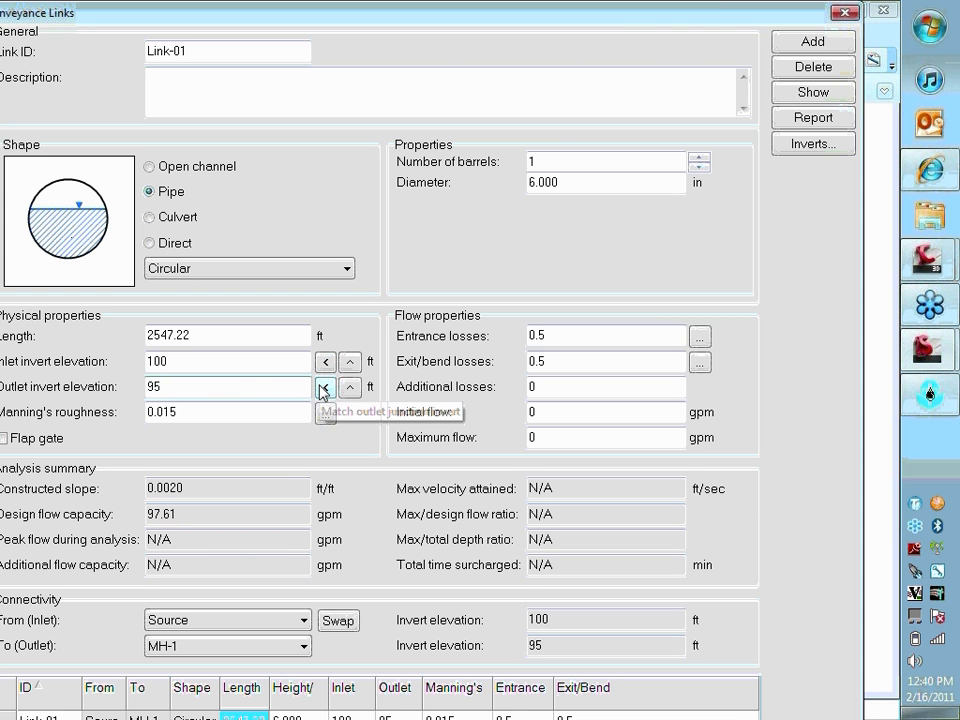
Set the outlet invert elevation of Link-02, from MH-1 into the wet well, to 90 ft.
left_click(845, 11)
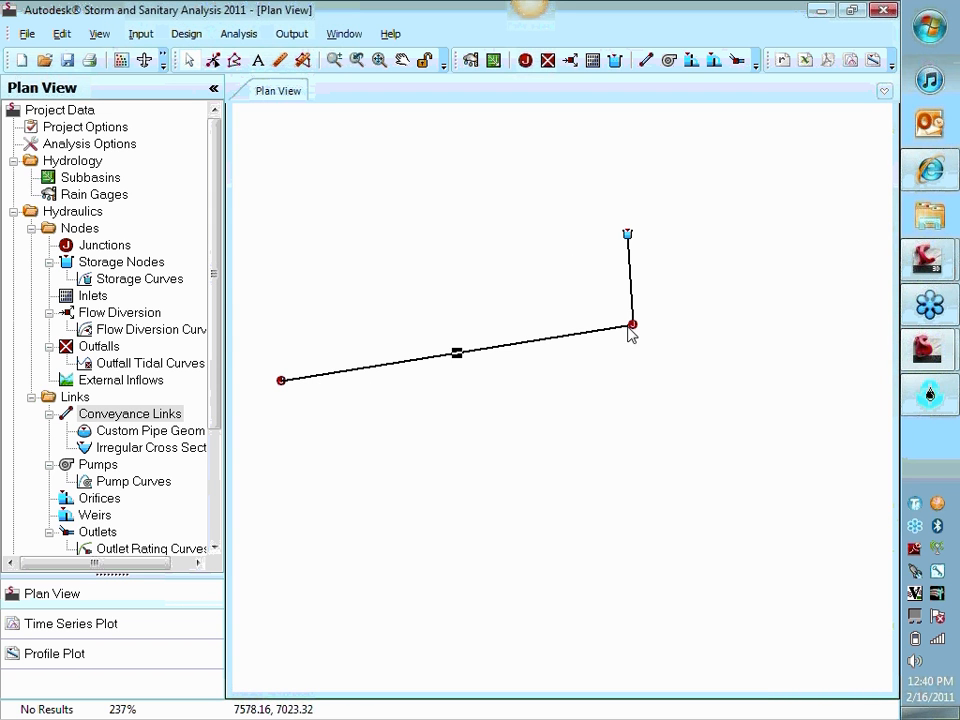
mouse_move(632, 272)
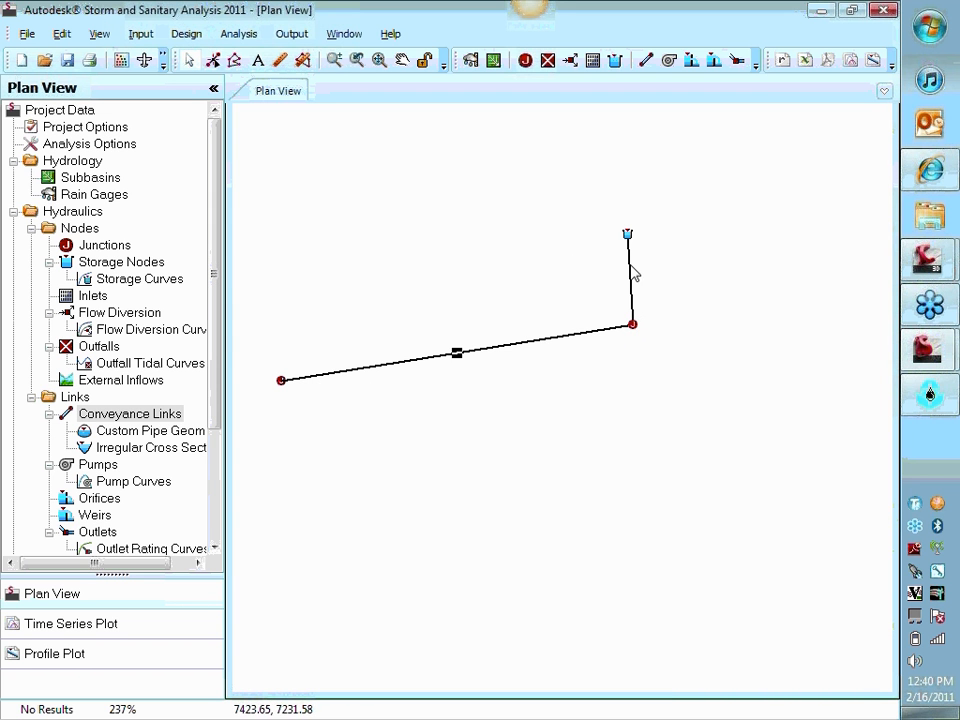
double_click(457, 352)
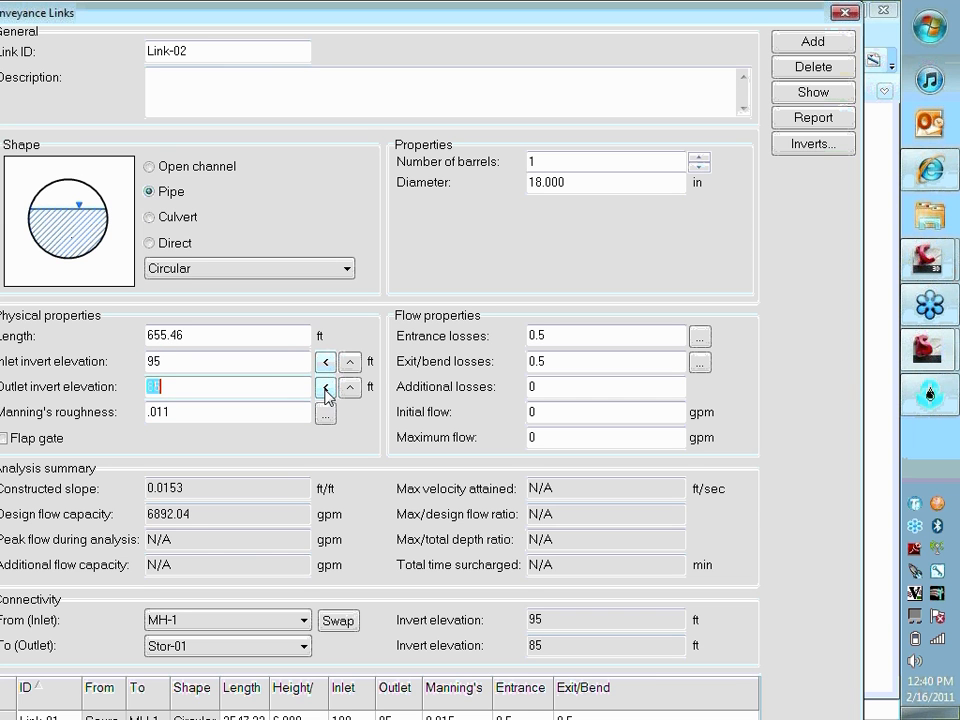
mouse_move(325, 388)
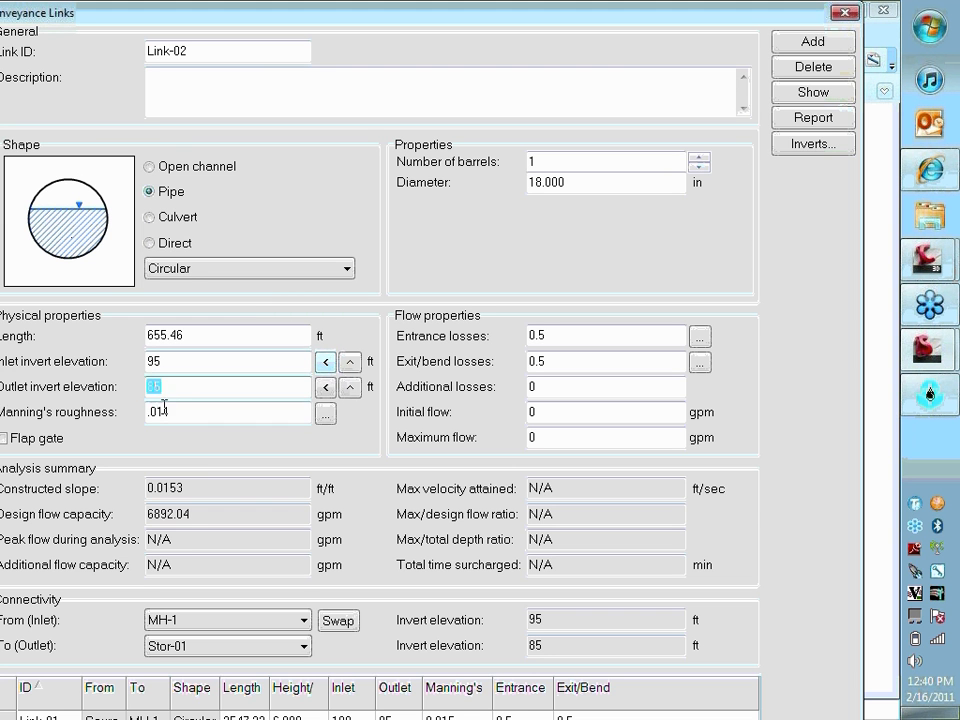
type("9")
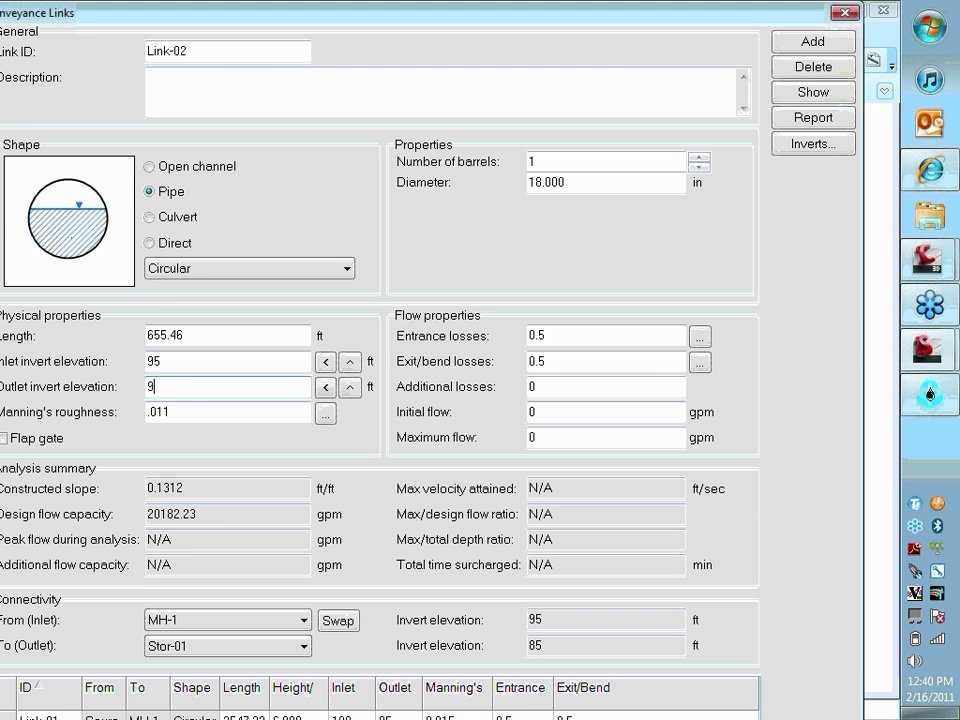
type("0")
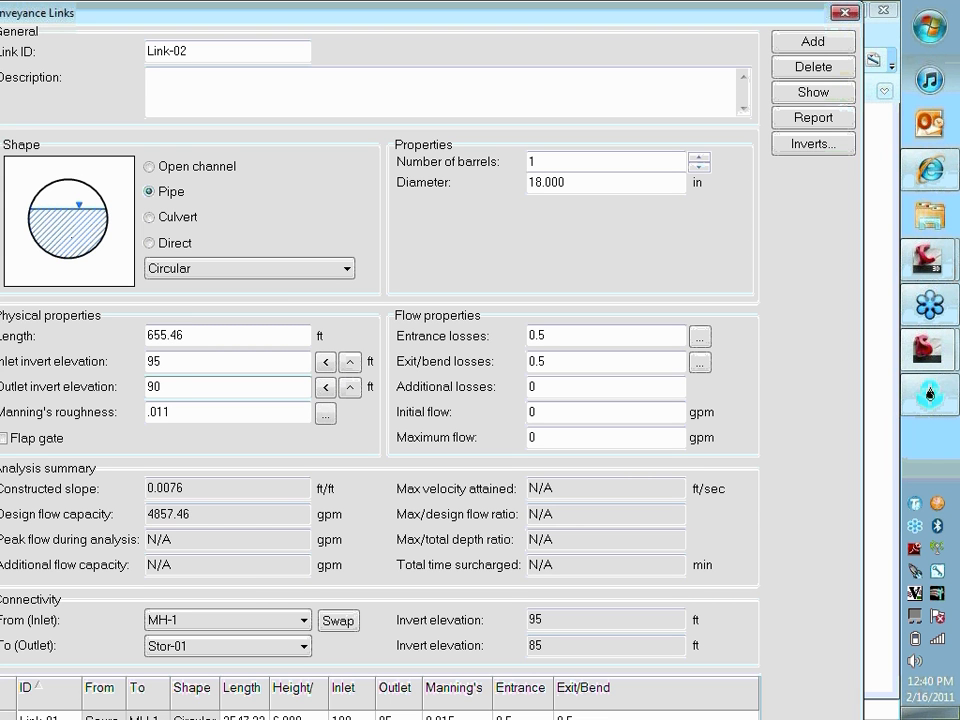
left_click(227, 387)
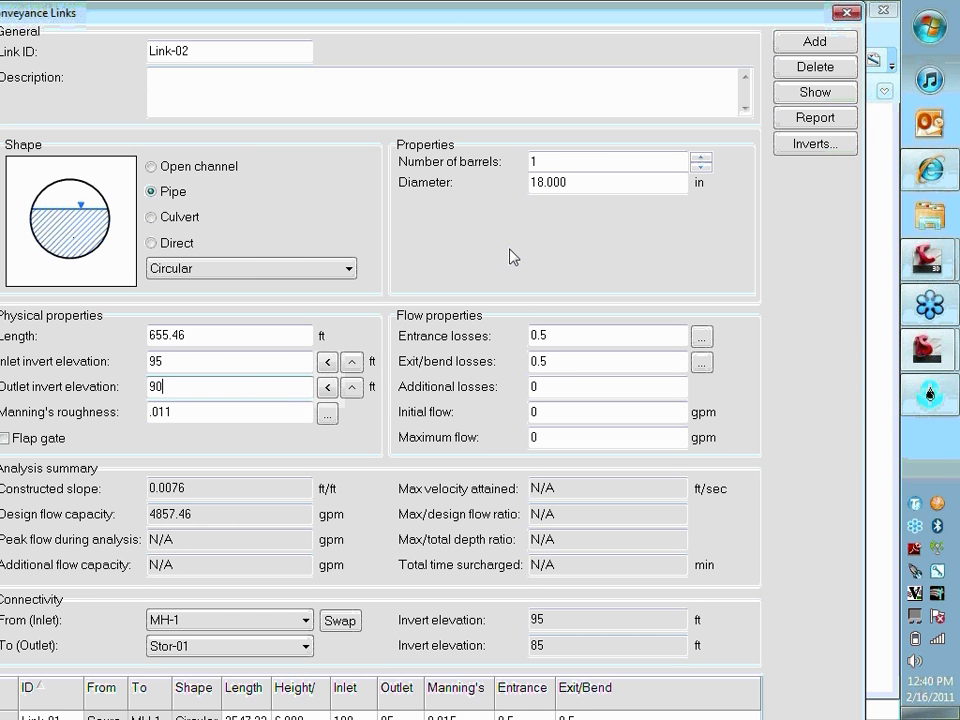
type("6")
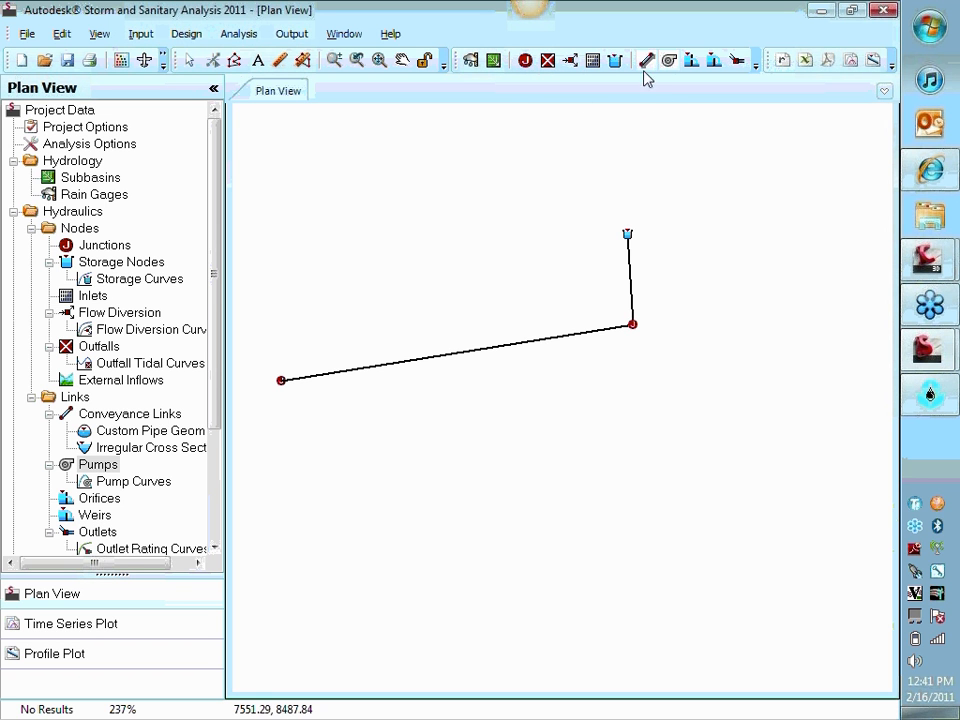
mouse_move(540, 100)
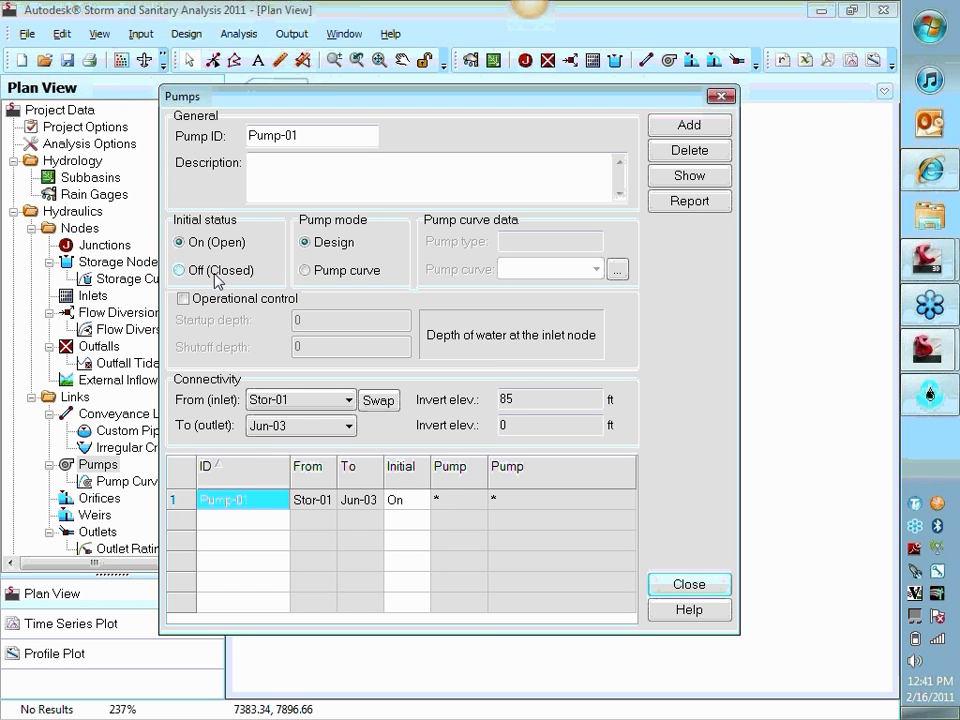
mouse_move(308, 283)
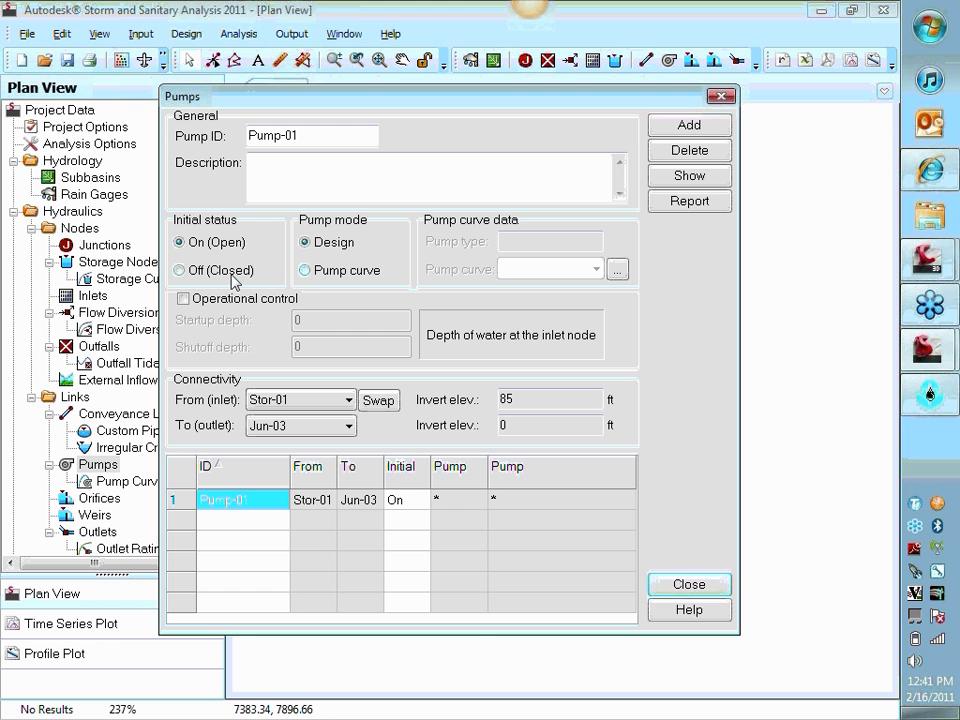
Set Pump-01 to start off, switch on at 5 ft and off at 2 ft, using a pump curve.
left_click(180, 270)
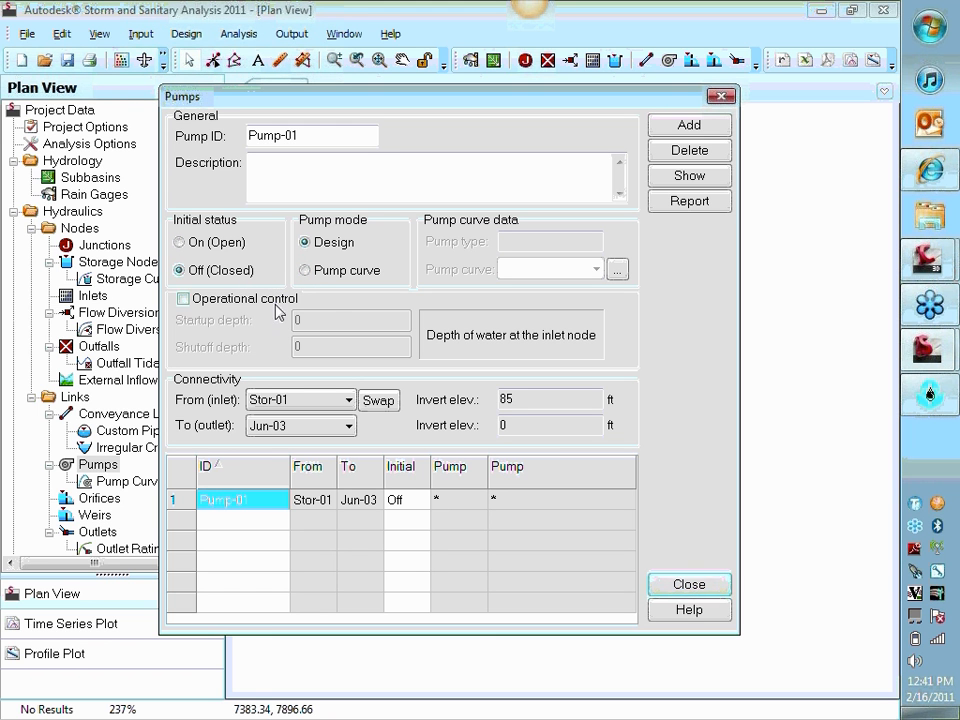
left_click(182, 298)
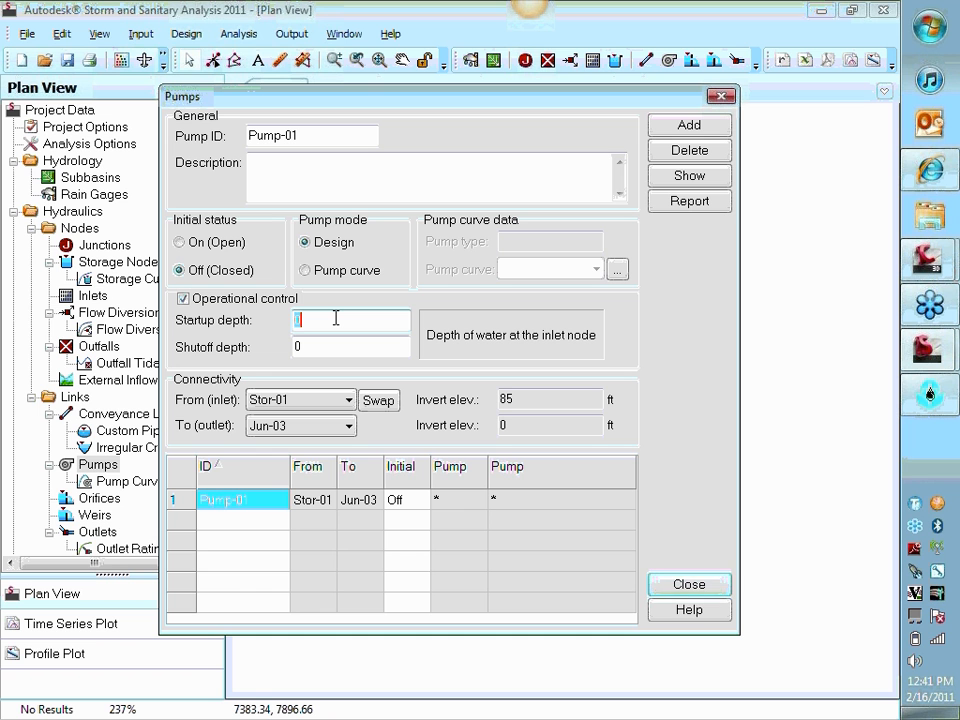
type("5")
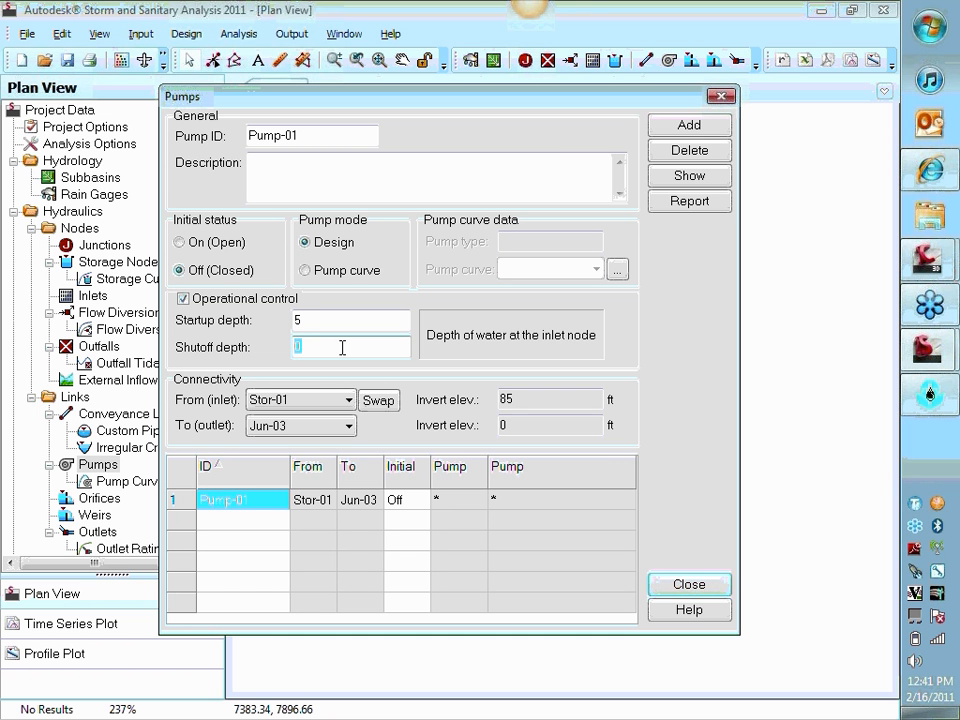
type("2")
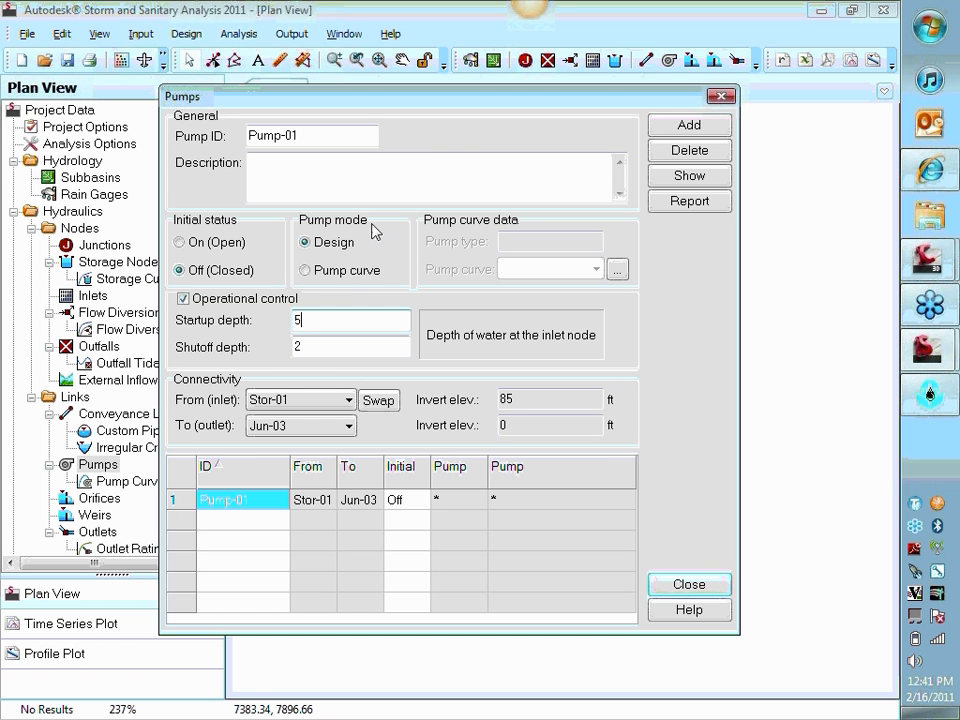
left_click(306, 270)
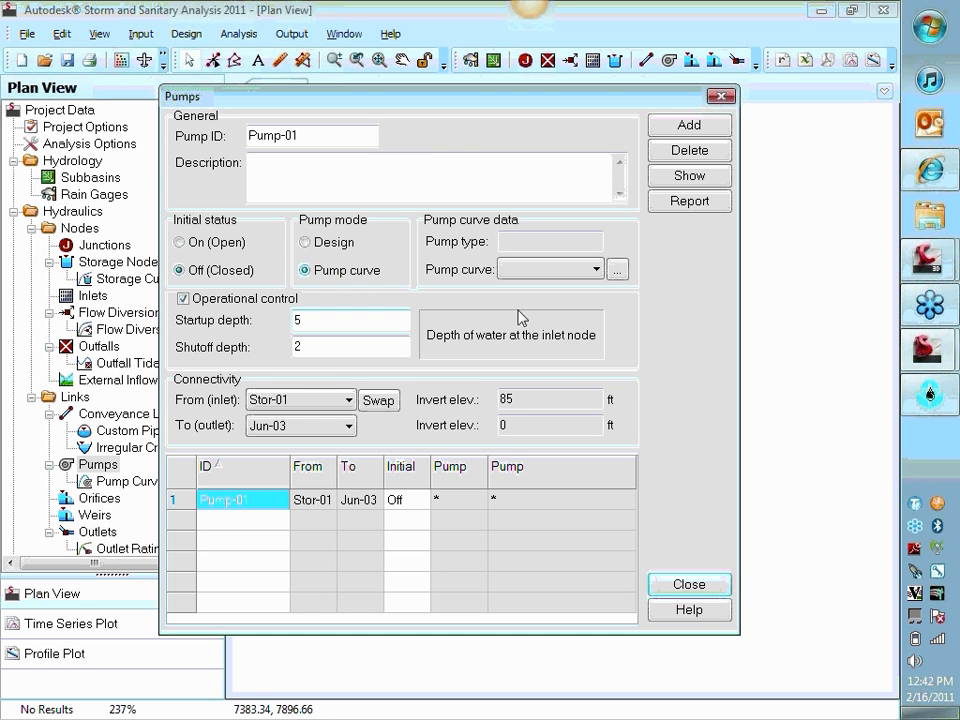
mouse_move(617, 269)
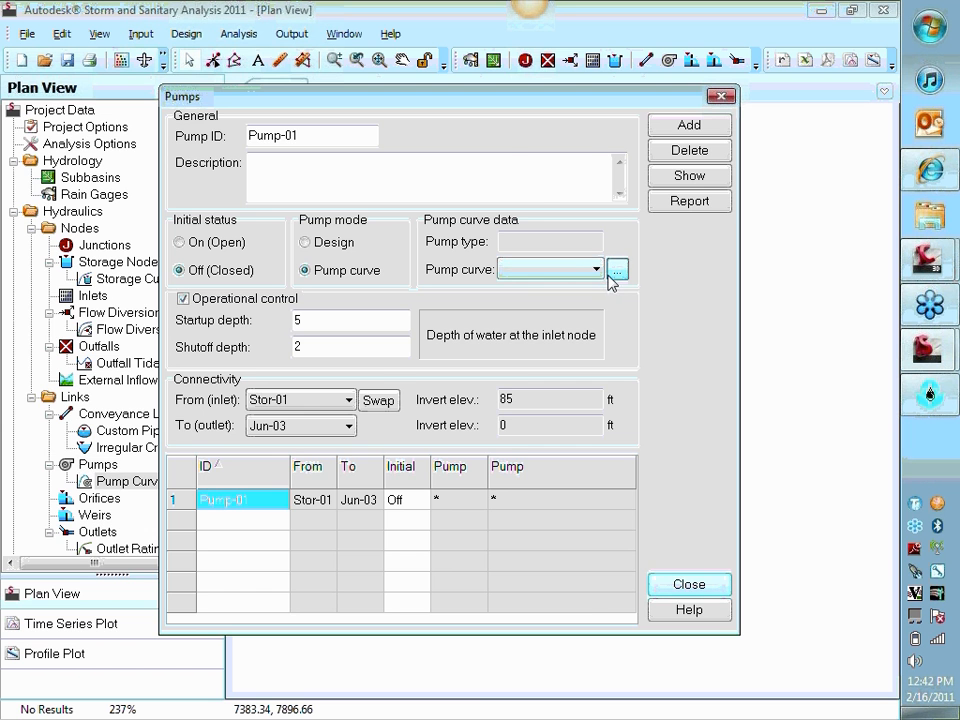
left_click(617, 270)
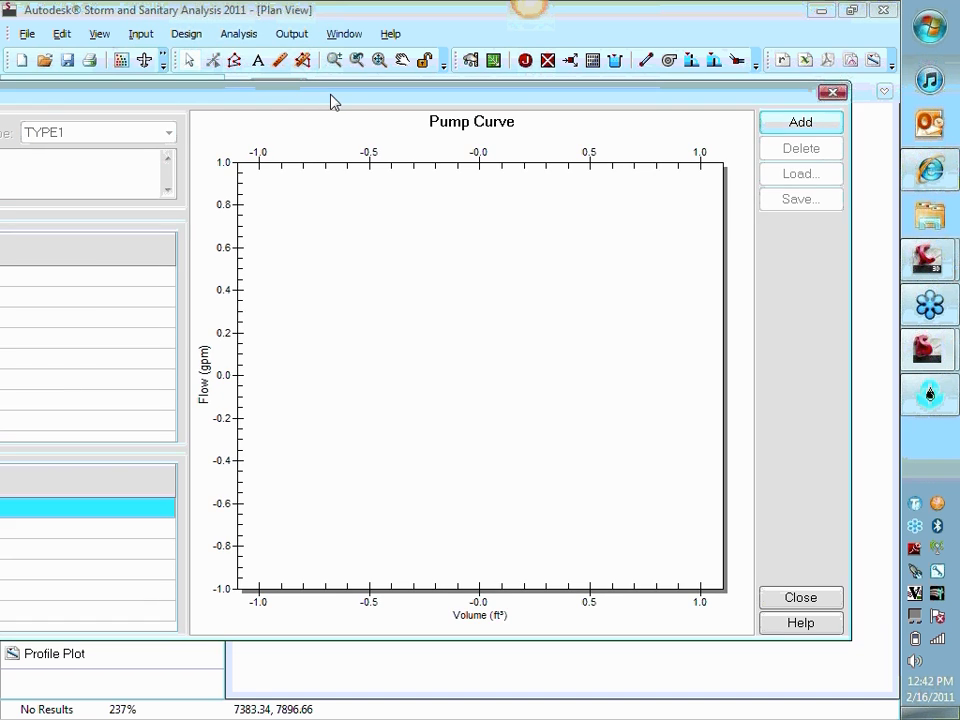
Add pump curve Pump RC-01 as TYPE3 head versus flow and select the first Head cell.
left_click(800, 121)
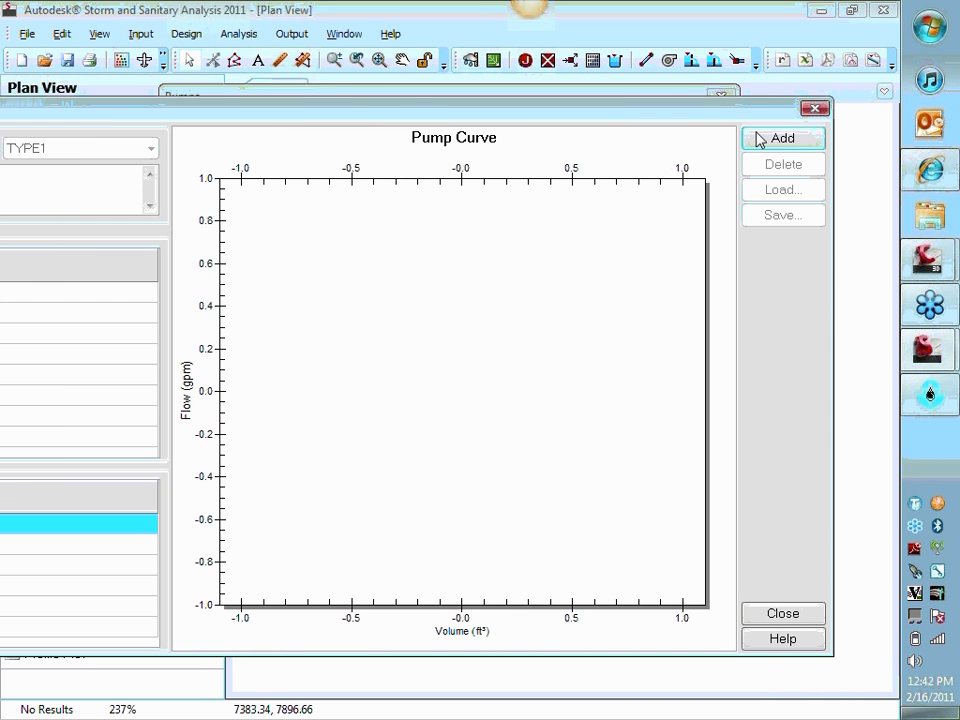
left_click(783, 138)
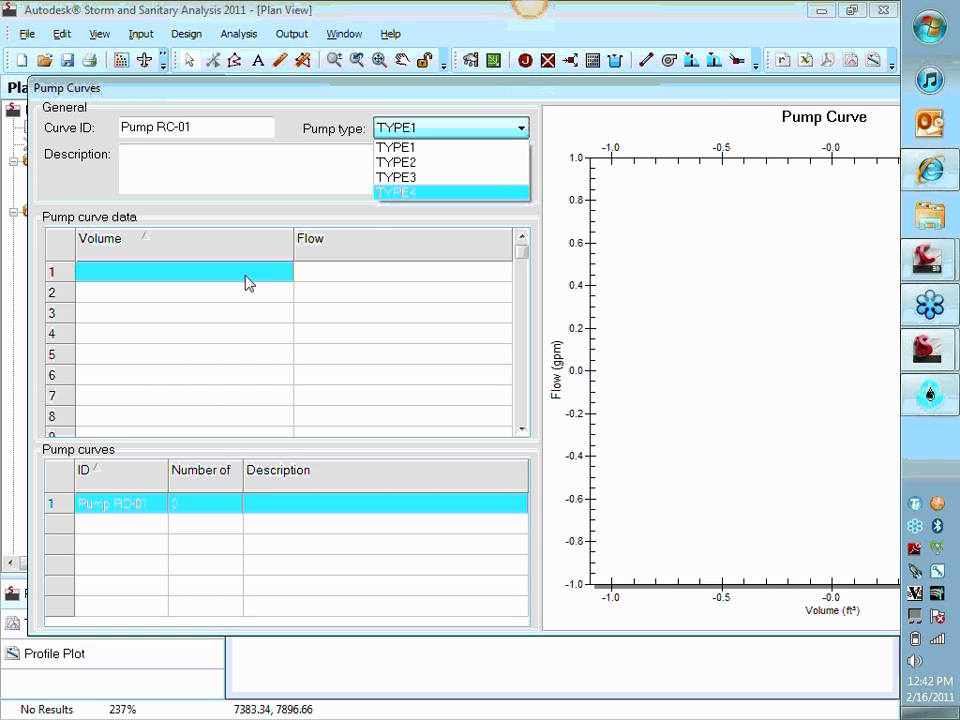
left_click(396, 162)
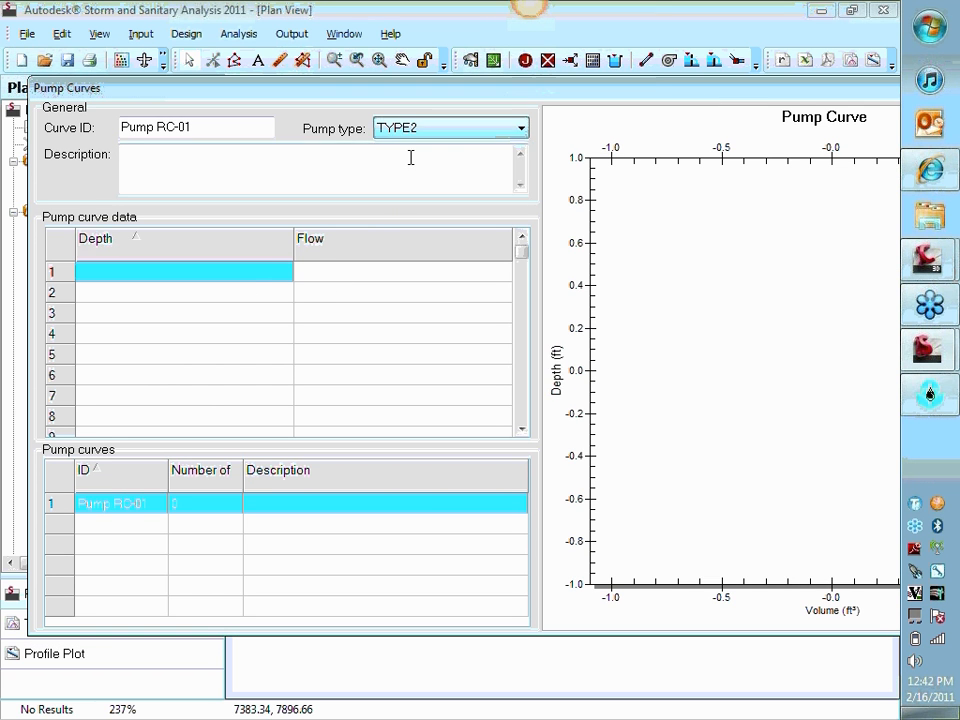
left_click(450, 127)
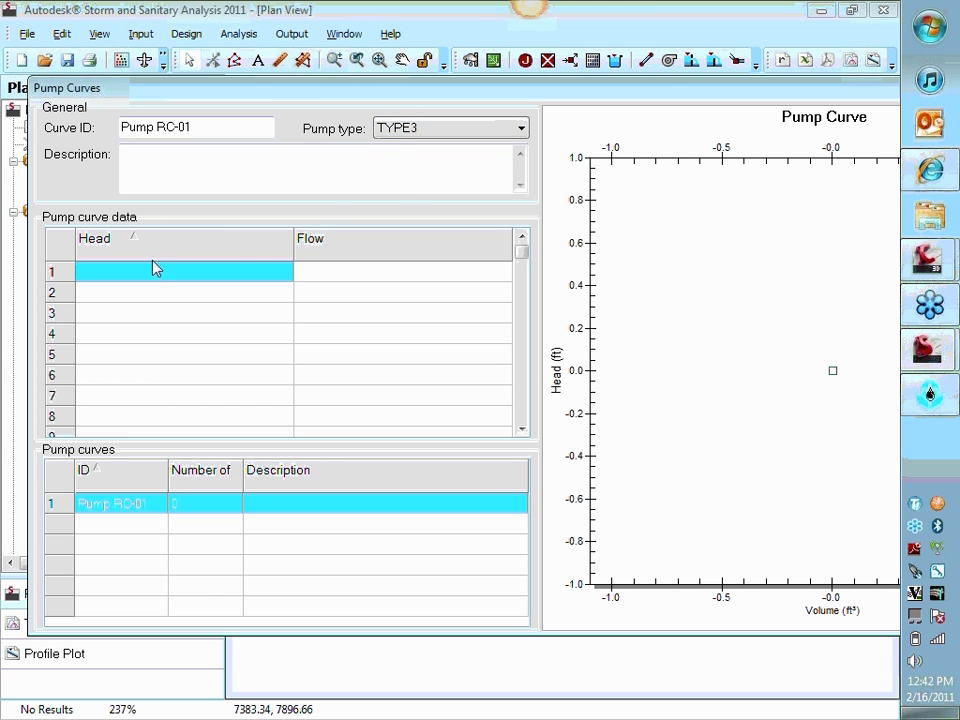
left_click(184, 292)
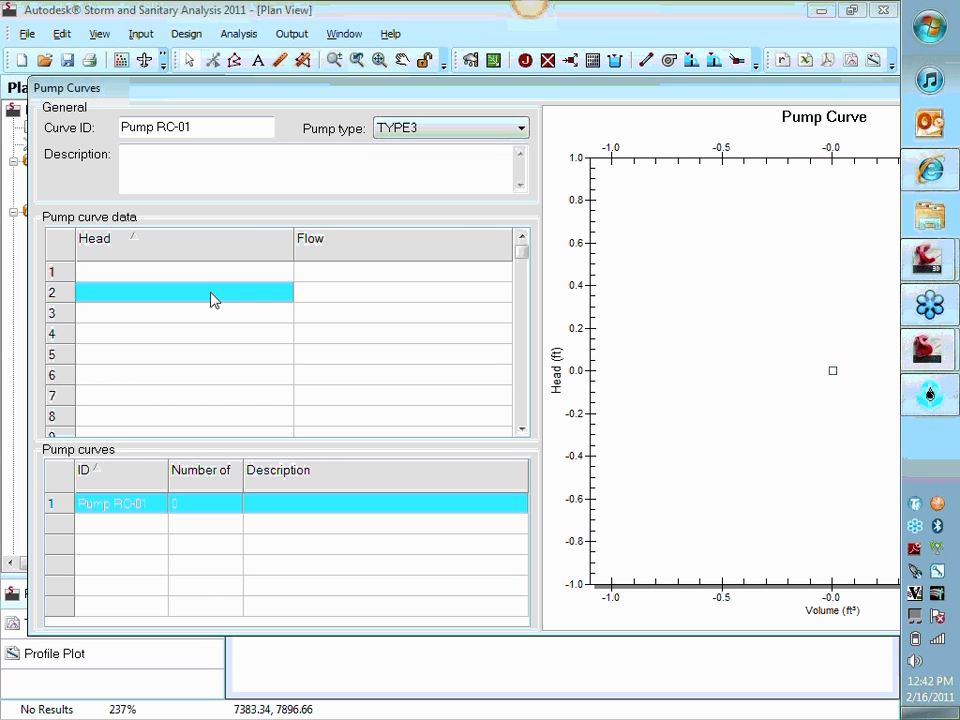
left_click(184, 271)
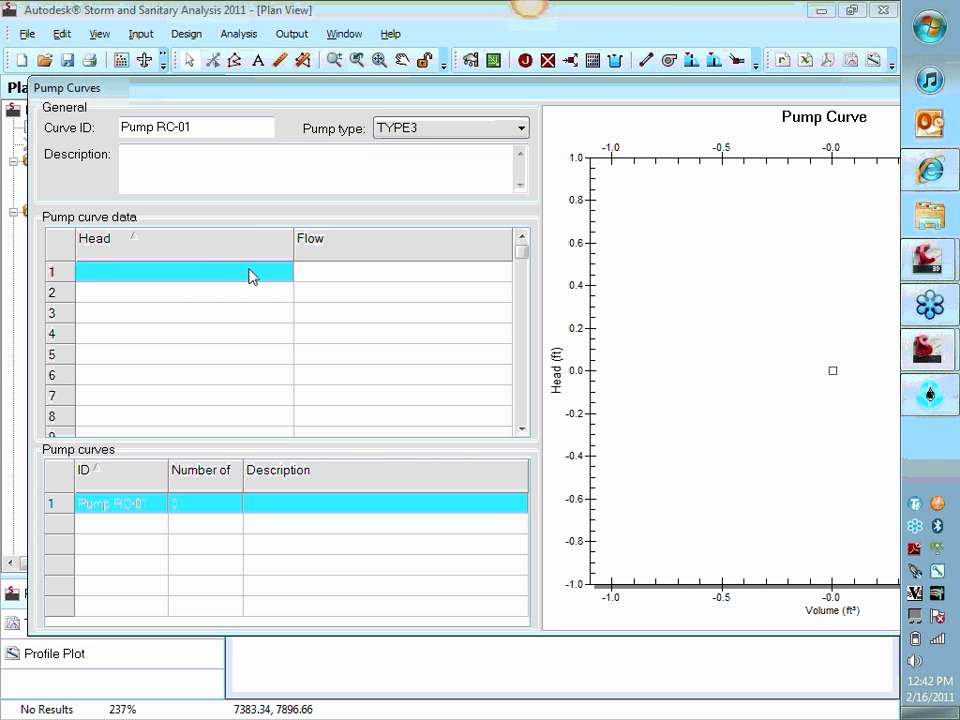
Enter Pump RC-01 head/flow points 0/200, 50/150, 75/100, 100/50 and 200/0.
type("0")
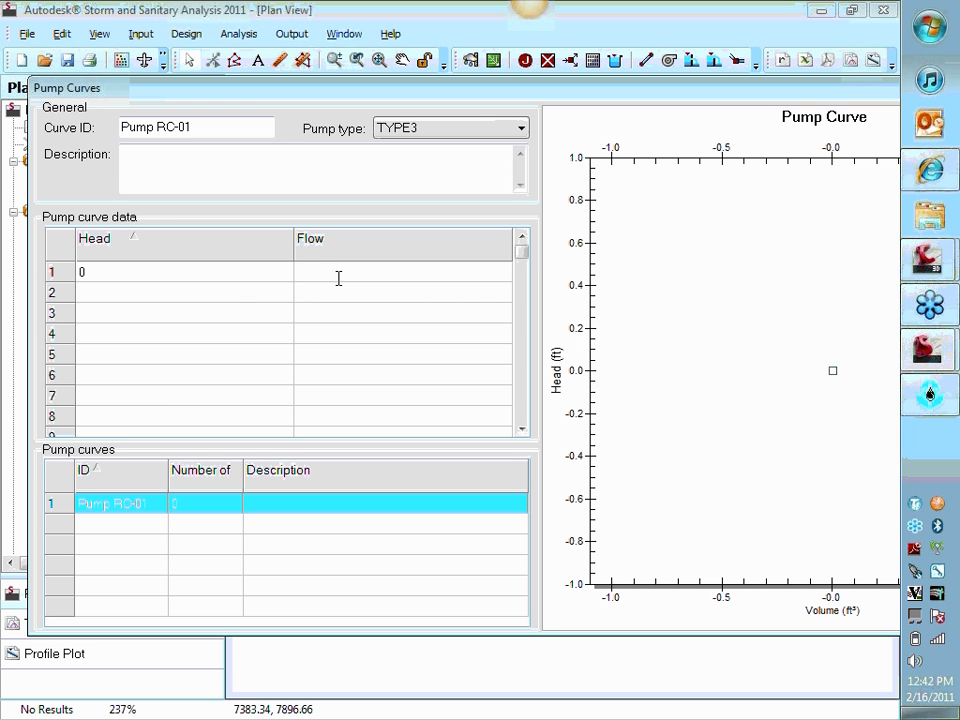
type("200")
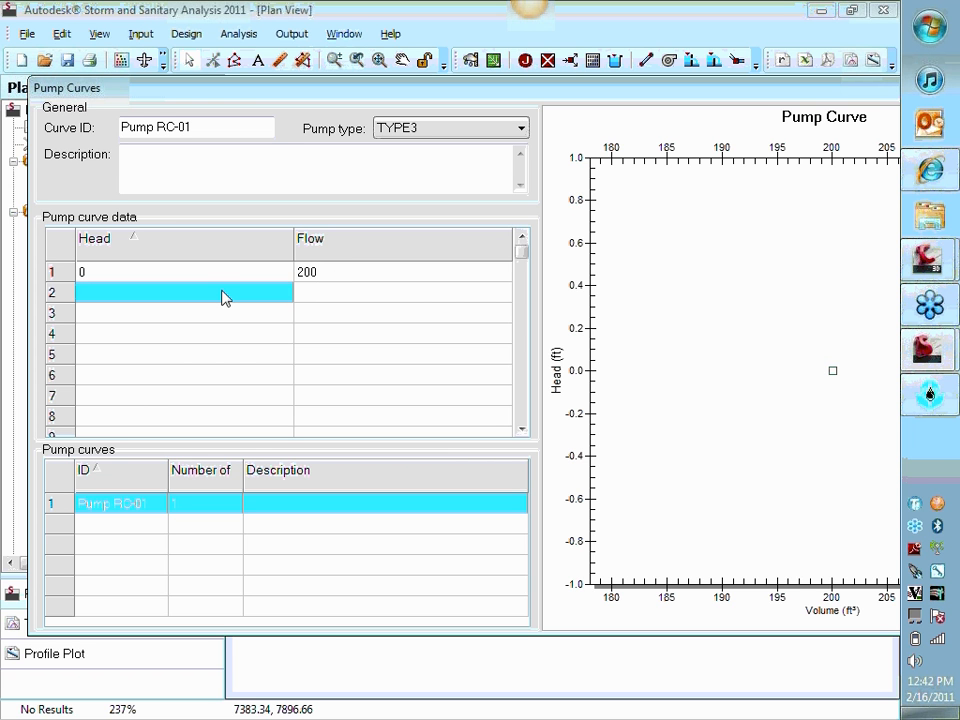
type("50")
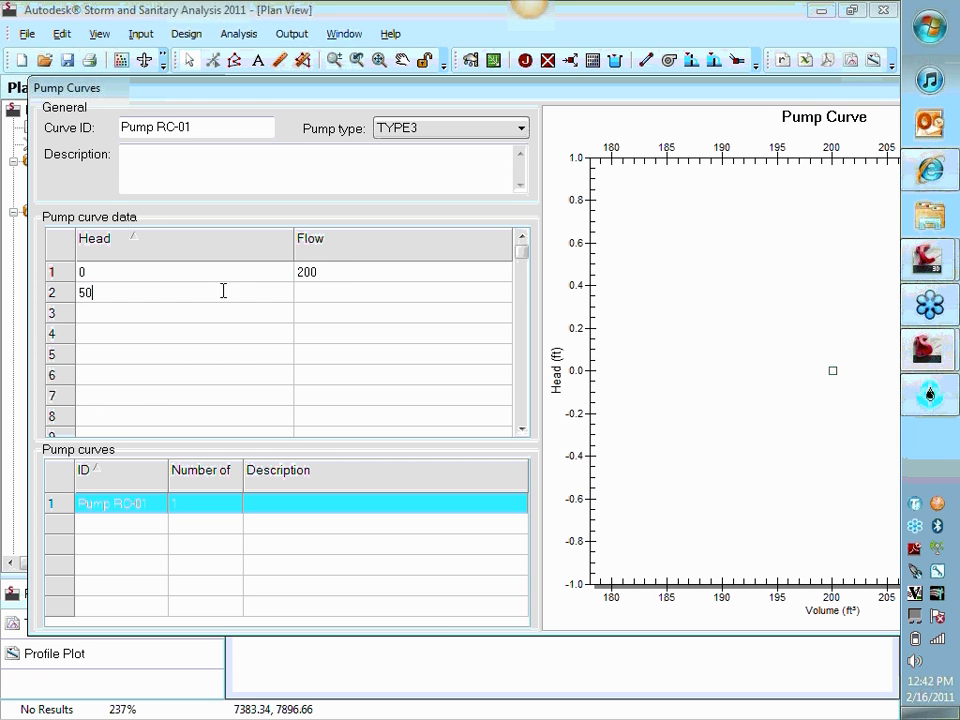
type("1")
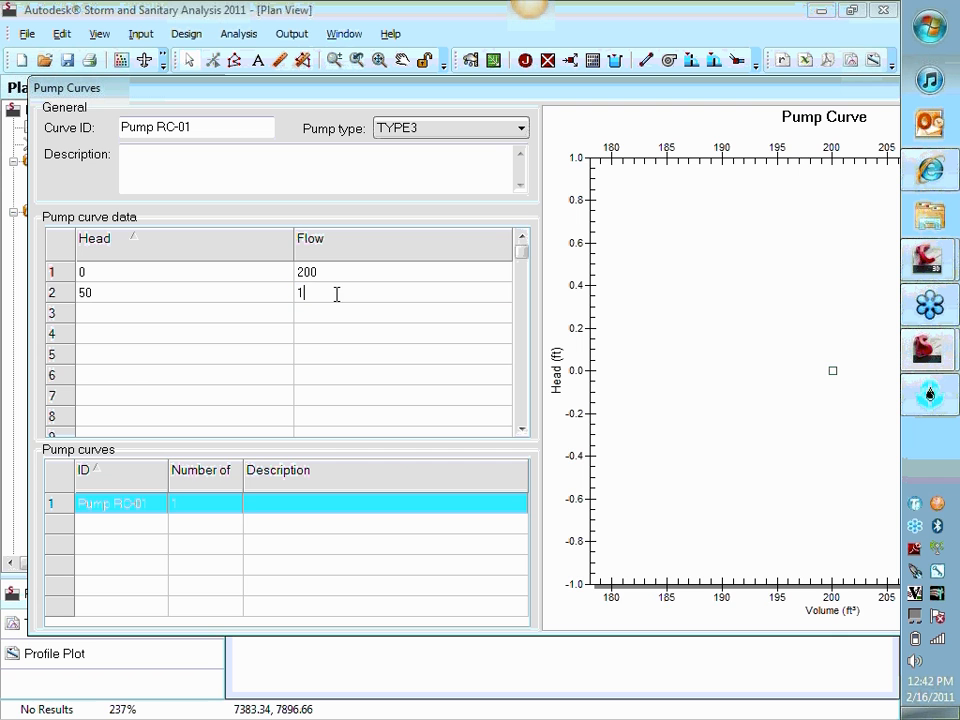
type("50")
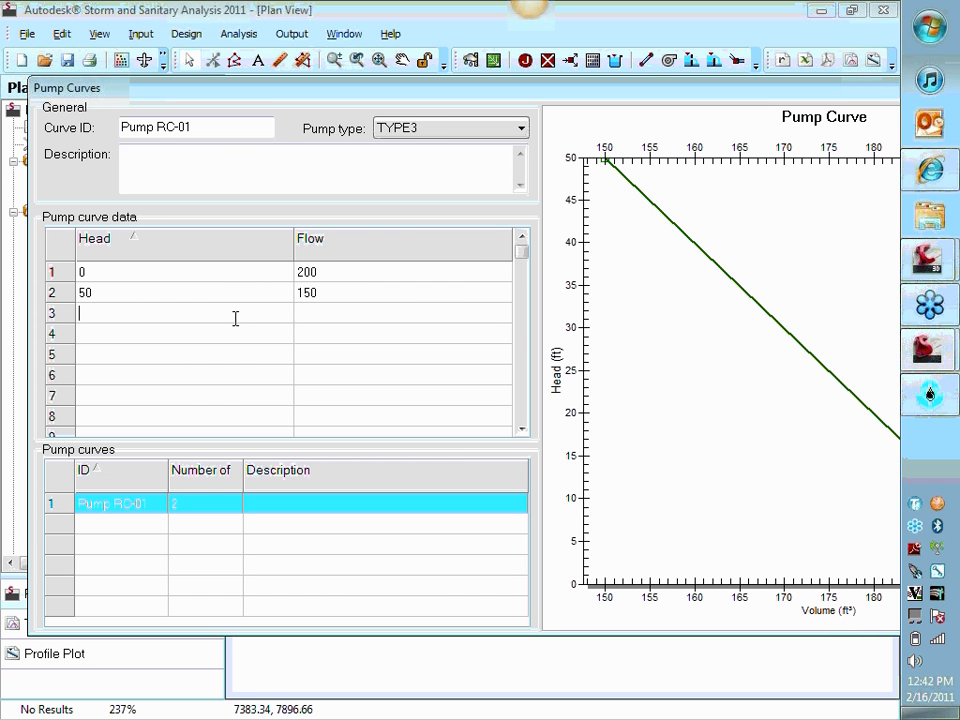
type("75")
left_click(403, 313)
type("100")
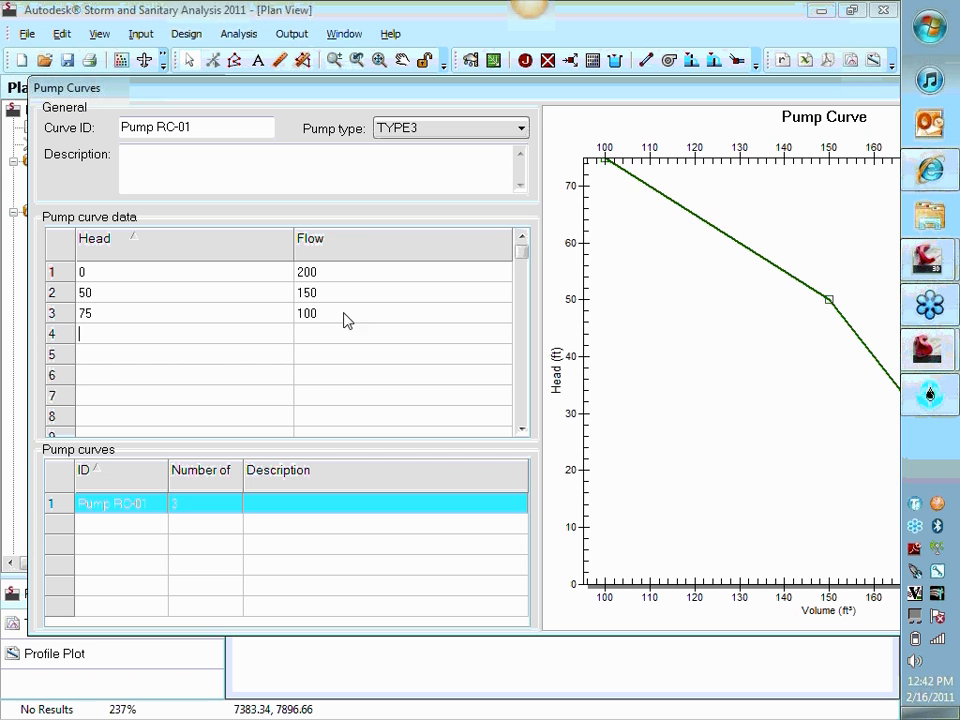
mouse_move(225, 337)
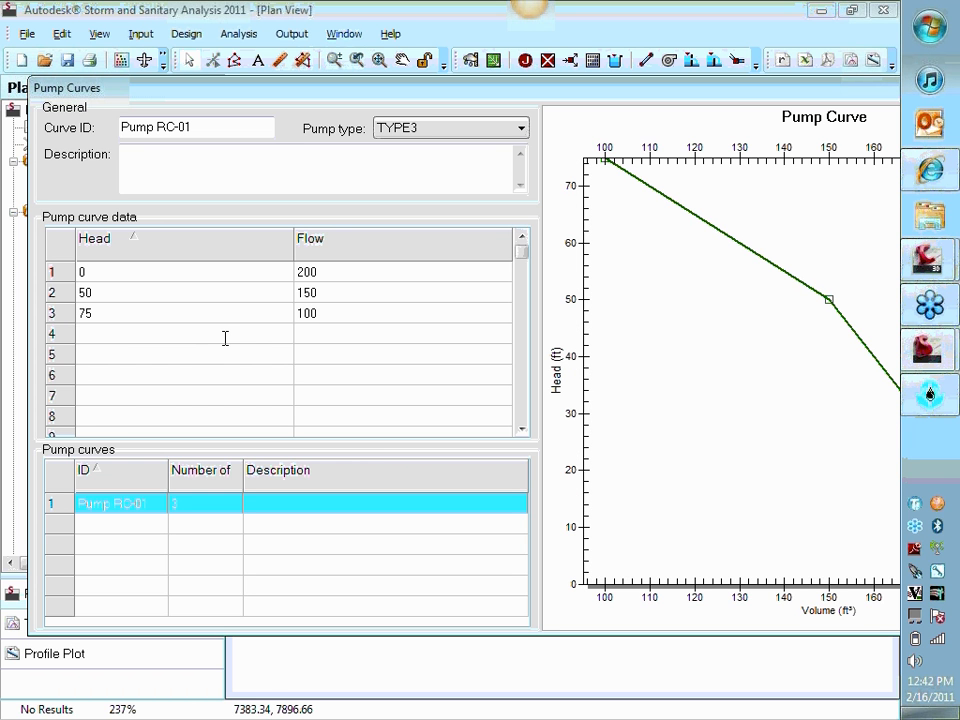
type("100")
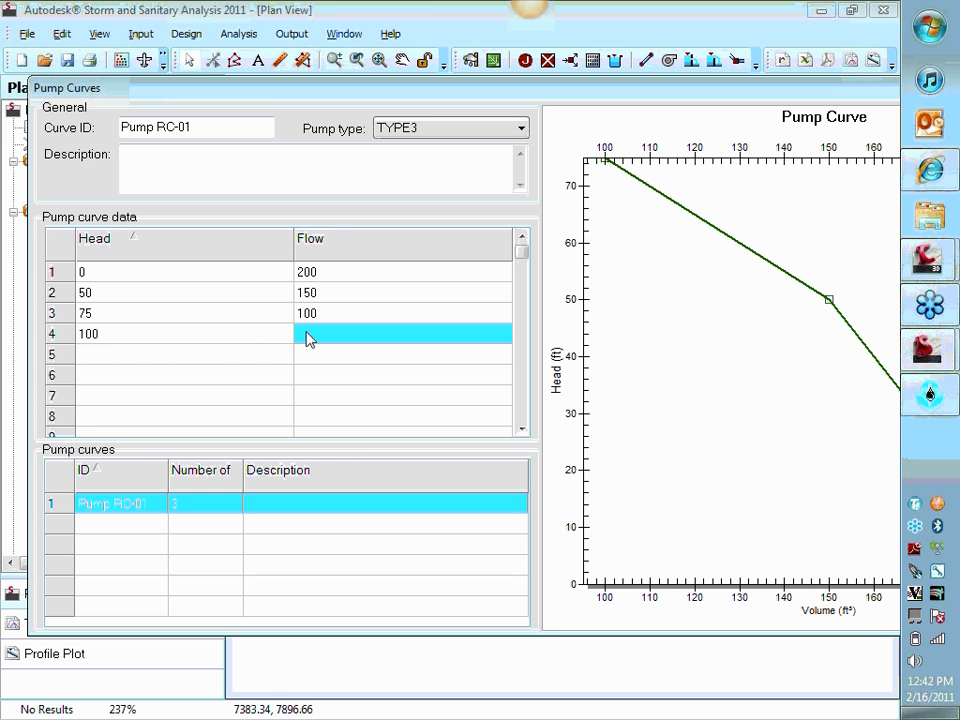
type("75")
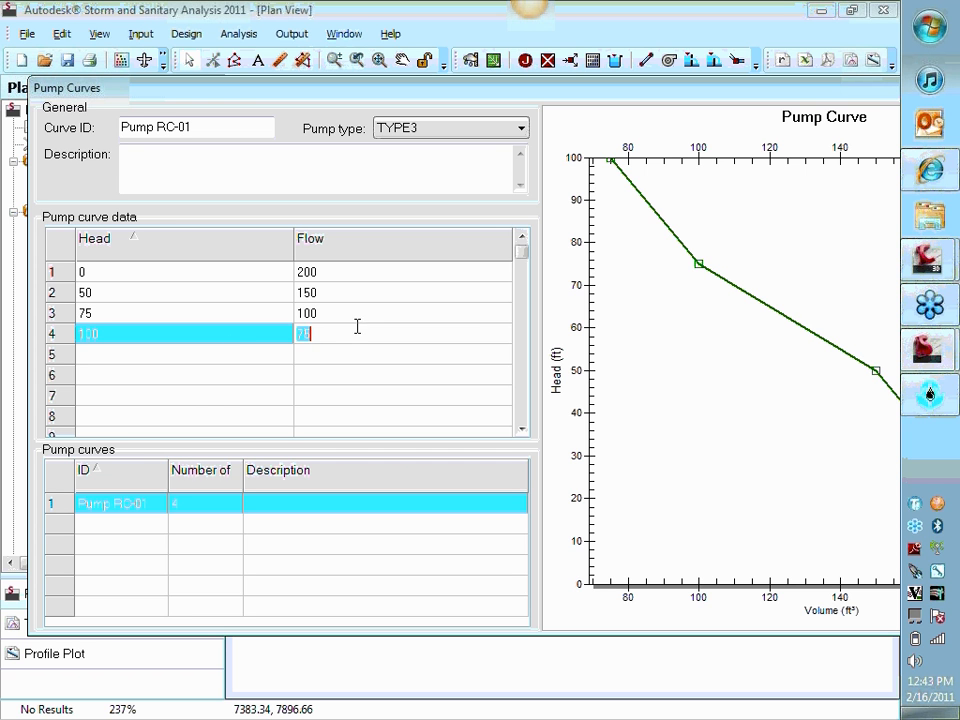
type("50")
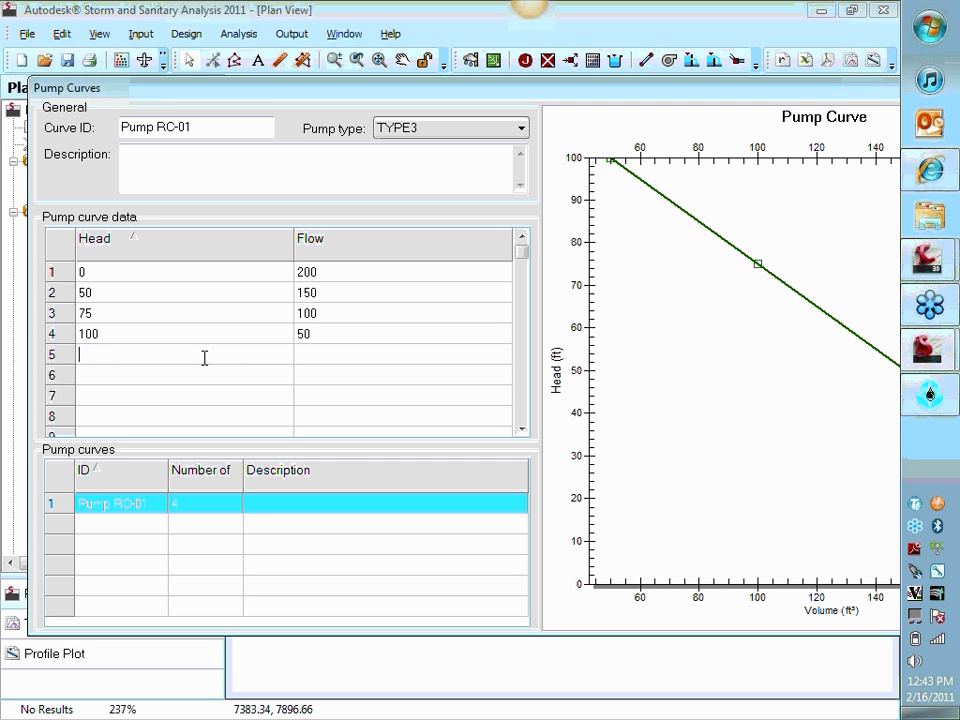
type("200")
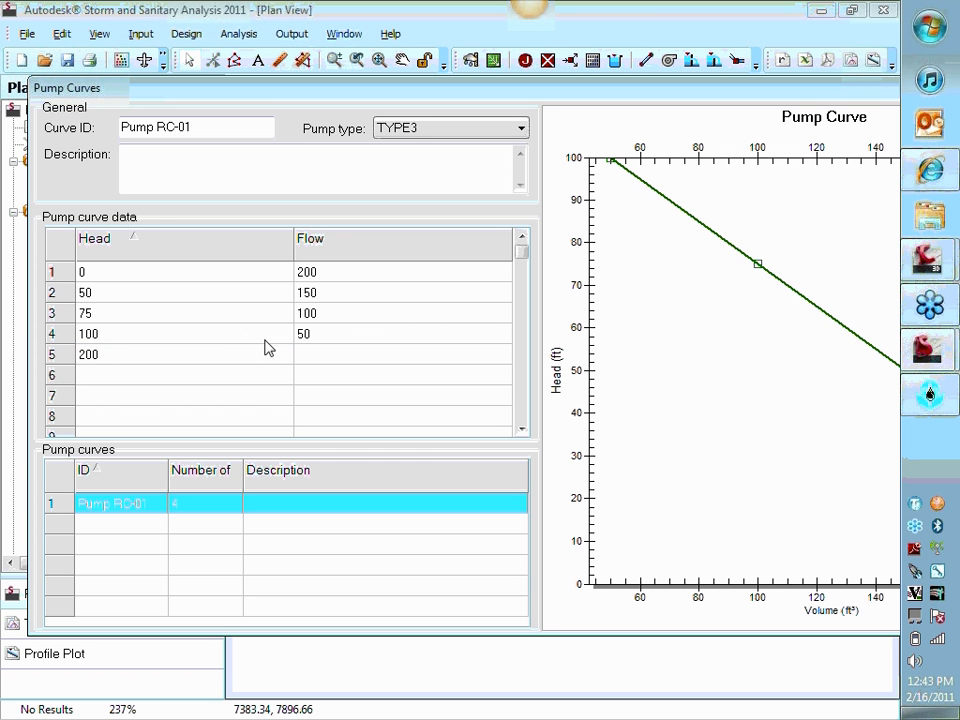
left_click(400, 354)
type("0")
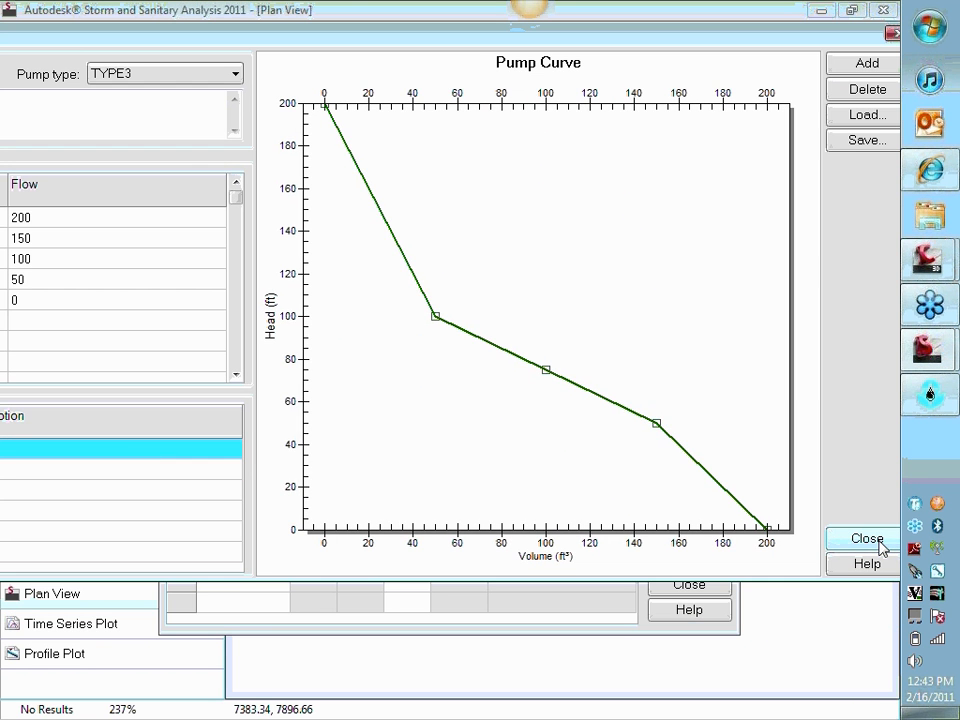
Close the Pump Curves and Pumps editors with Pump-01 assigned curve RC-01.
left_click(862, 538)
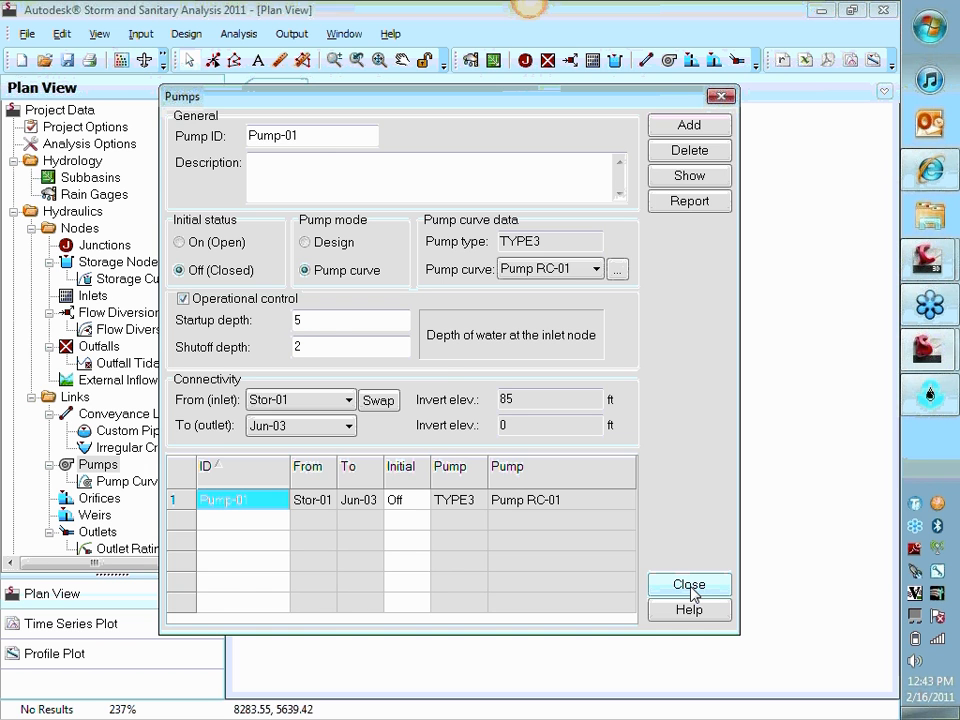
left_click(688, 584)
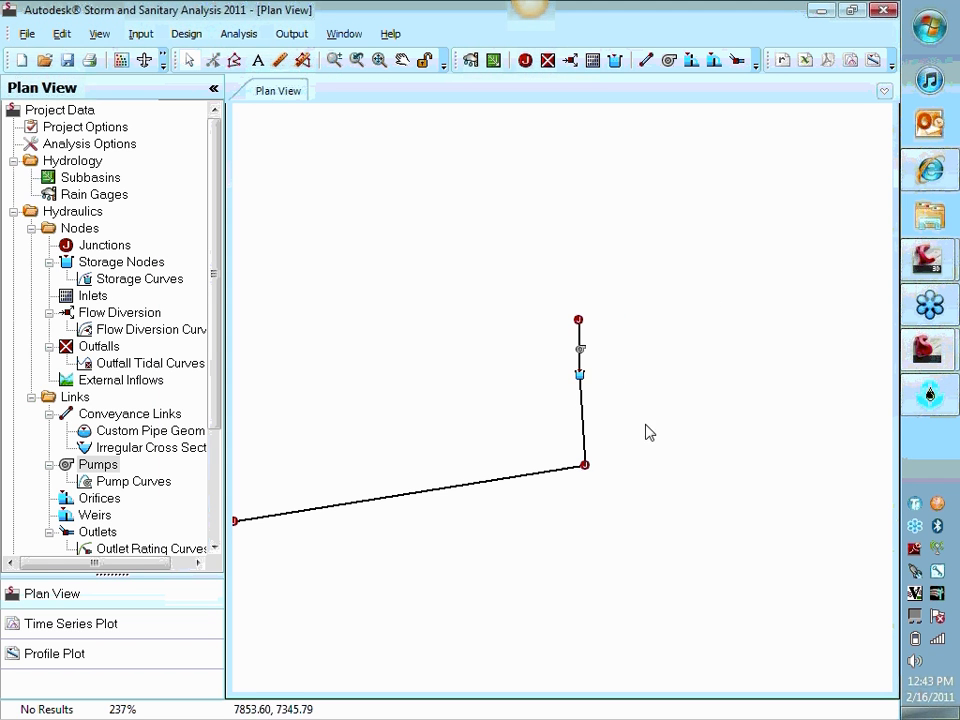
mouse_move(670, 75)
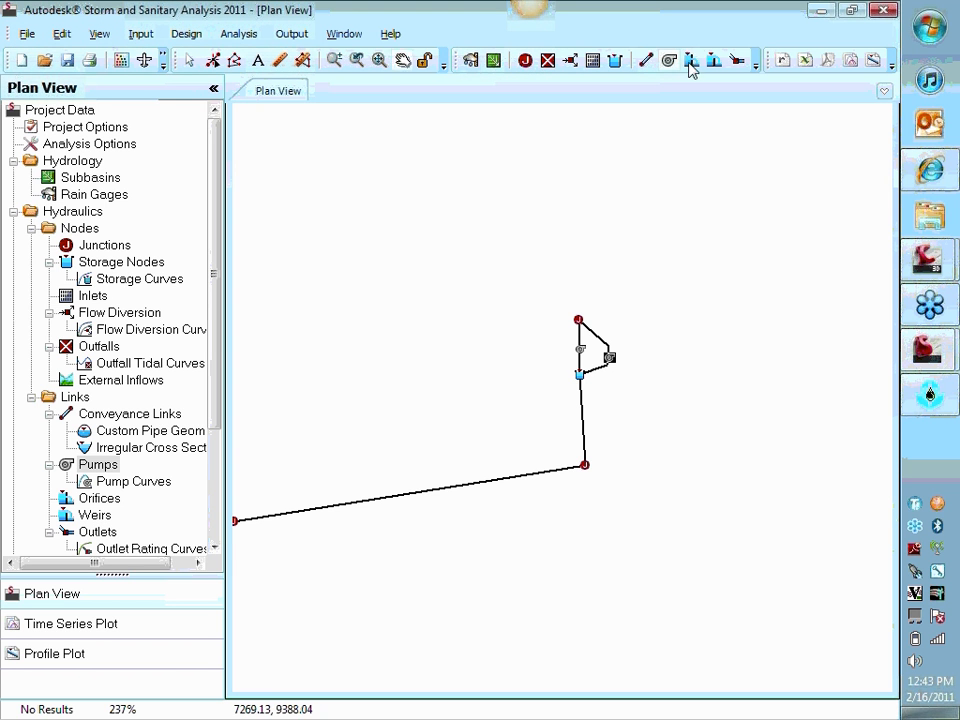
mouse_move(608, 364)
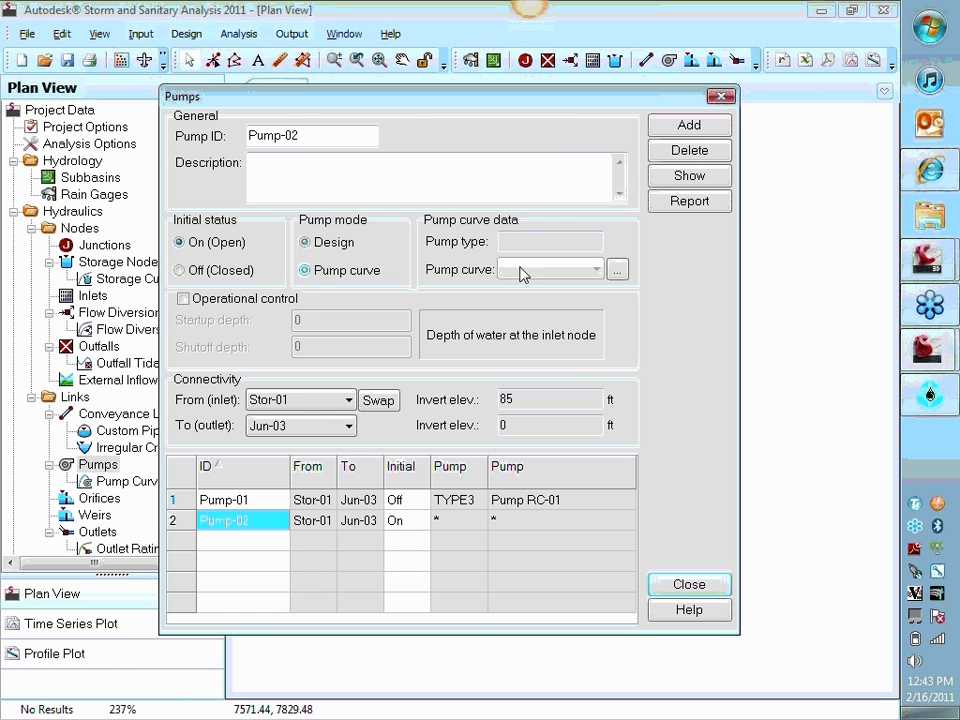
Give Pump-02 curve RC-01 with depth control, startup 6 and shutoff 2.
left_click(545, 268)
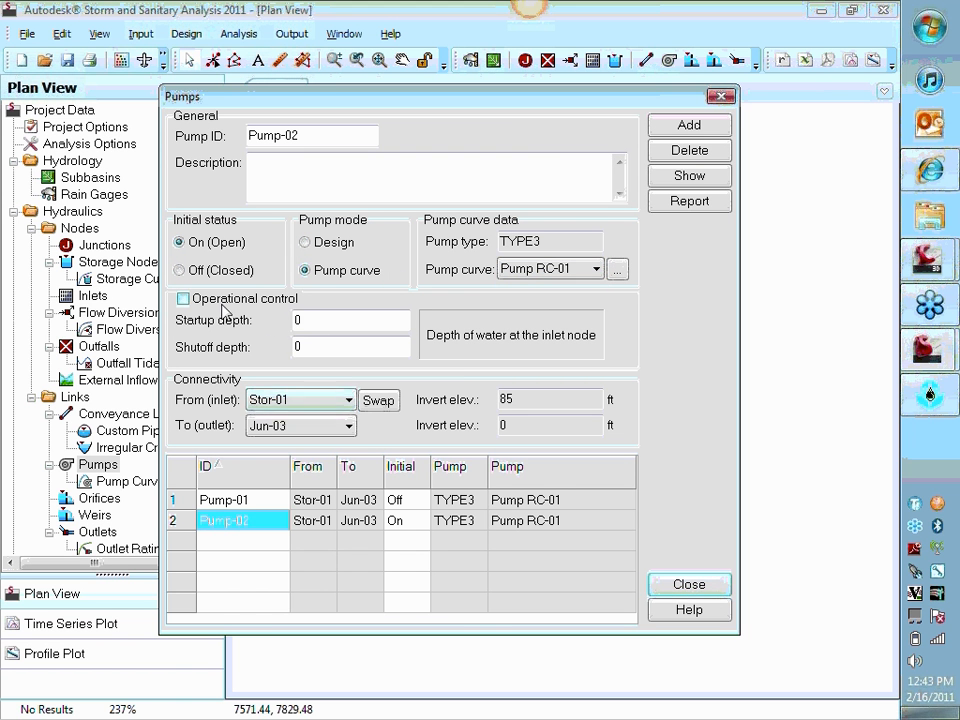
left_click(183, 298)
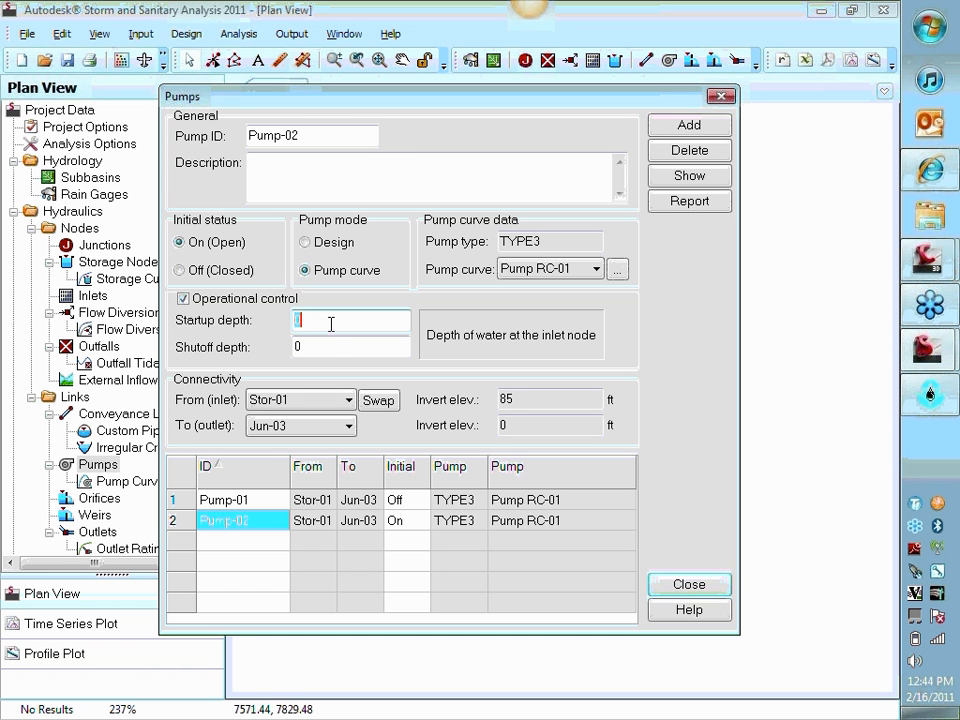
type("6")
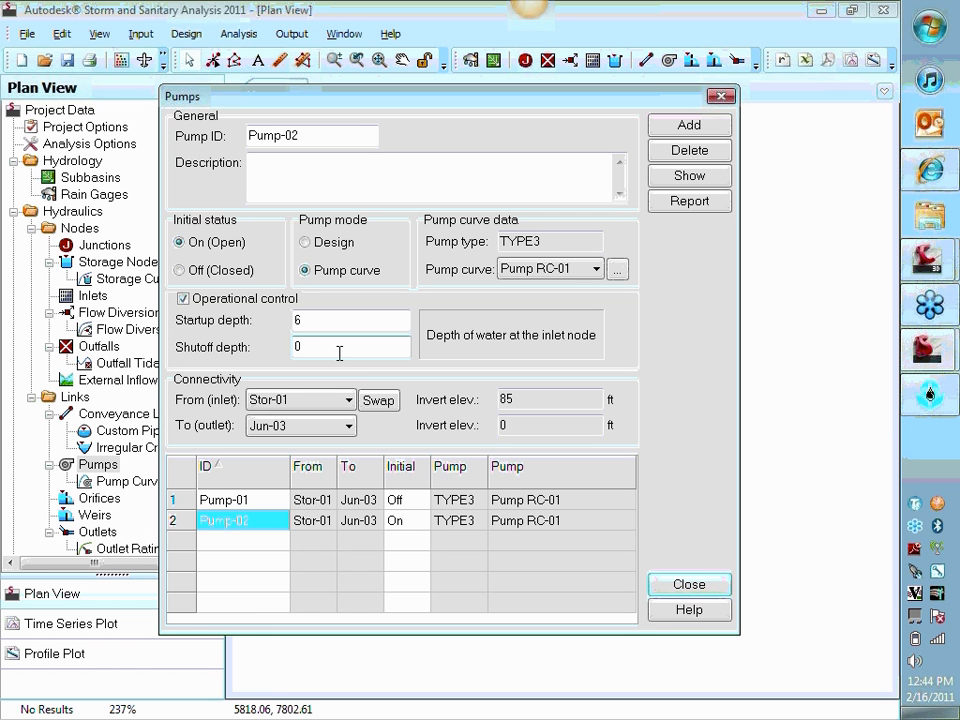
type("2")
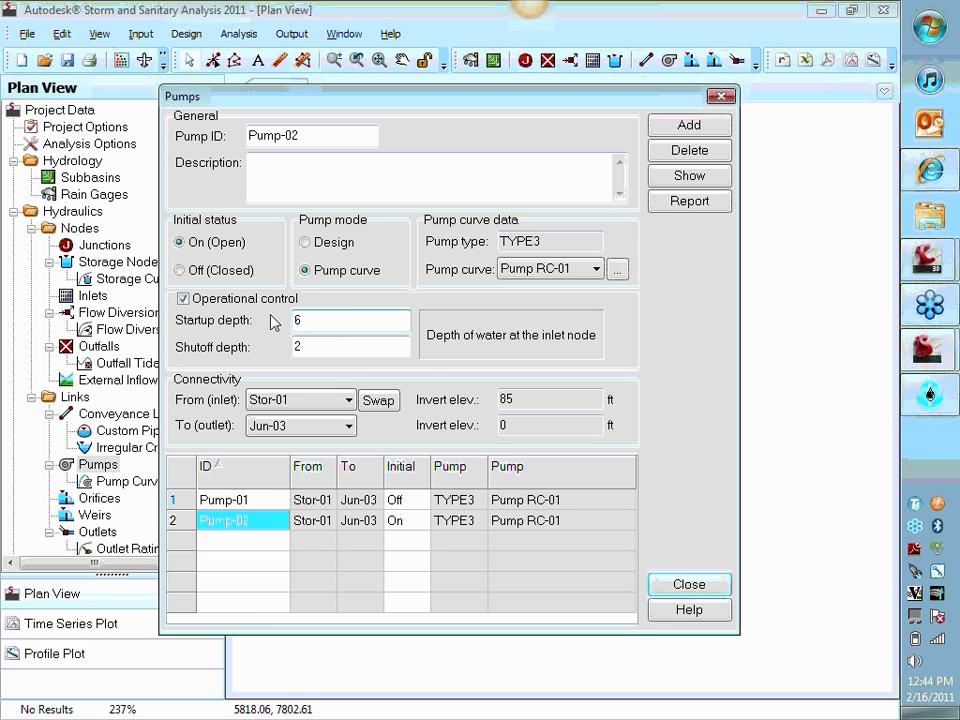
mouse_move(718, 480)
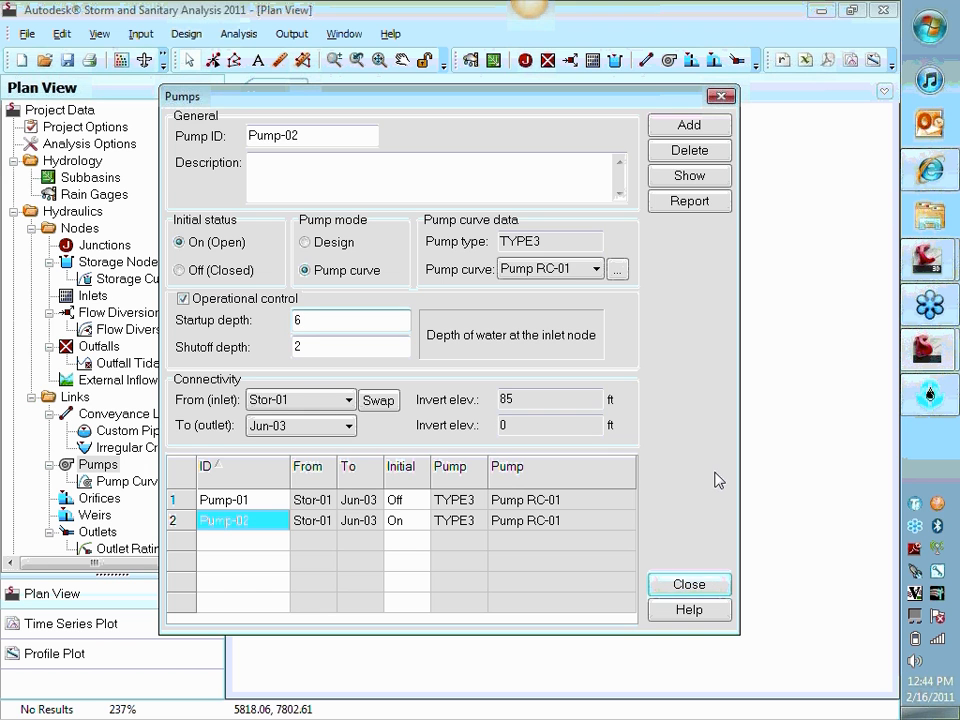
left_click(688, 584)
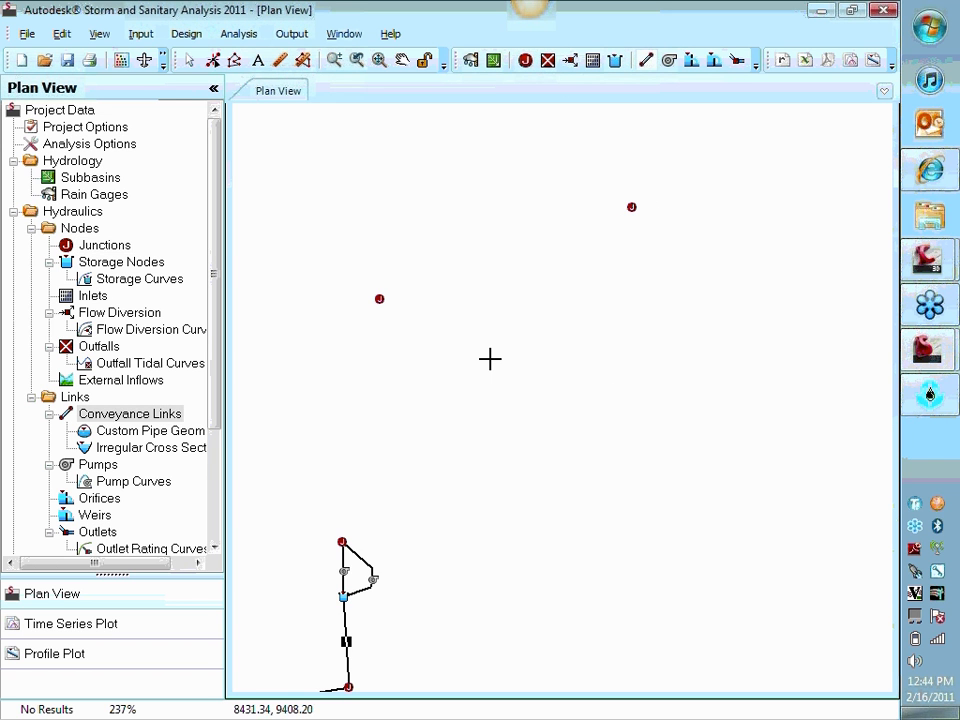
mouse_move(495, 351)
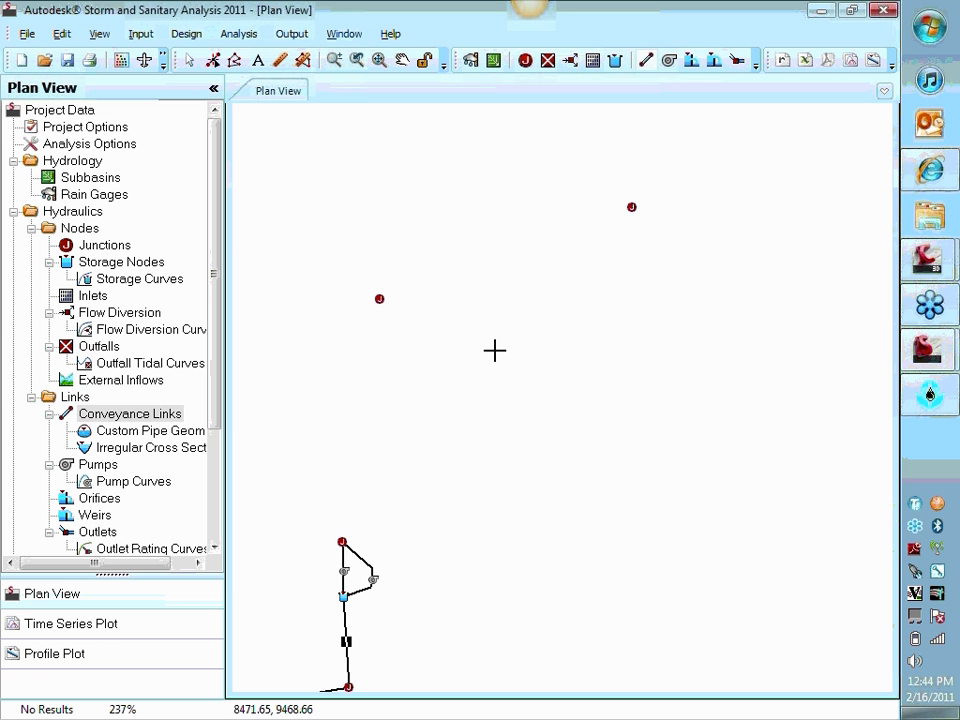
mouse_move(683, 240)
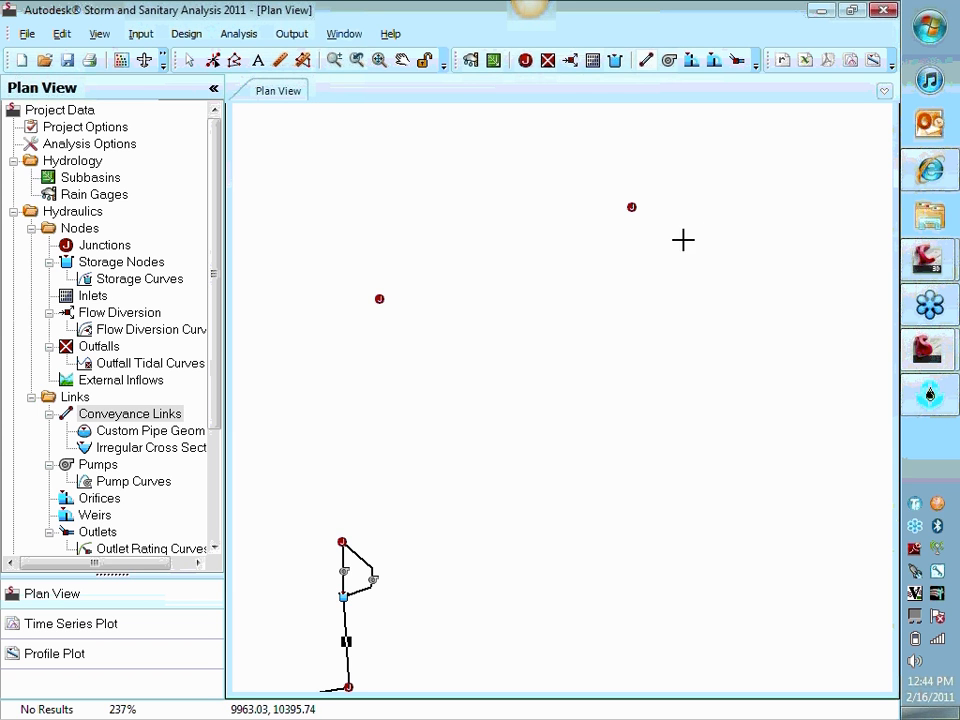
mouse_move(612, 310)
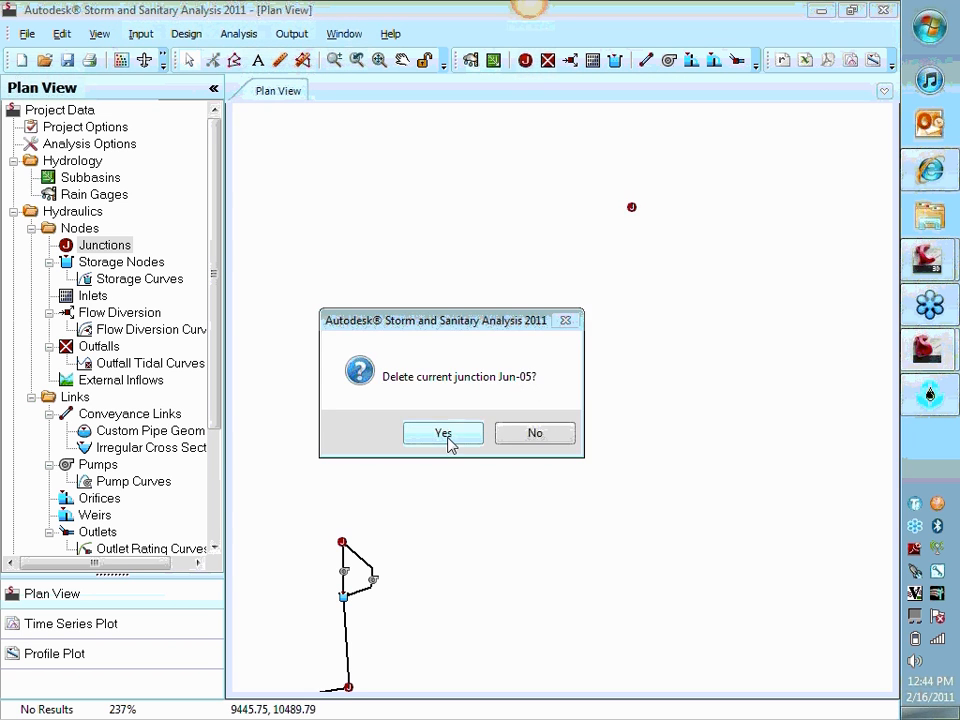
Confirm deleting stray junction Jun-05.
left_click(443, 433)
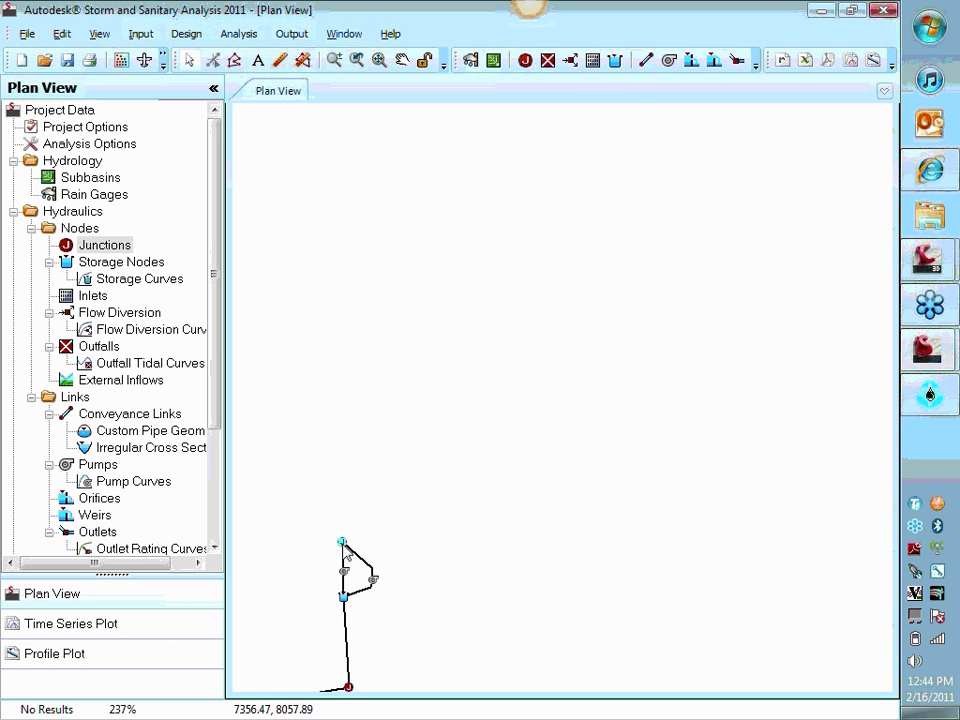
Bring up the action menu on junction Jun-03 to duplicate it.
right_click(341, 542)
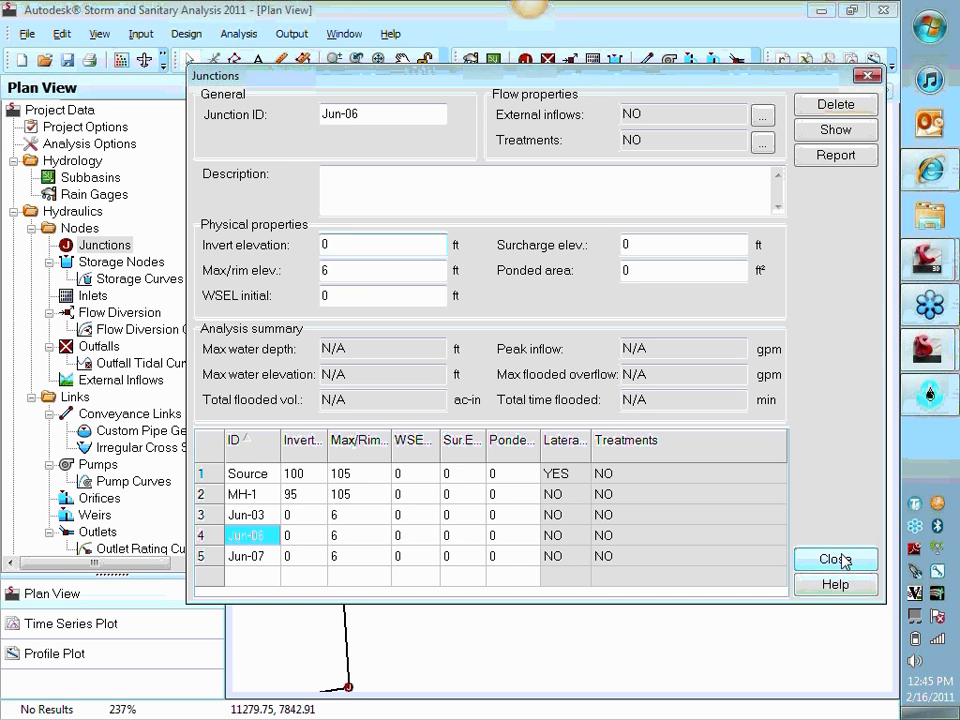
Give Jun-03 an invert elevation of 100 ft and a rim elevation of 105 ft.
left_click(835, 104)
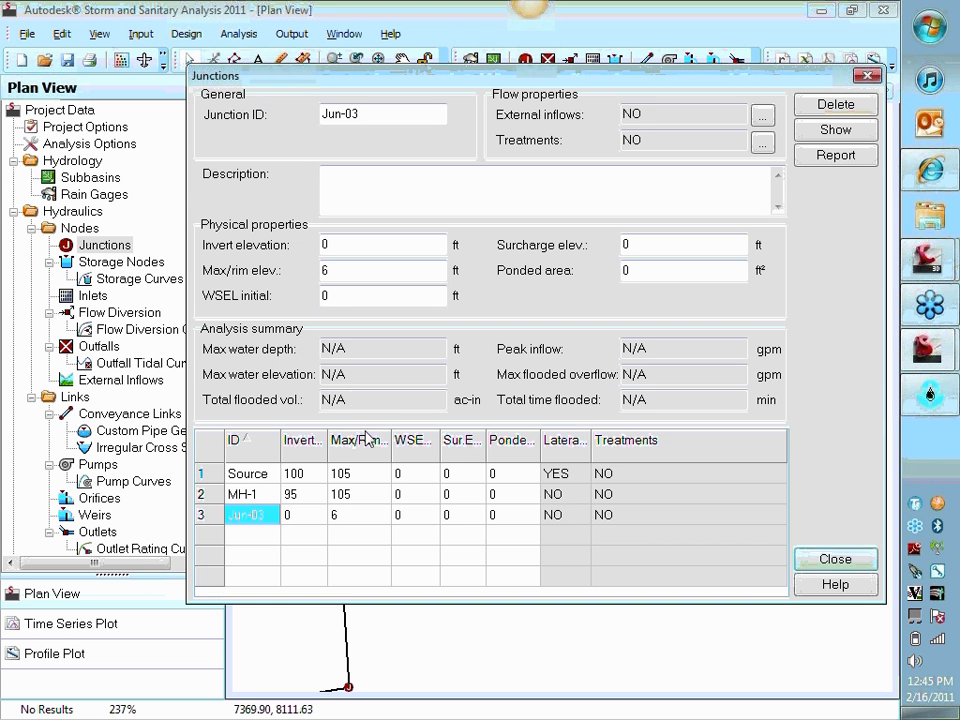
left_click(382, 244)
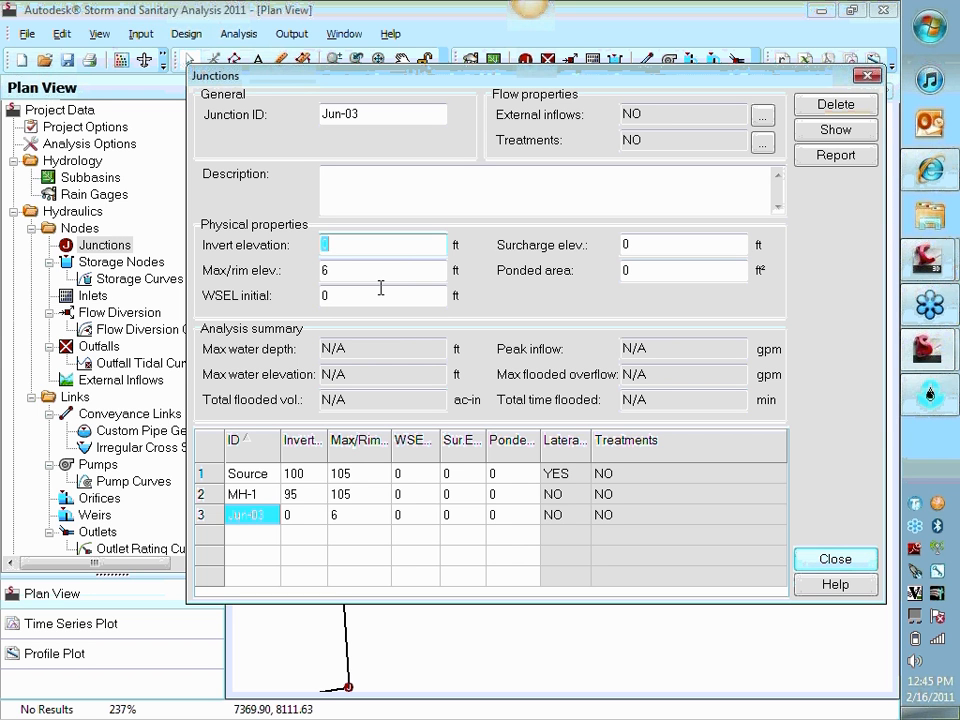
type("100")
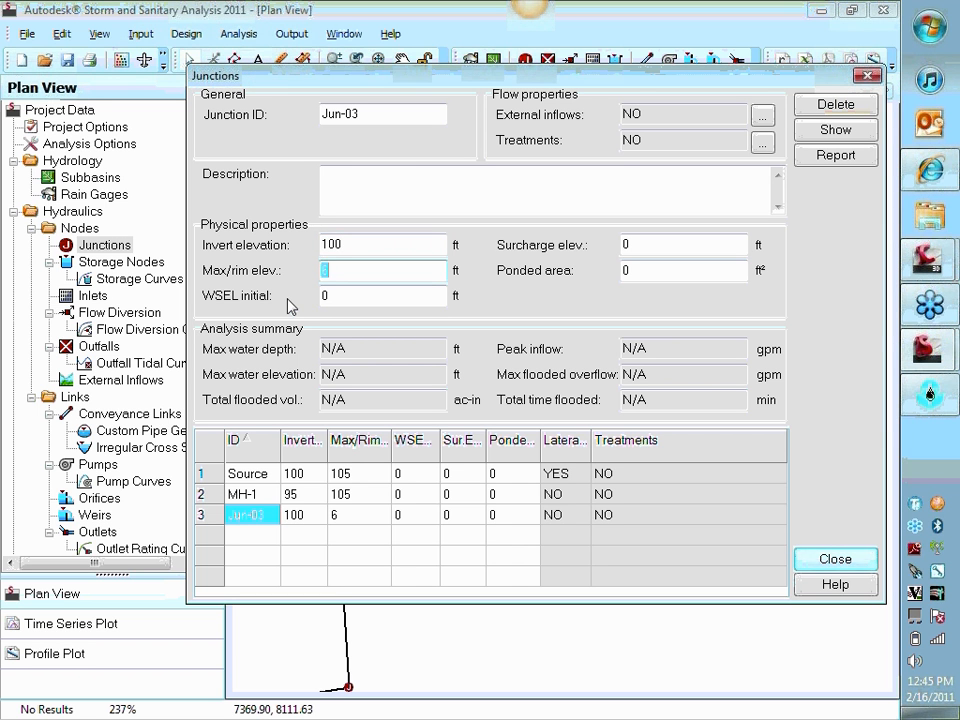
type("105")
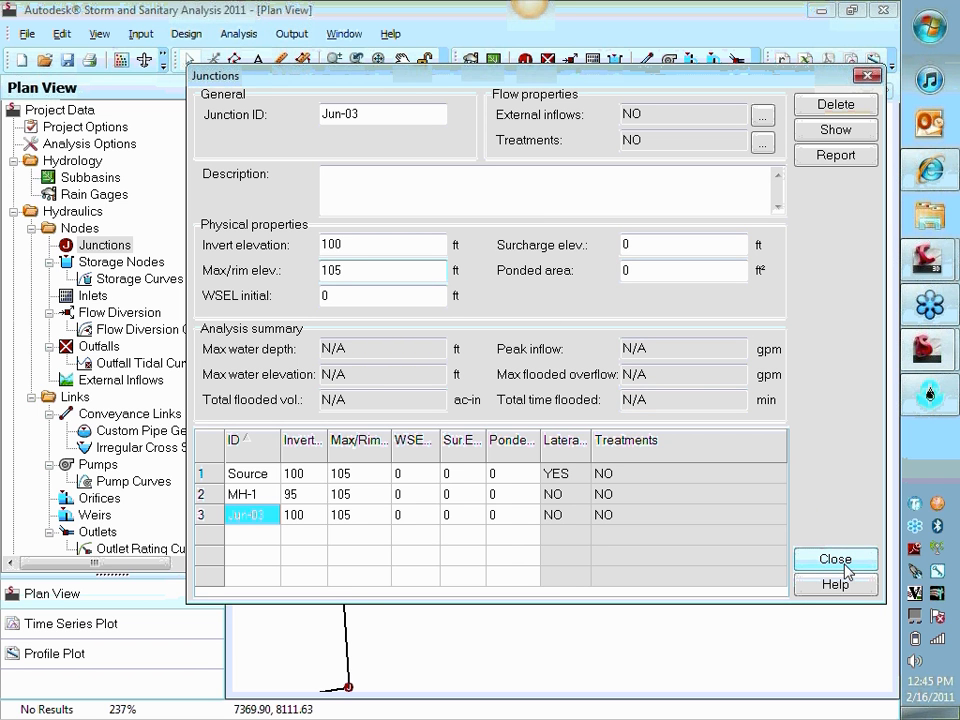
left_click(835, 559)
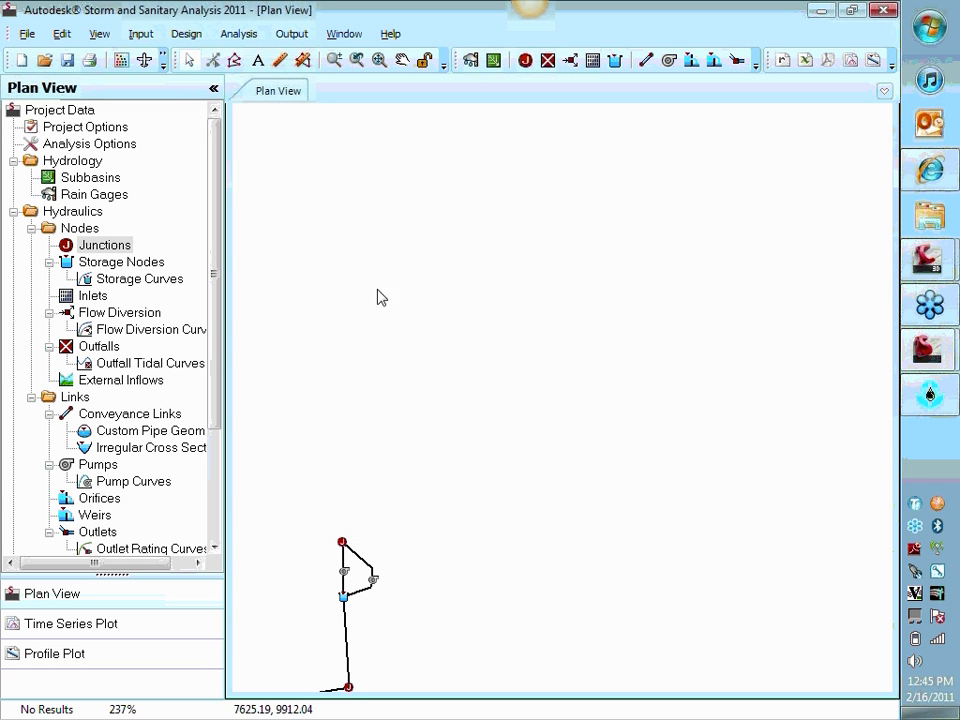
right_click(378, 295)
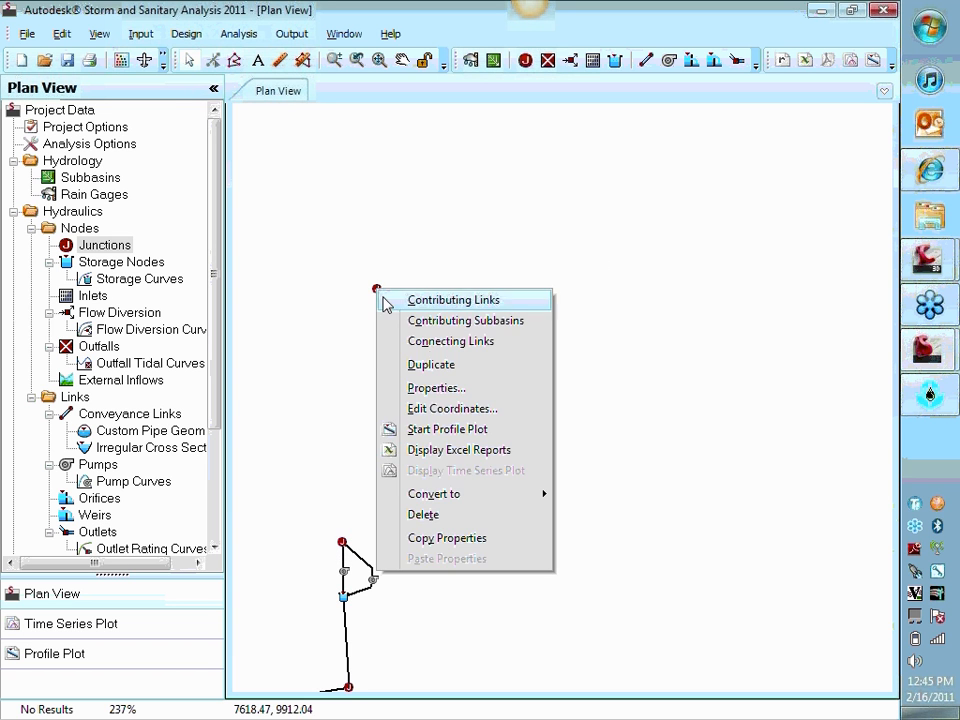